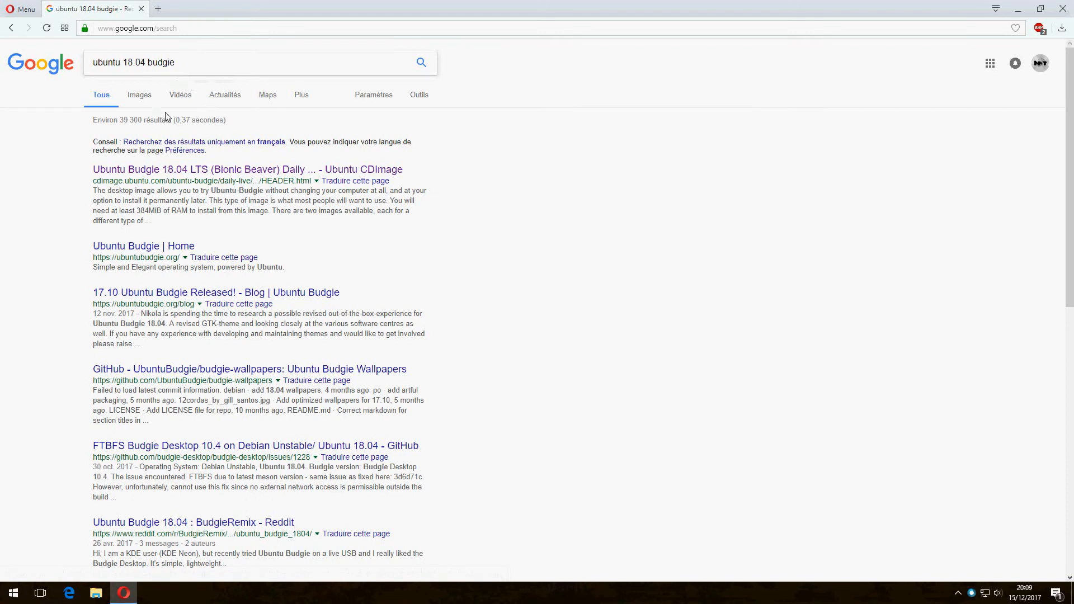
mouse_move(178, 167)
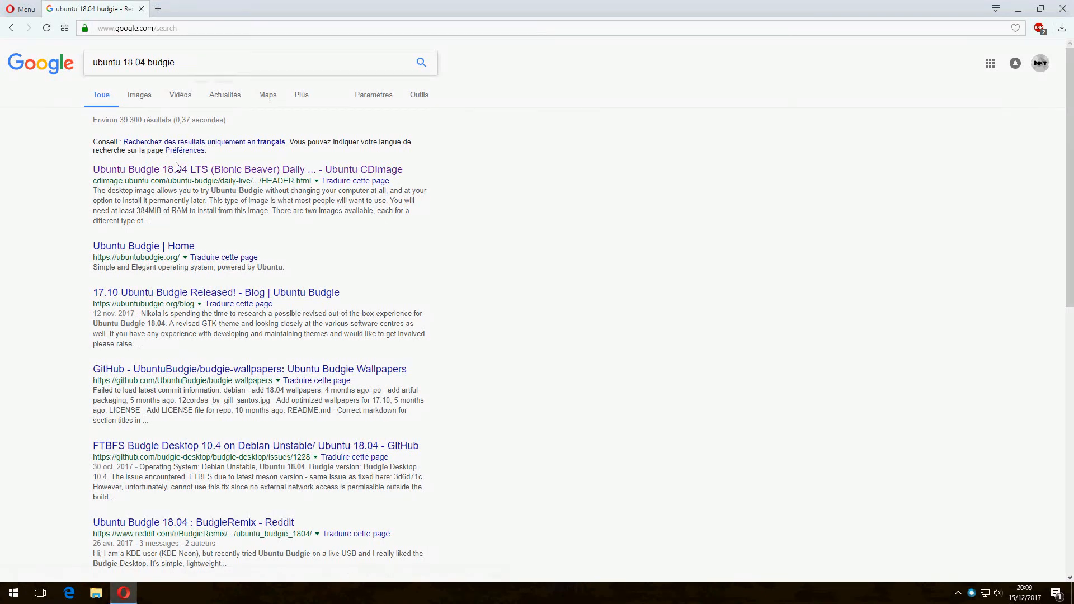
mouse_move(198, 169)
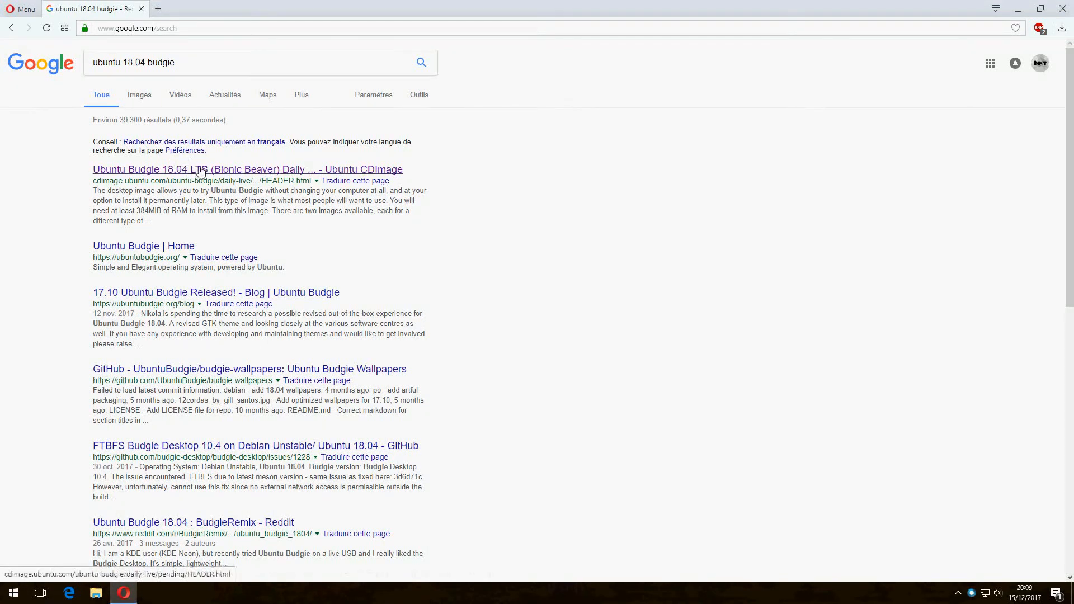
Step: Open the Ubuntu Budgie 18.04 daily build page, then start and cancel the 64-bit ISO download
left_click(247, 169)
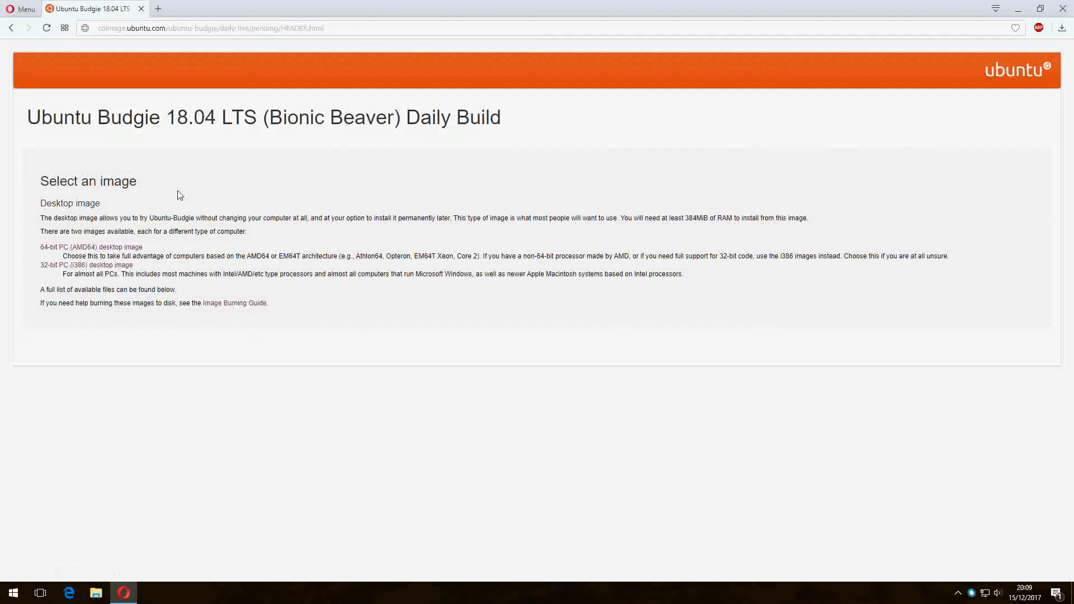
mouse_move(67, 251)
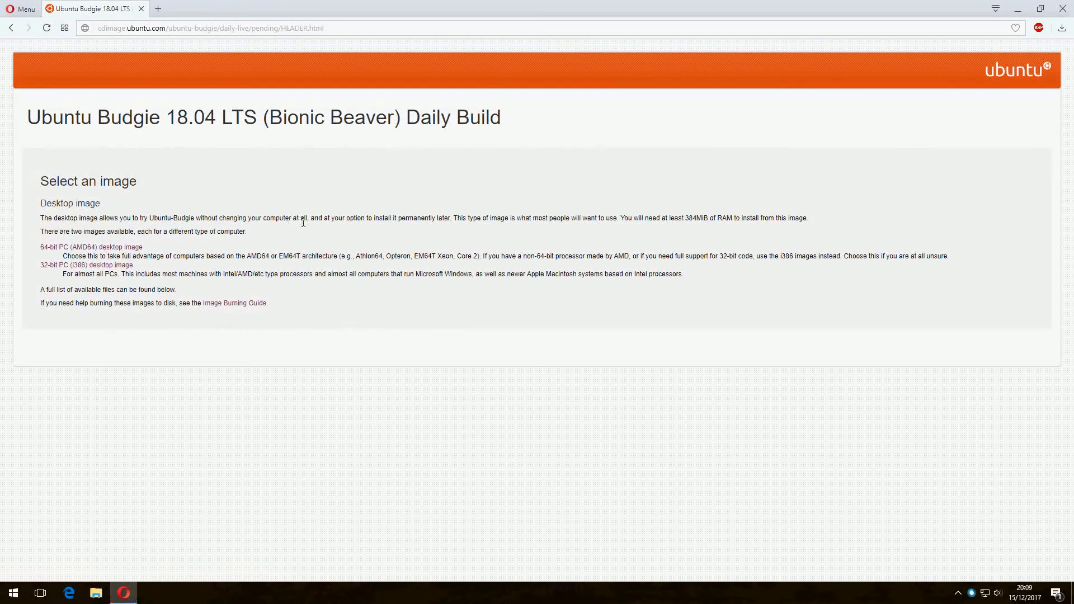
mouse_move(301, 230)
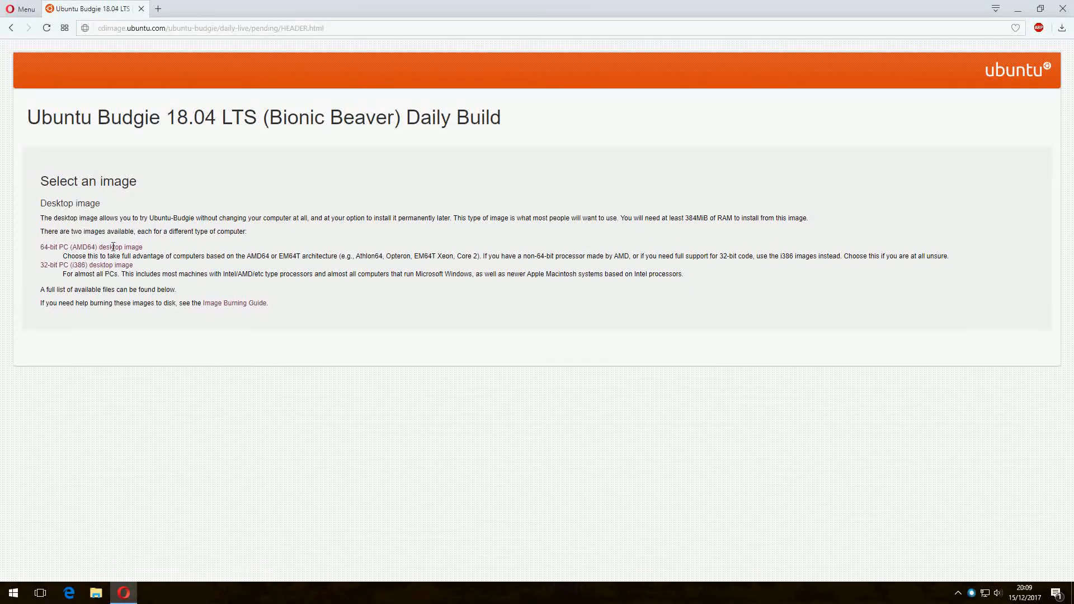
mouse_move(91, 240)
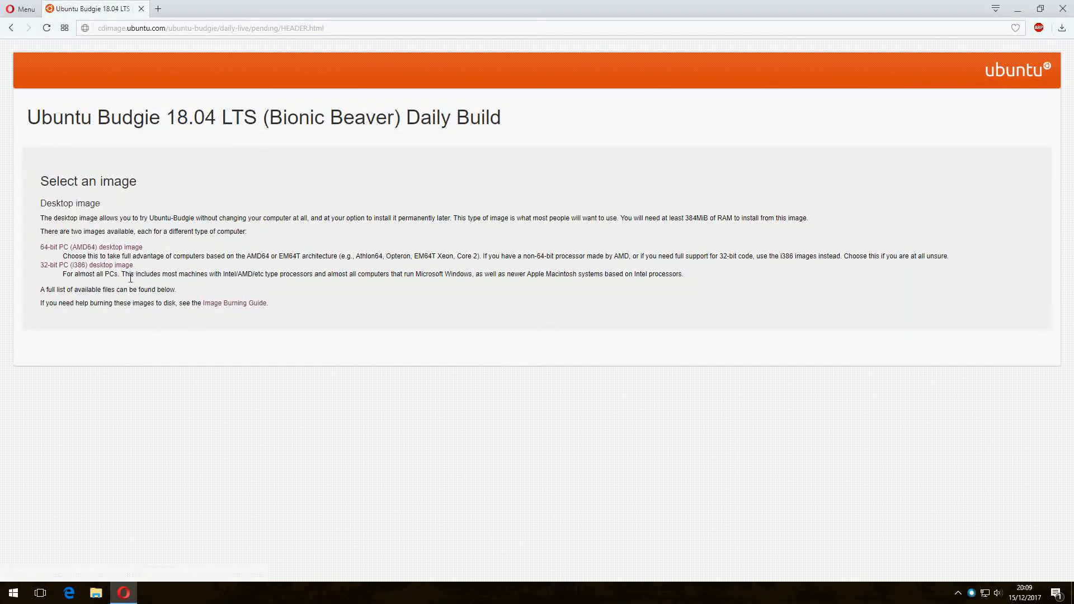
mouse_move(103, 274)
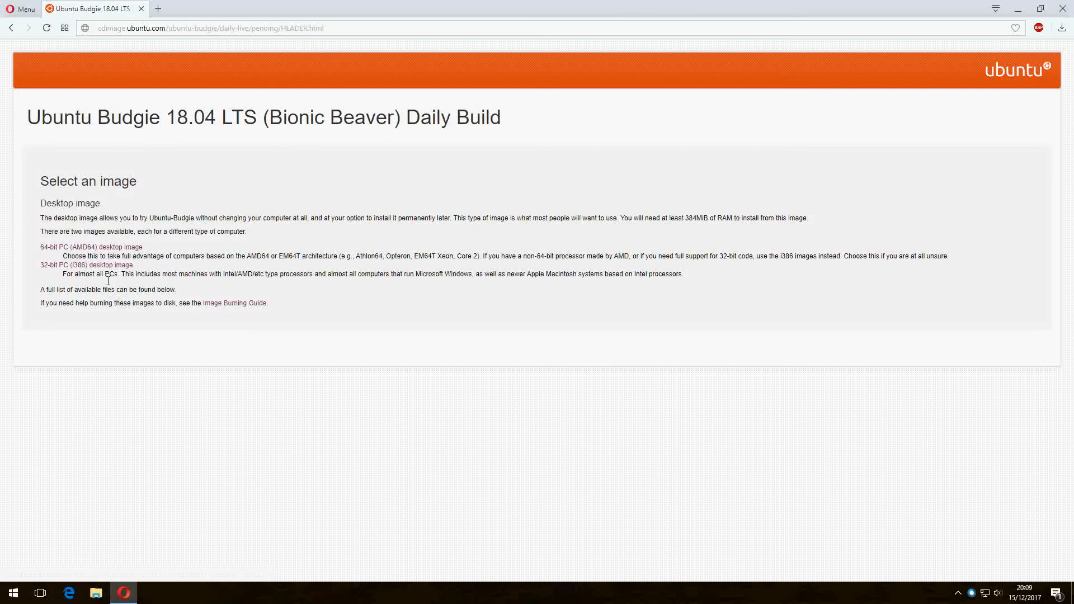
mouse_move(86, 265)
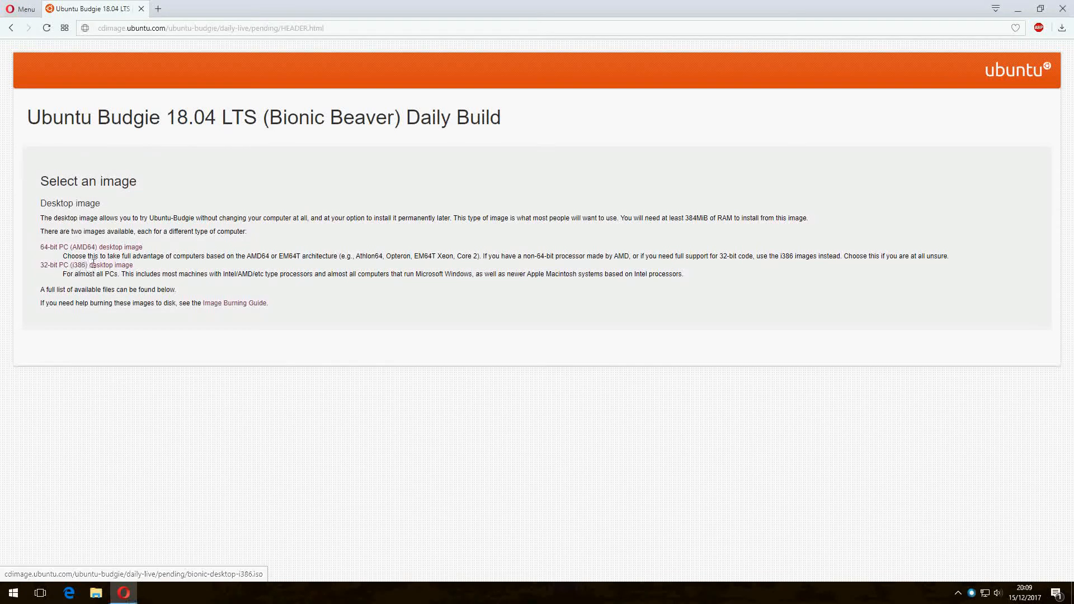
mouse_move(116, 247)
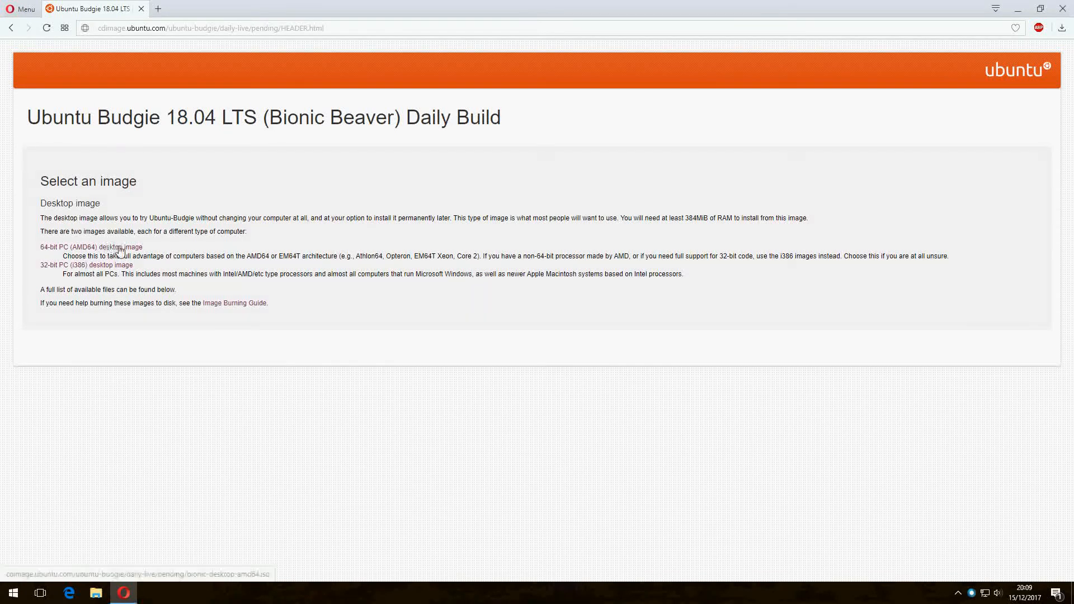
left_click(91, 247)
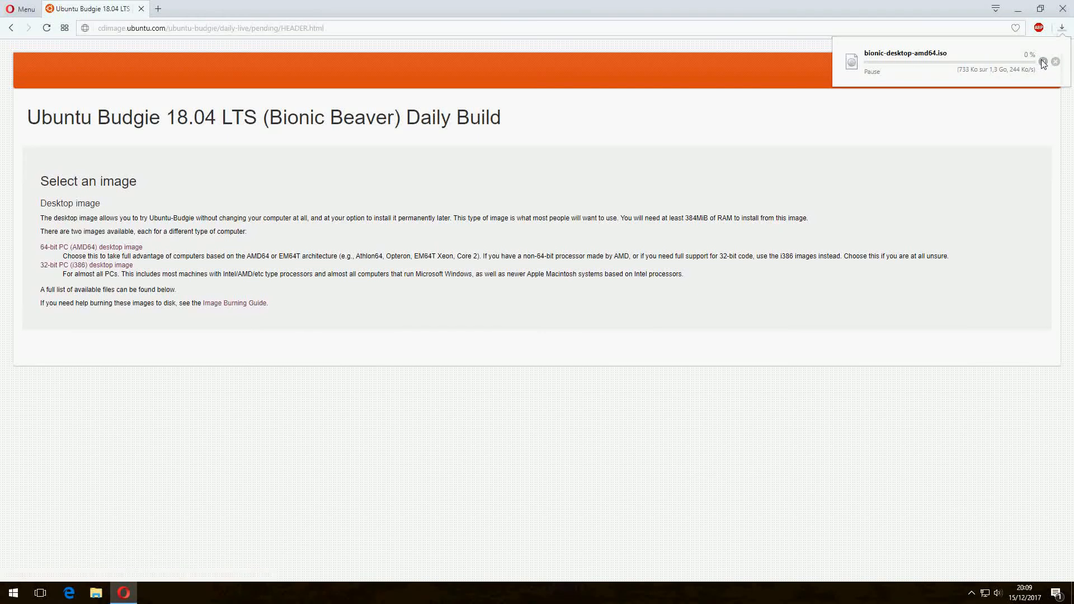
left_click(1054, 61)
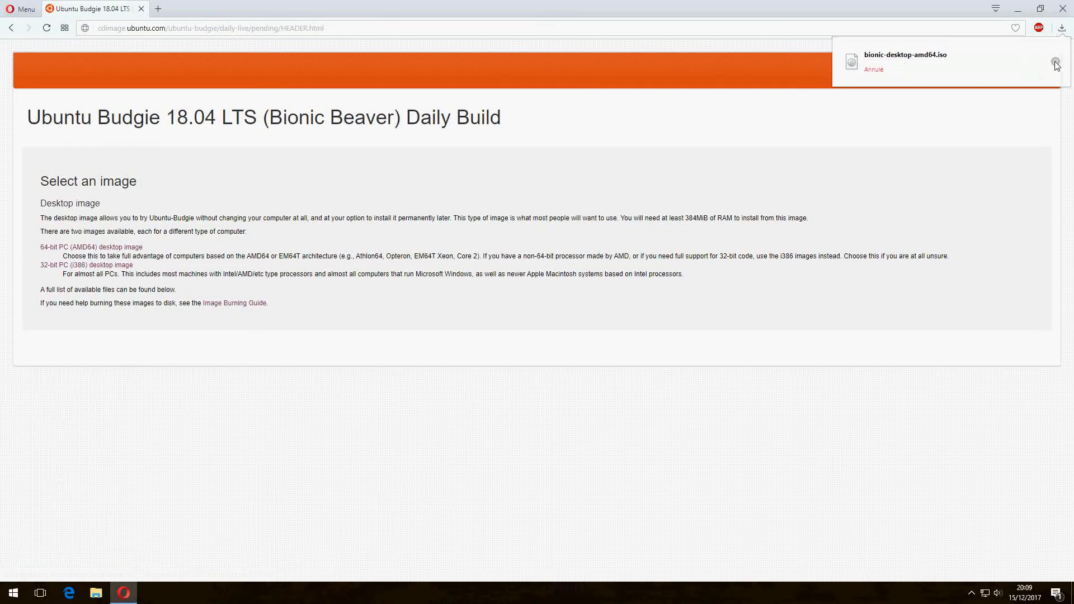
Step: Search the Start menu for 'oracle VM VirtualBox' and launch it
left_click(13, 593)
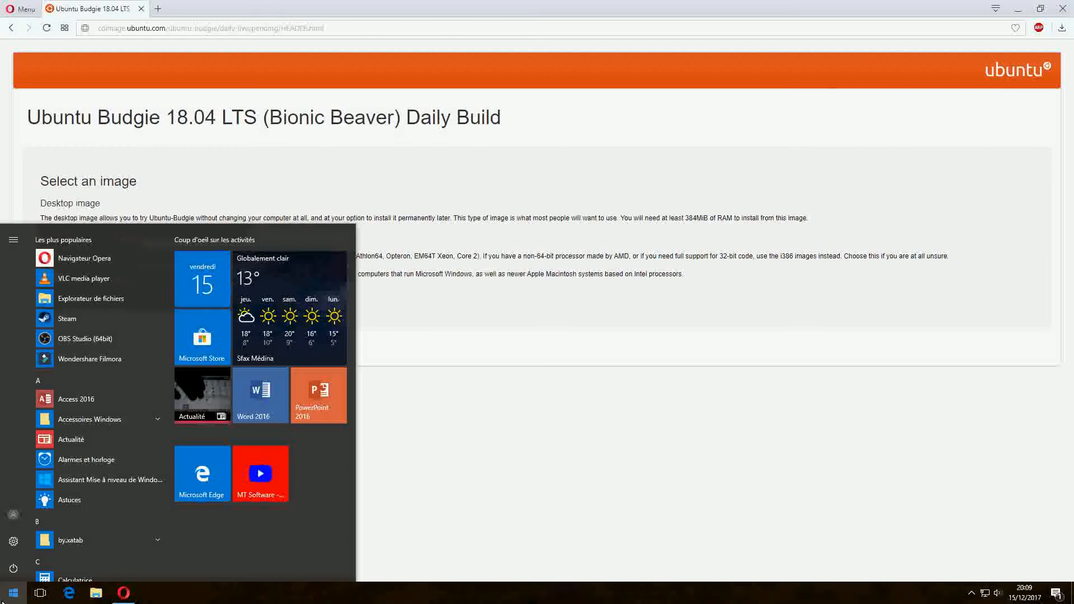
type("oracle VM VirtualBox")
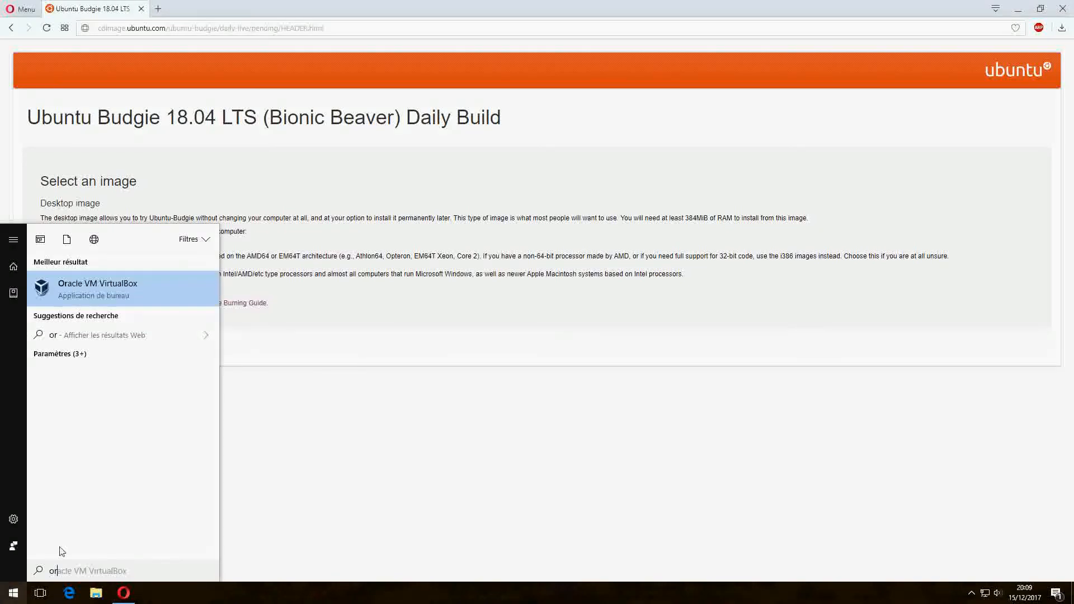
mouse_move(146, 289)
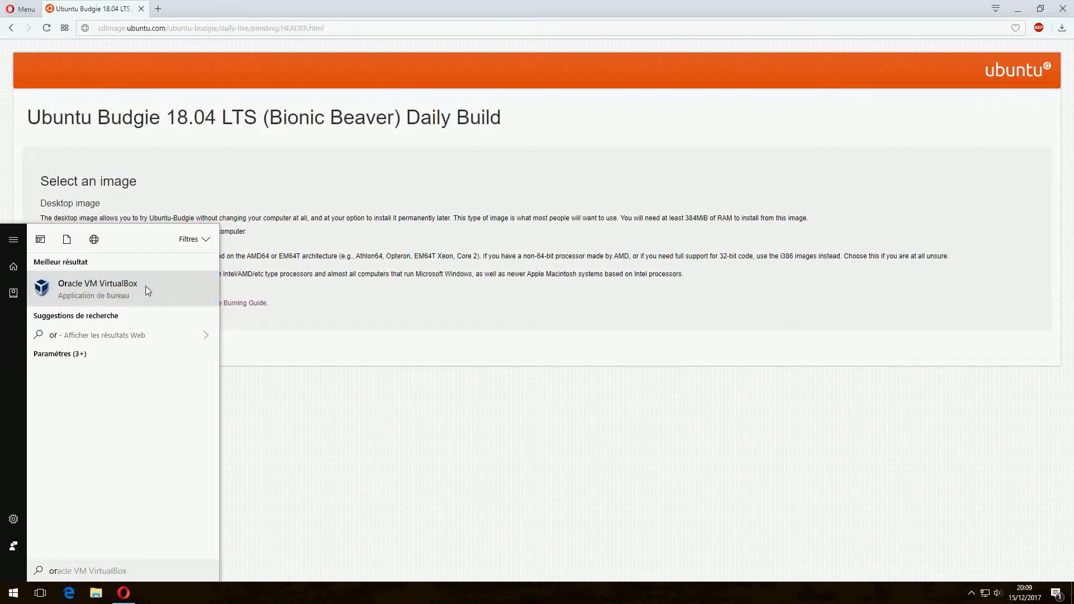
left_click(176, 364)
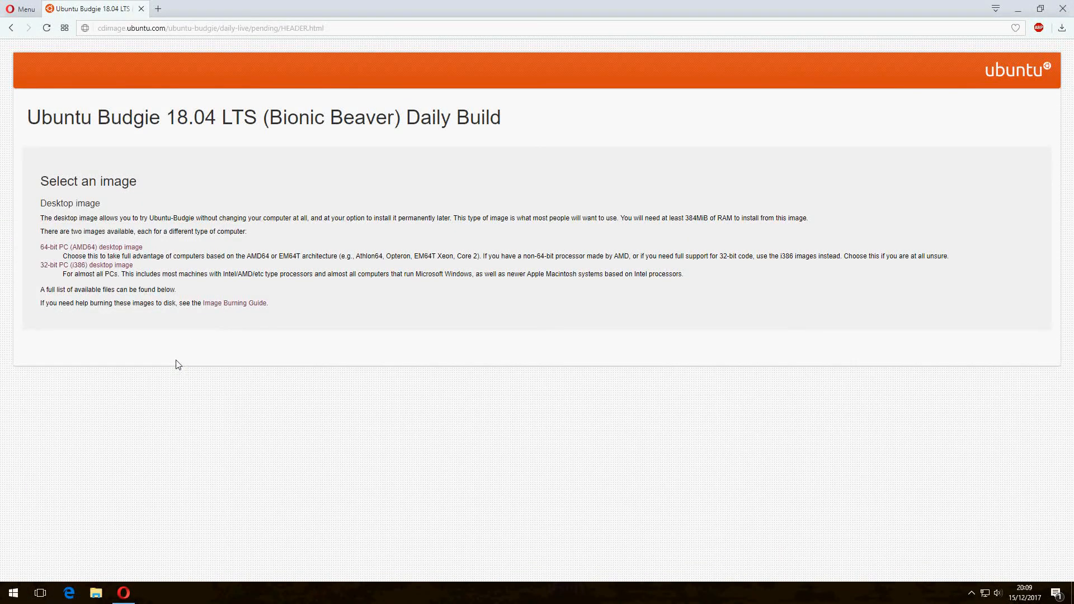
Step: Create a new Ubuntu 64-bit VM named 'ubuntu budgie 18.04' with about 3189 MB memory
left_click(149, 593)
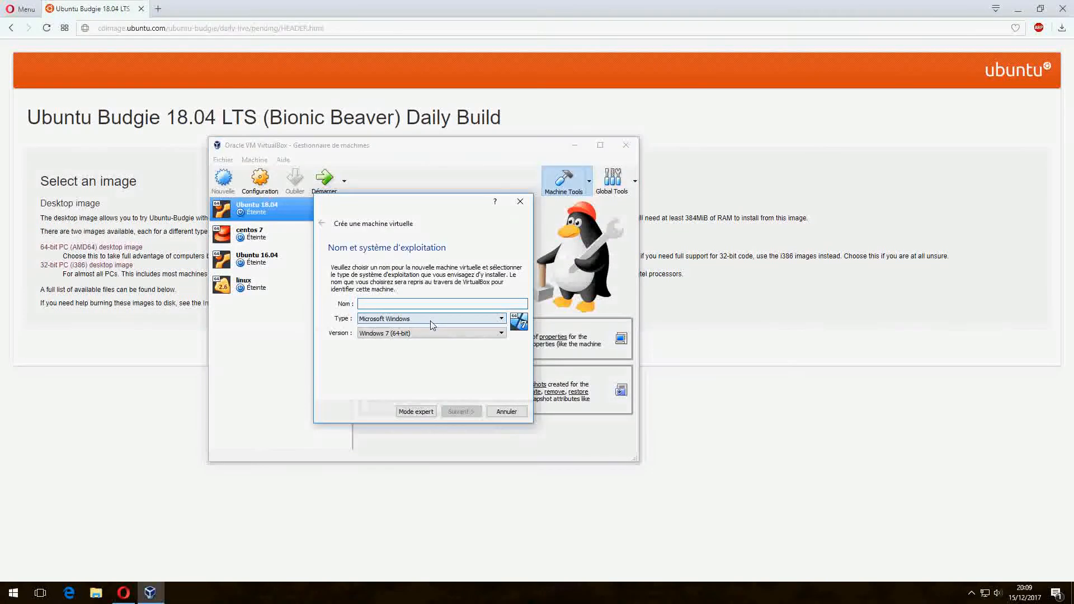
type("u")
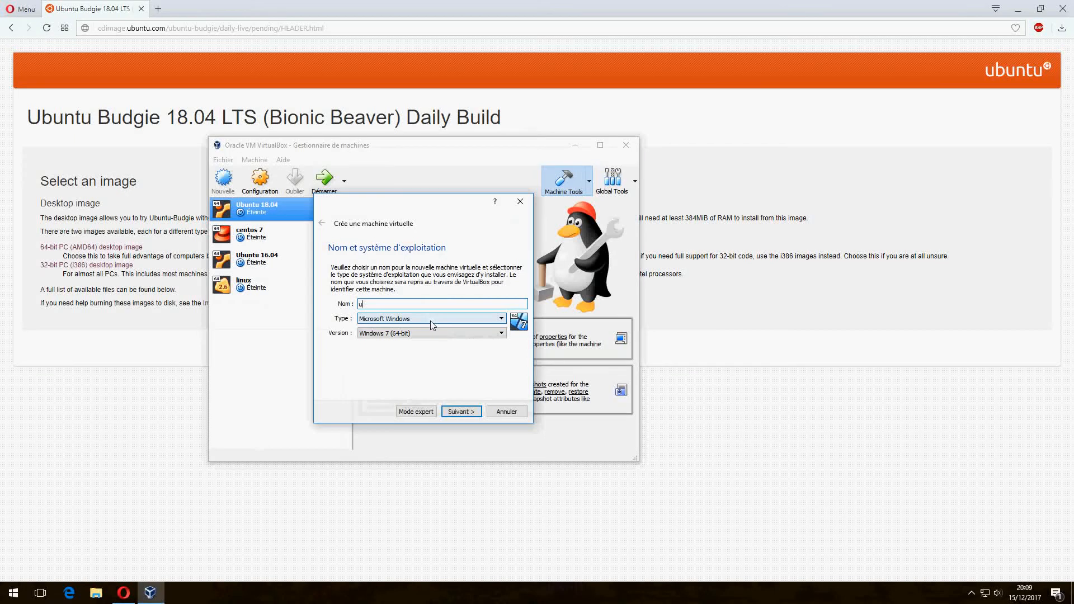
type("buntu bud")
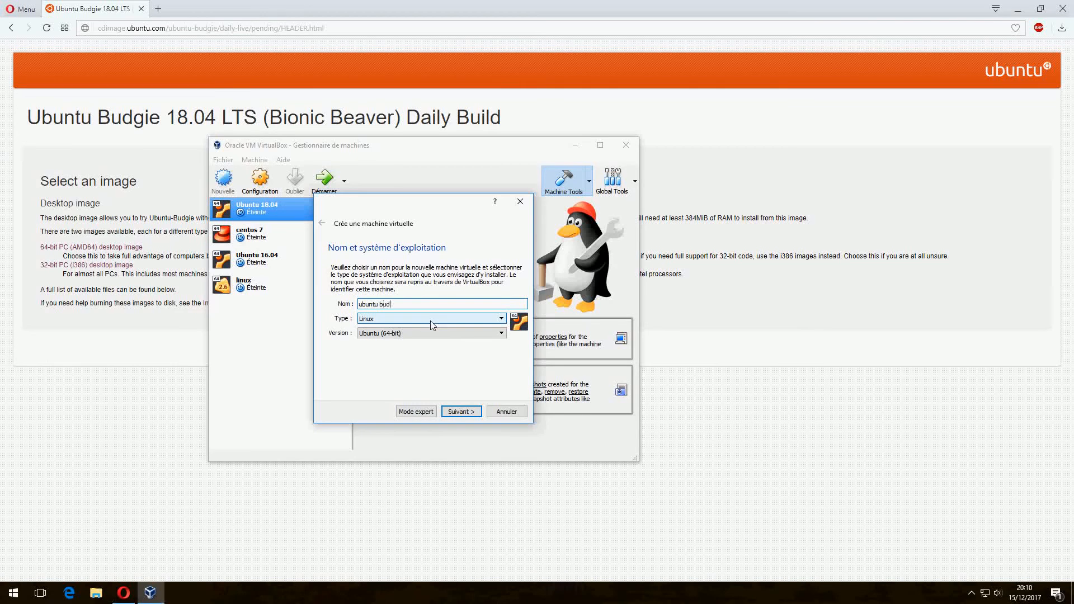
type("gie 18")
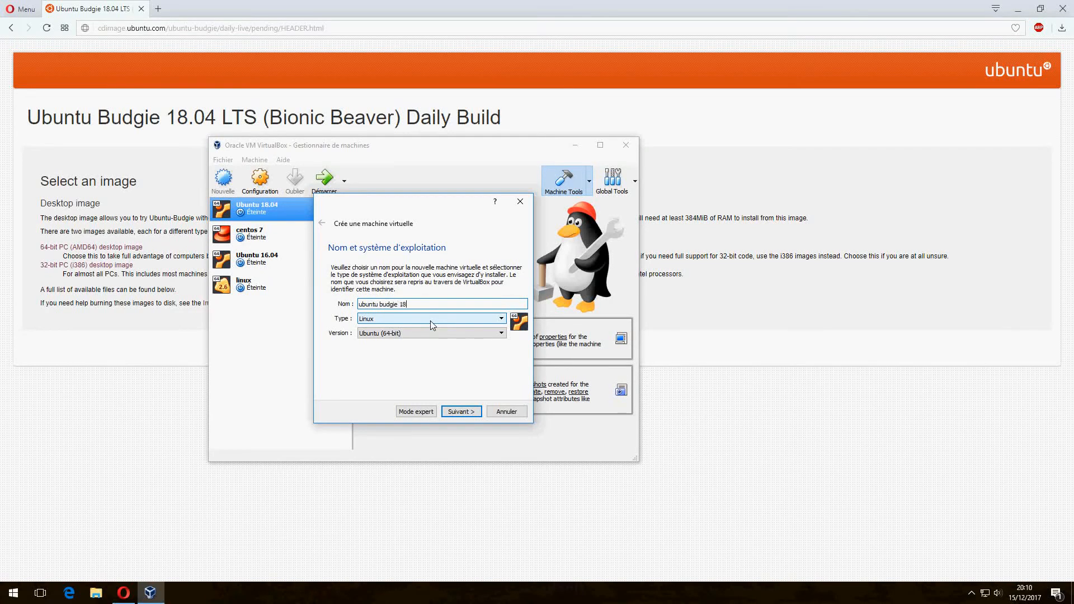
type(".04")
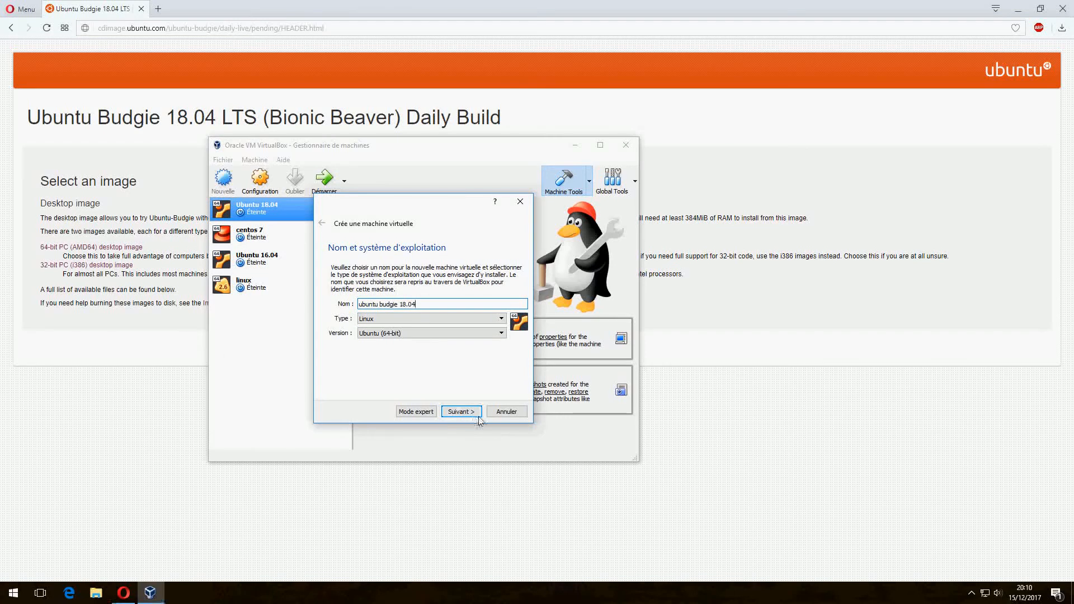
left_click(460, 411)
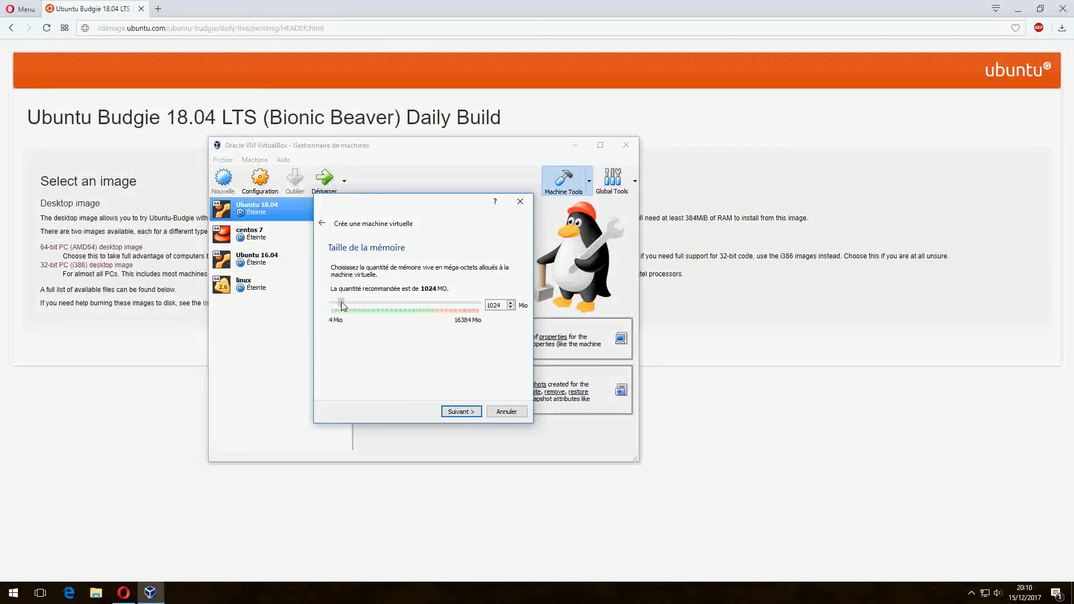
left_click_drag(342, 305, 363, 305)
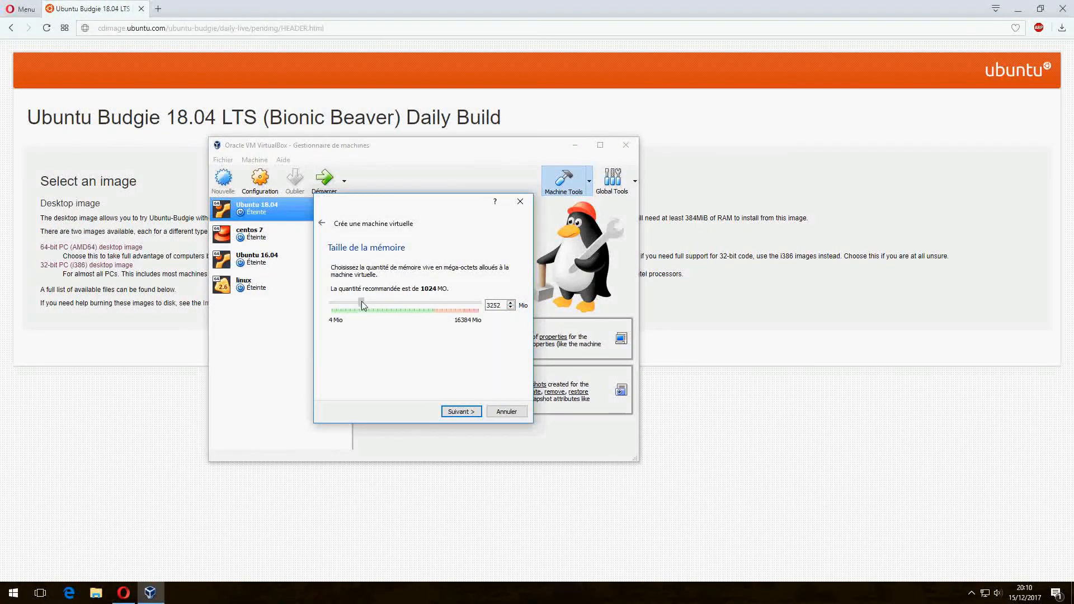
left_click_drag(362, 304, 360, 303)
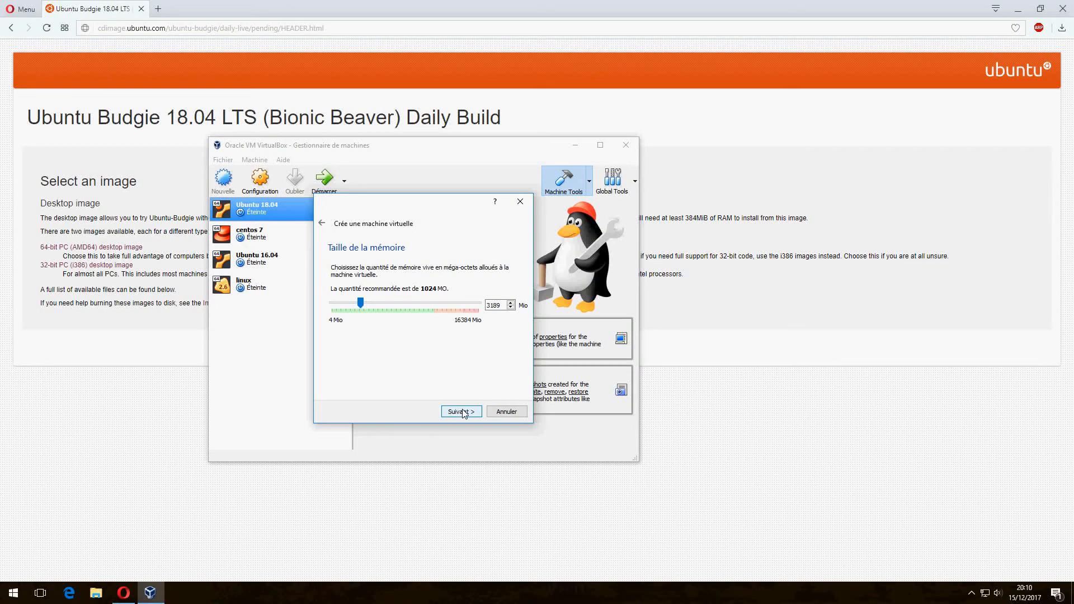
Step: Give the VM a new dynamically allocated VDI hard disk of about 31.82 GB
left_click(460, 411)
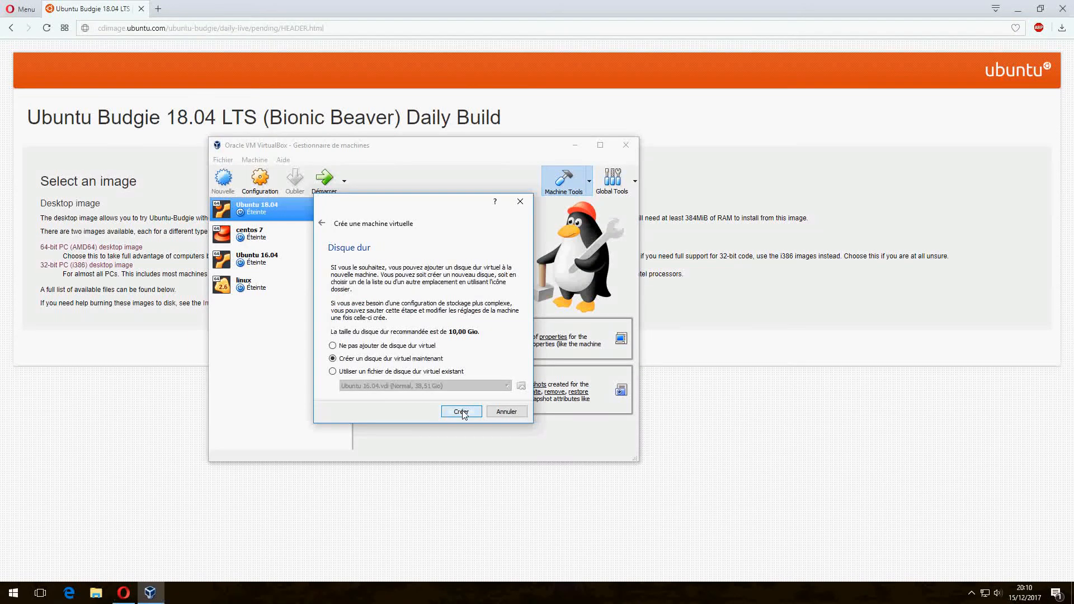
left_click(460, 411)
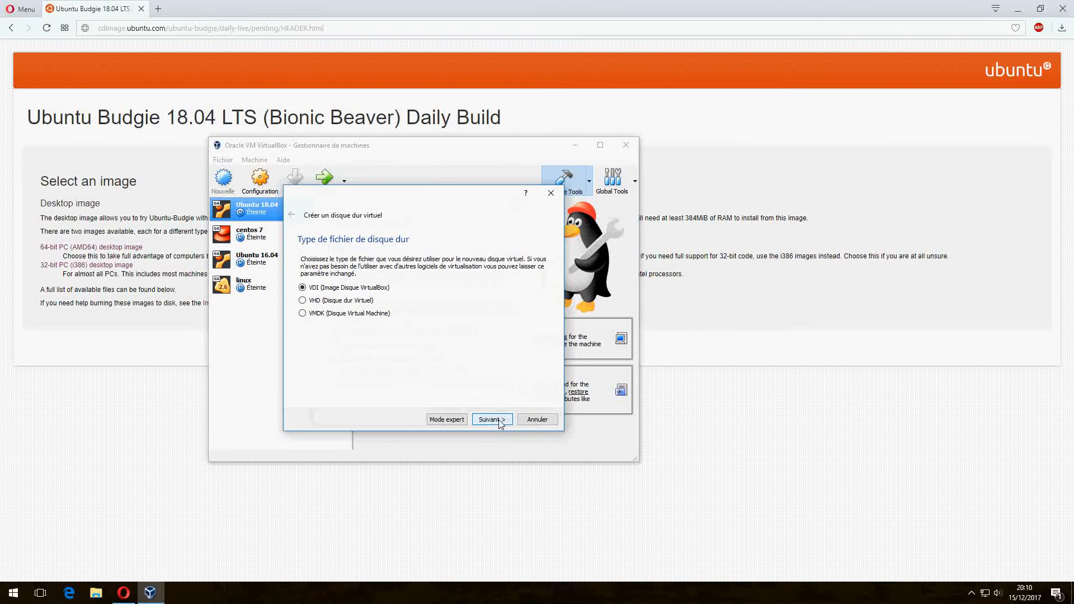
left_click(491, 419)
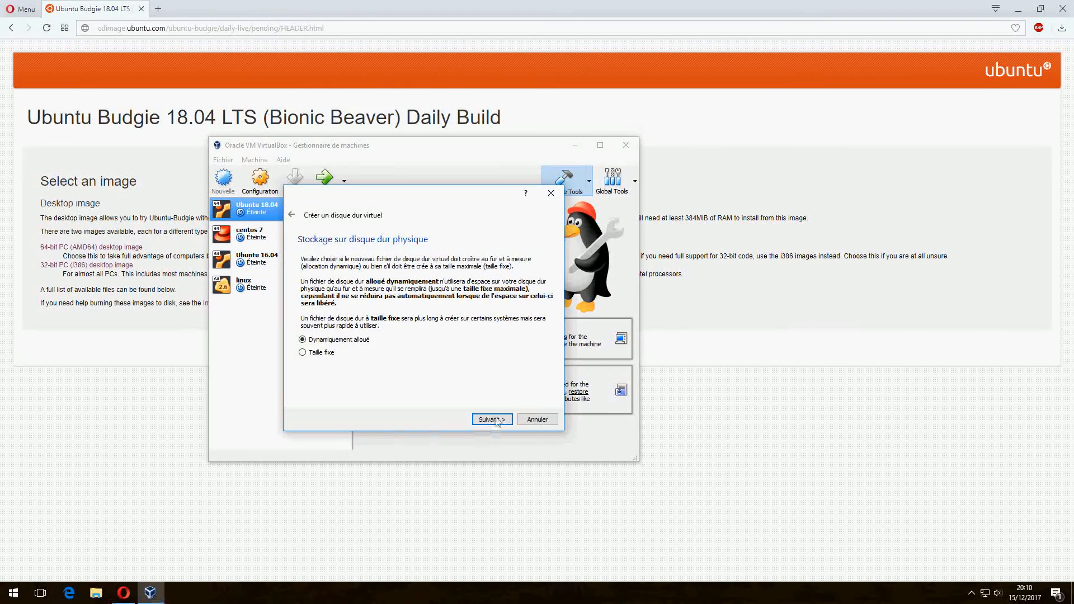
left_click(491, 418)
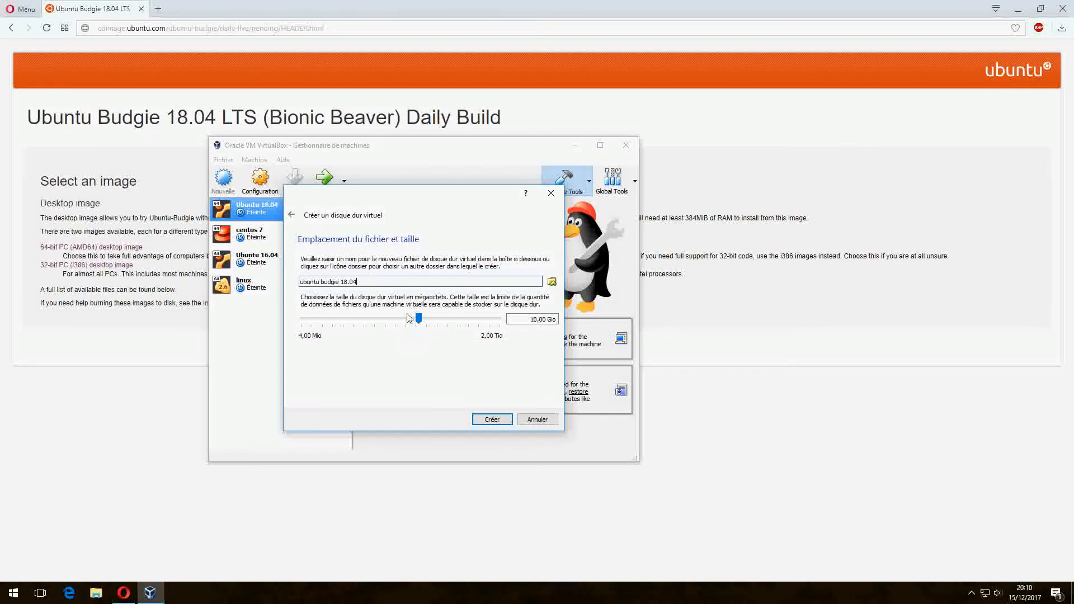
left_click_drag(417, 317, 427, 318)
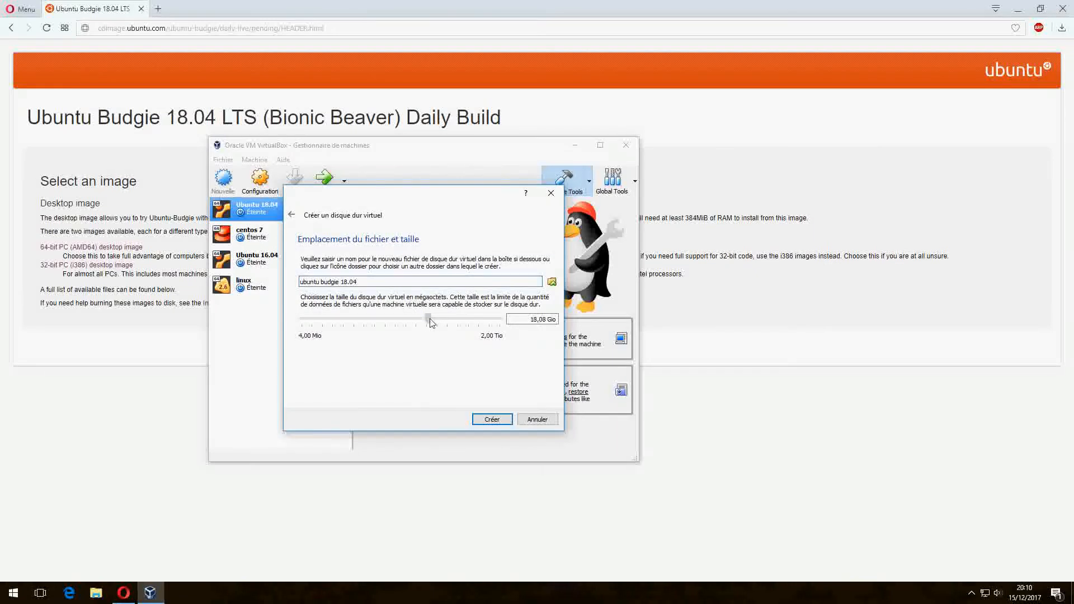
left_click_drag(428, 318, 439, 323)
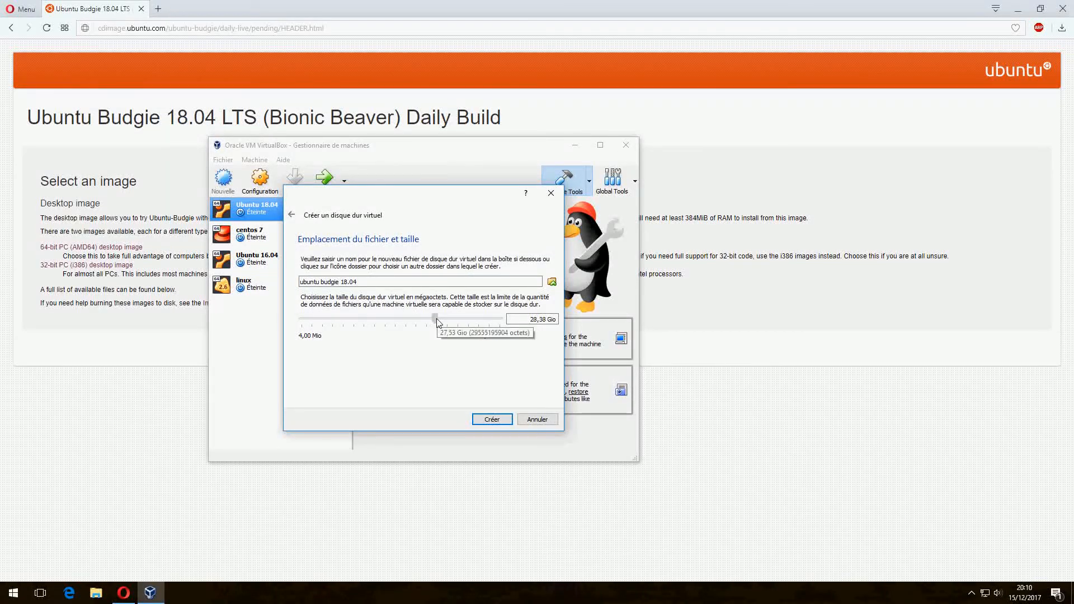
left_click_drag(433, 317, 437, 318)
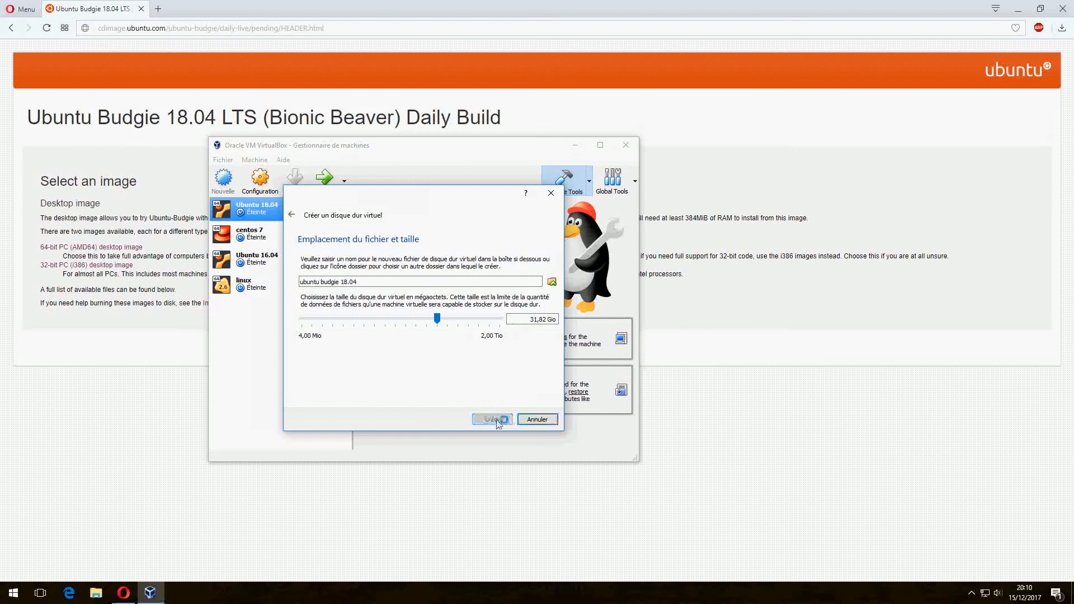
left_click(491, 418)
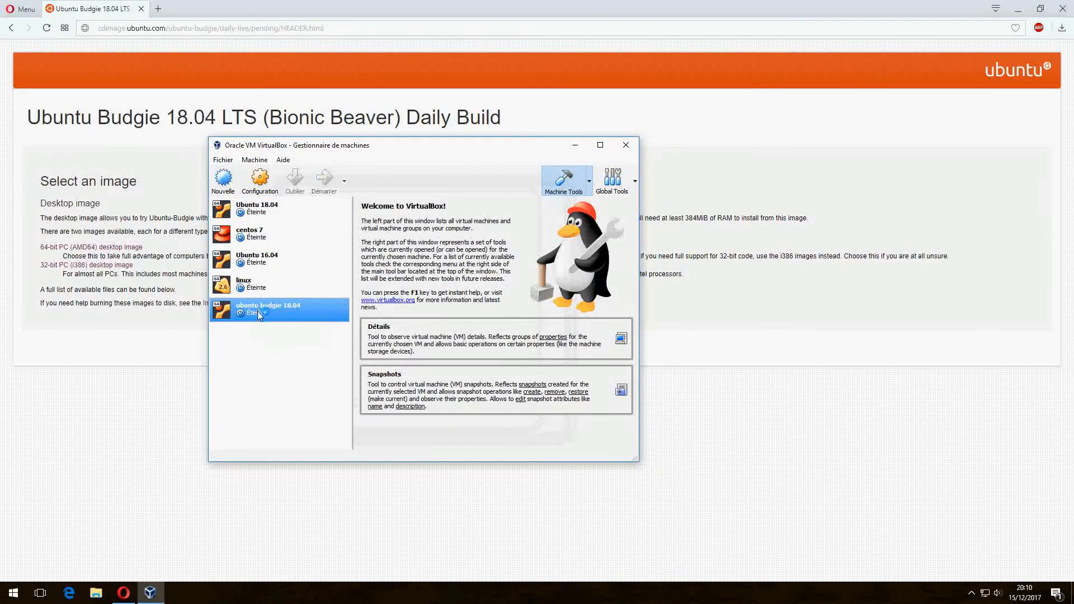
mouse_move(275, 396)
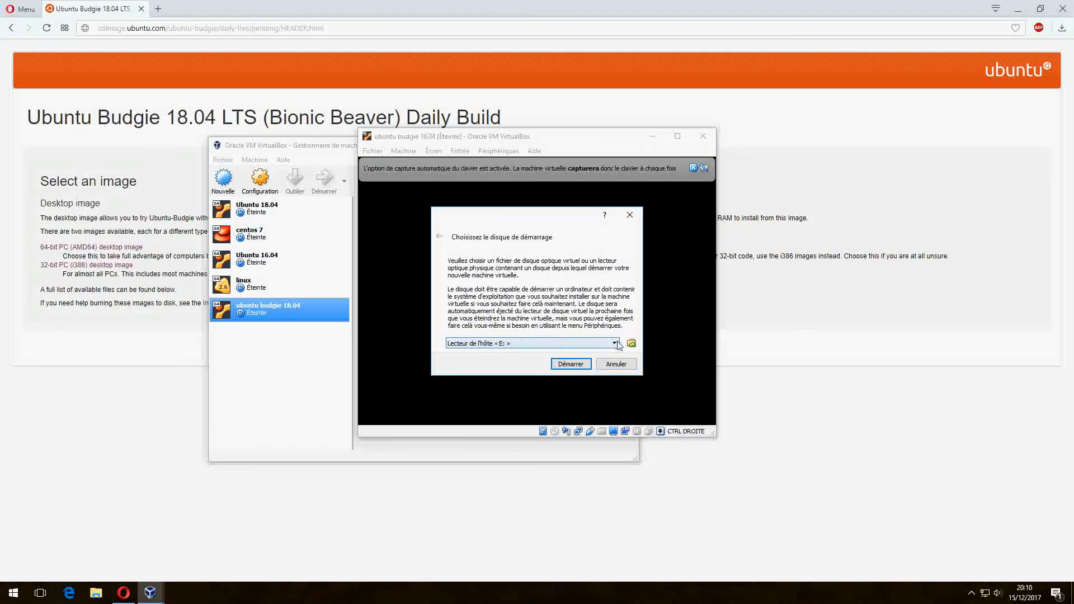
Step: Boot the VM from bionic-desktop-amd64.iso, dismiss the capture notice, and maximize the window
left_click(614, 343)
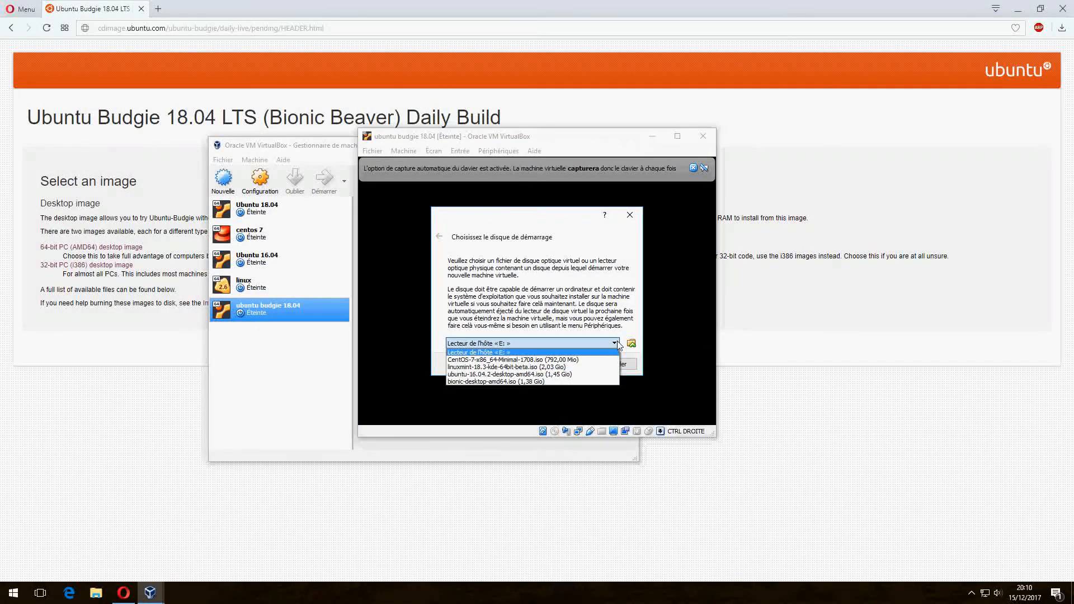
left_click(500, 343)
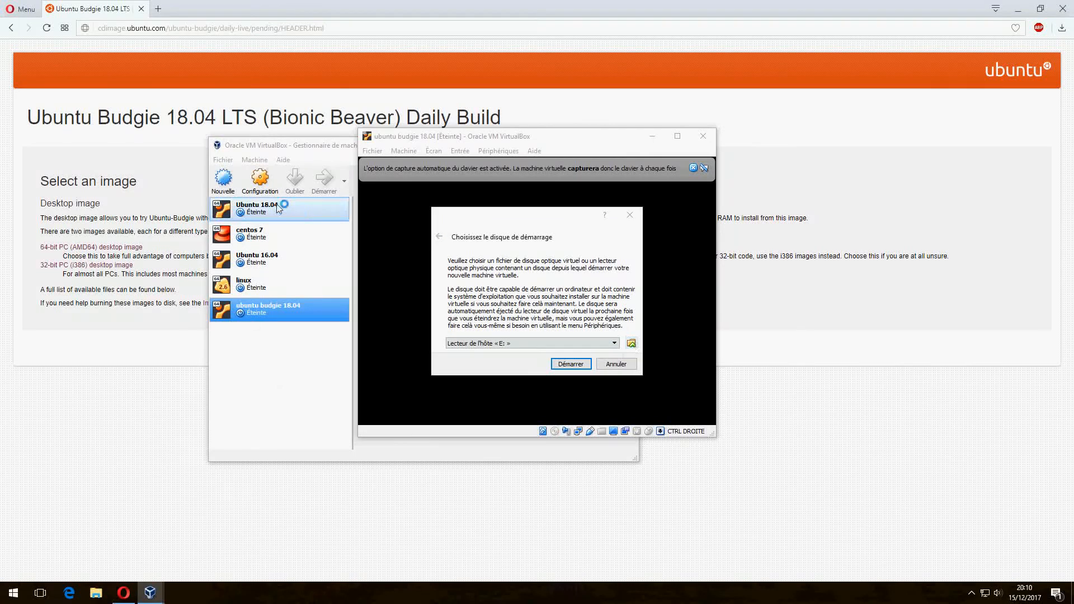
left_click(630, 342)
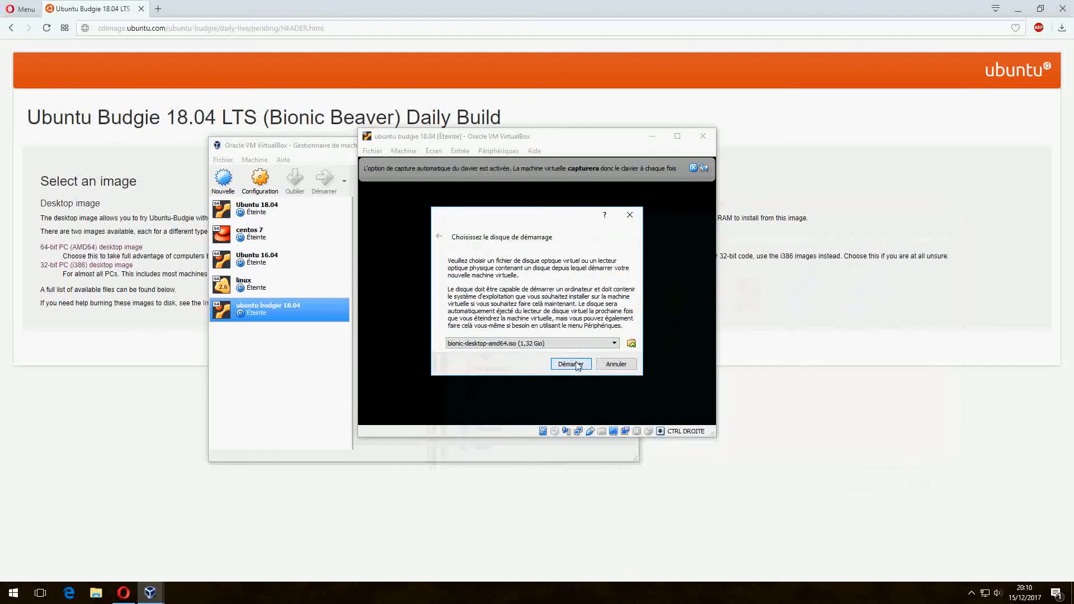
left_click(570, 363)
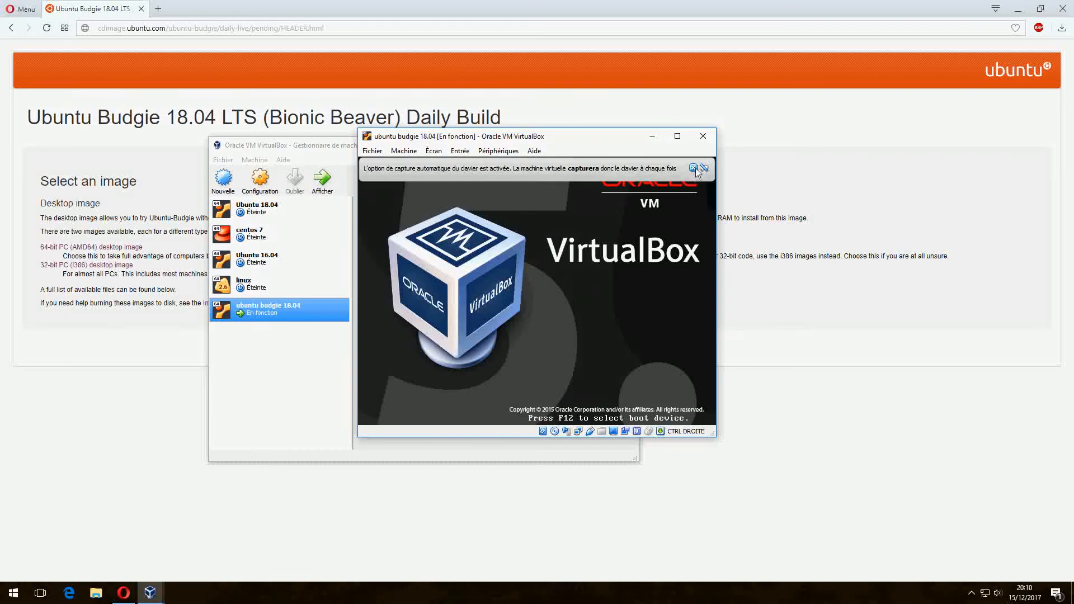
left_click(701, 168)
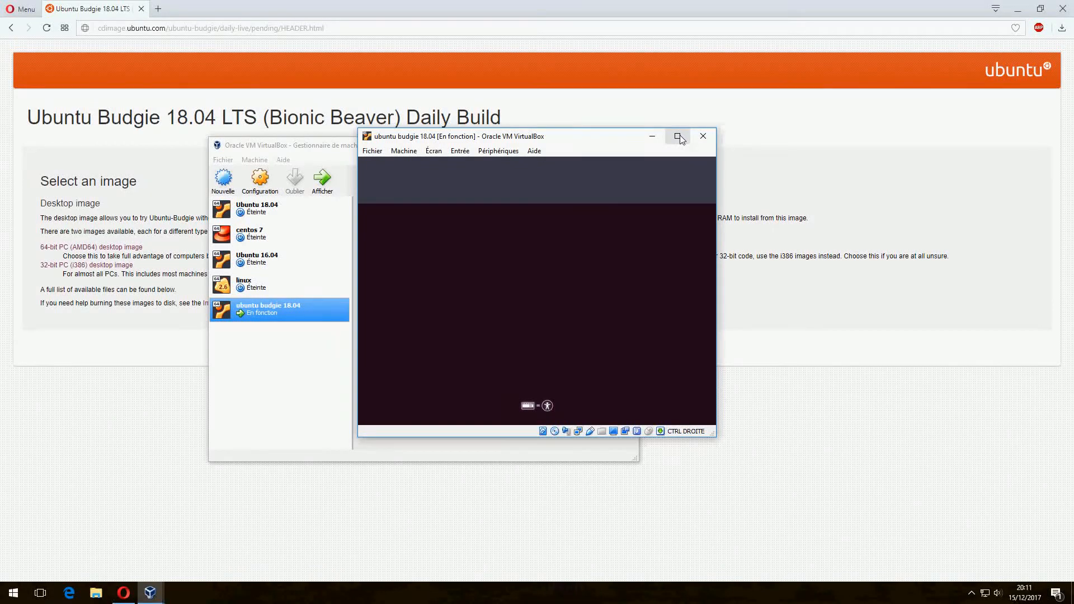
left_click(678, 137)
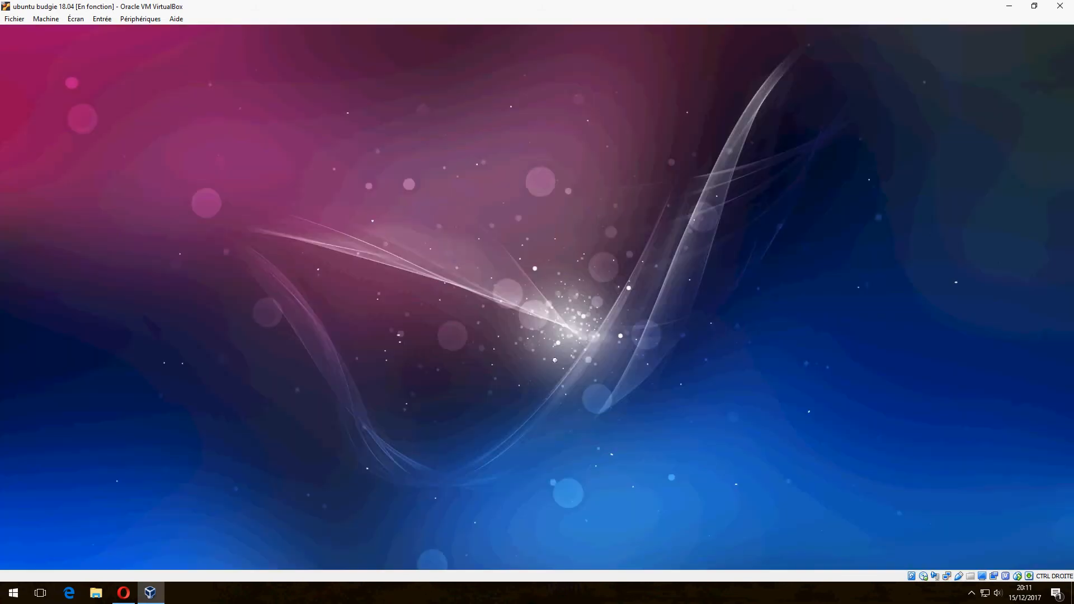
mouse_move(633, 418)
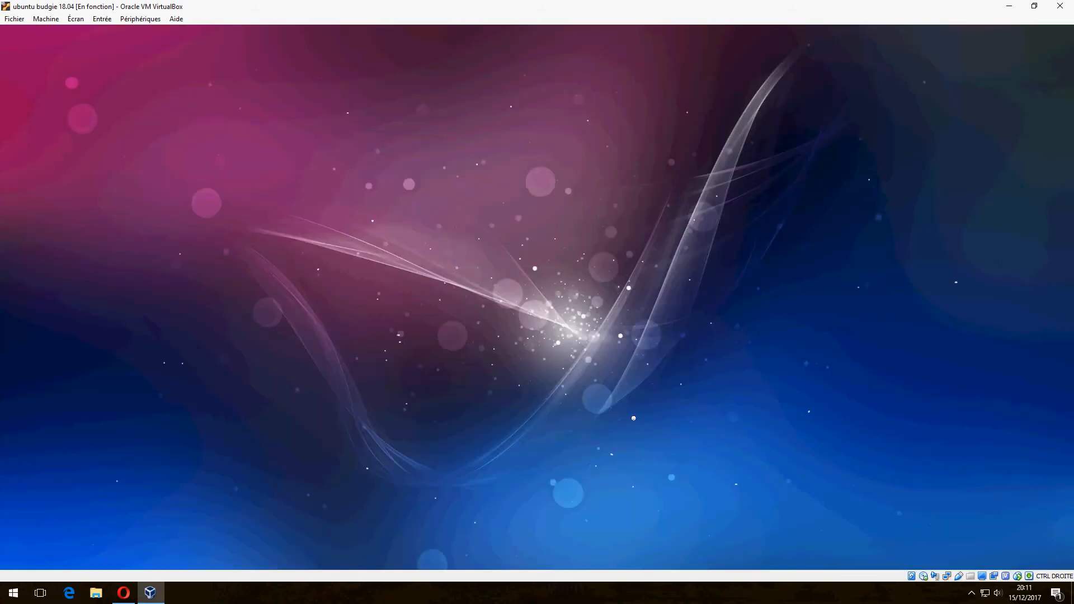
mouse_move(508, 320)
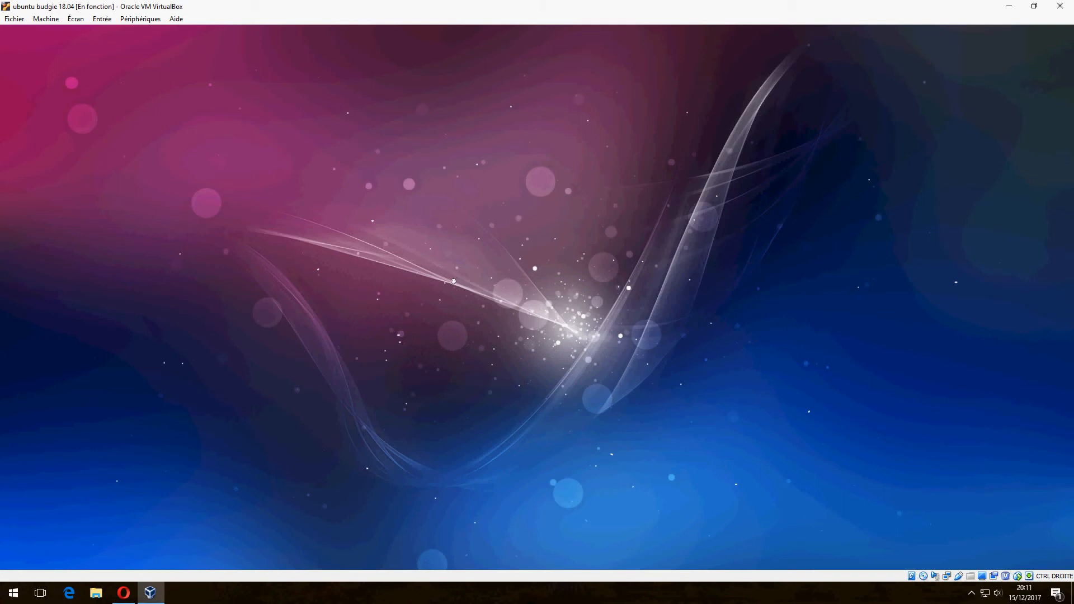
mouse_move(135, 244)
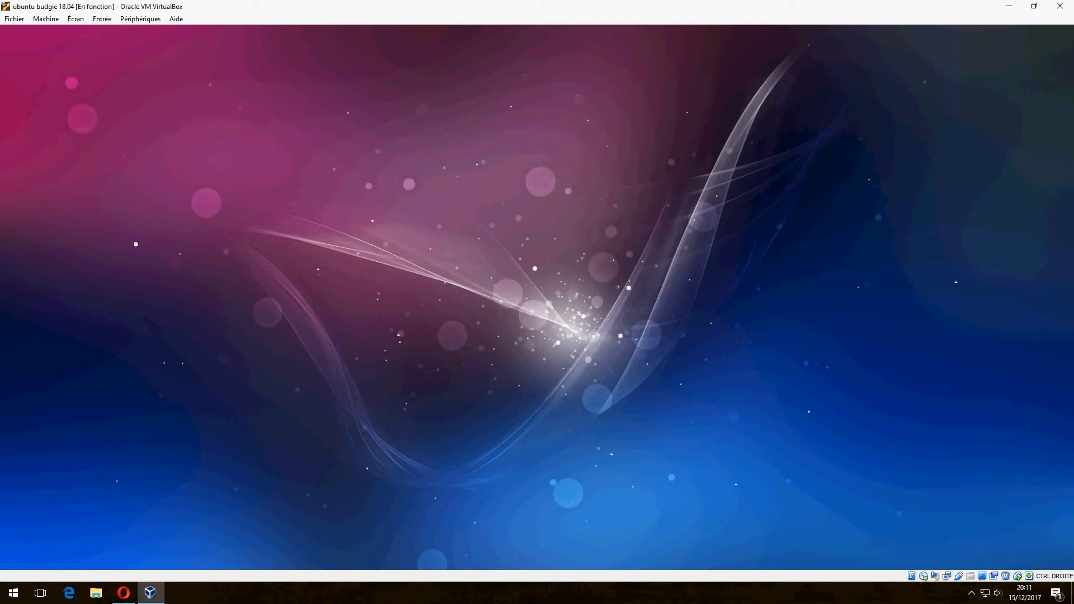
mouse_move(477, 365)
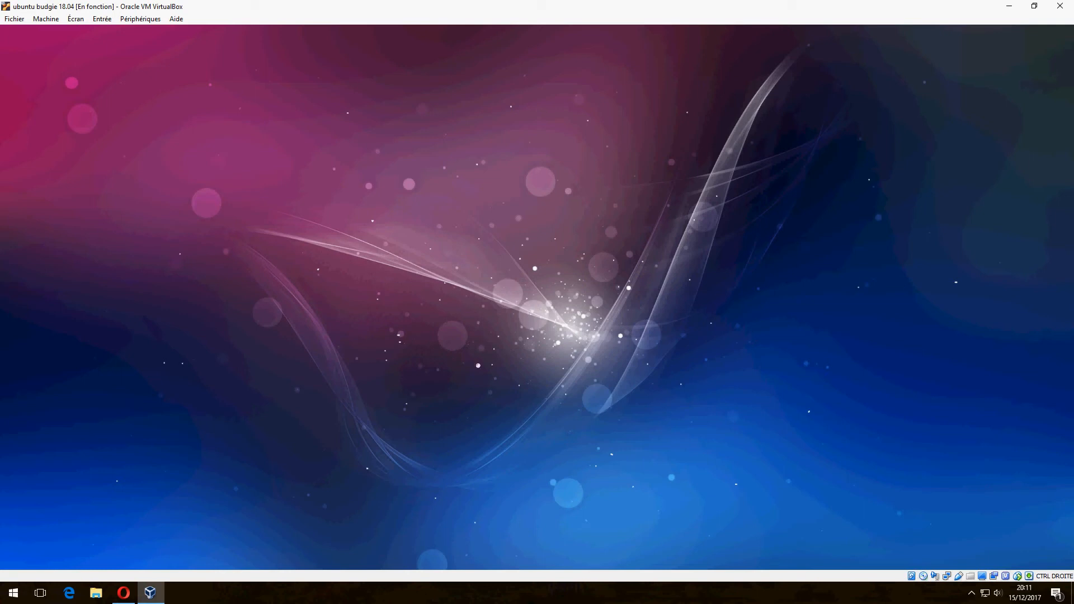
mouse_move(477, 362)
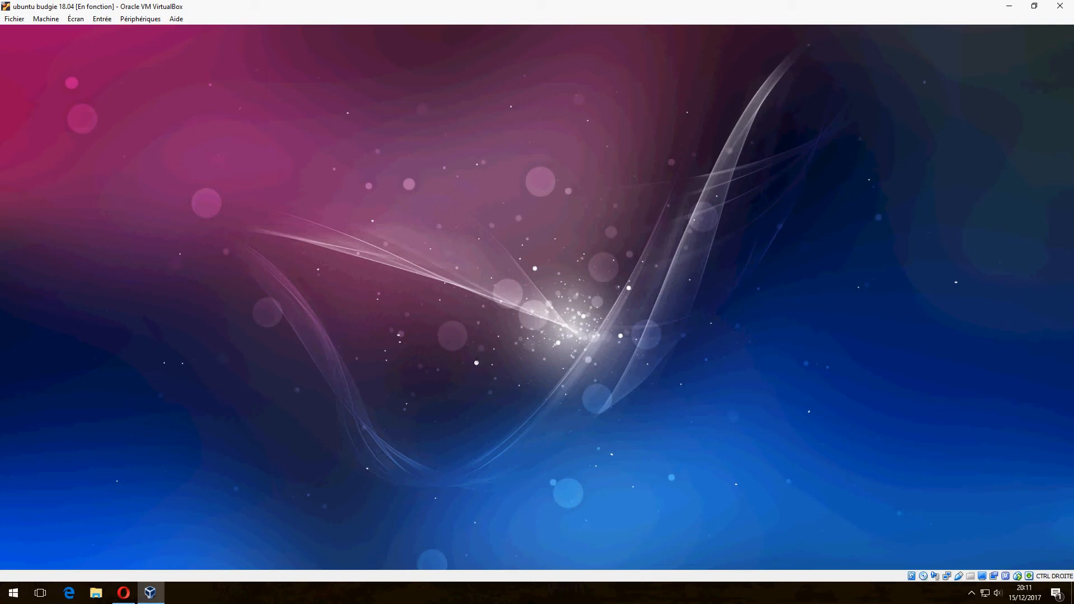
mouse_move(539, 290)
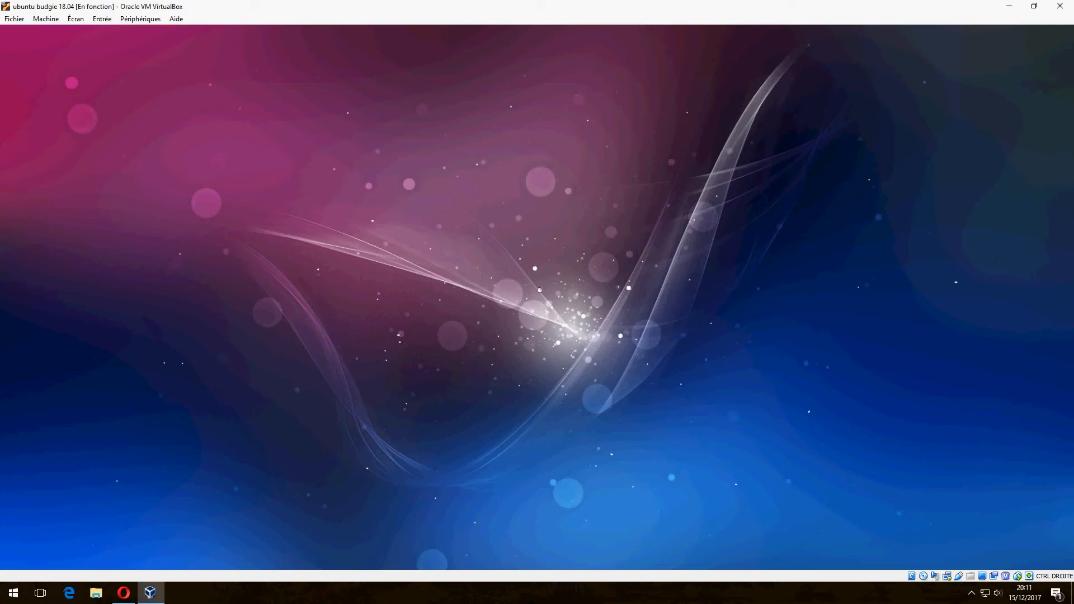
mouse_move(567, 299)
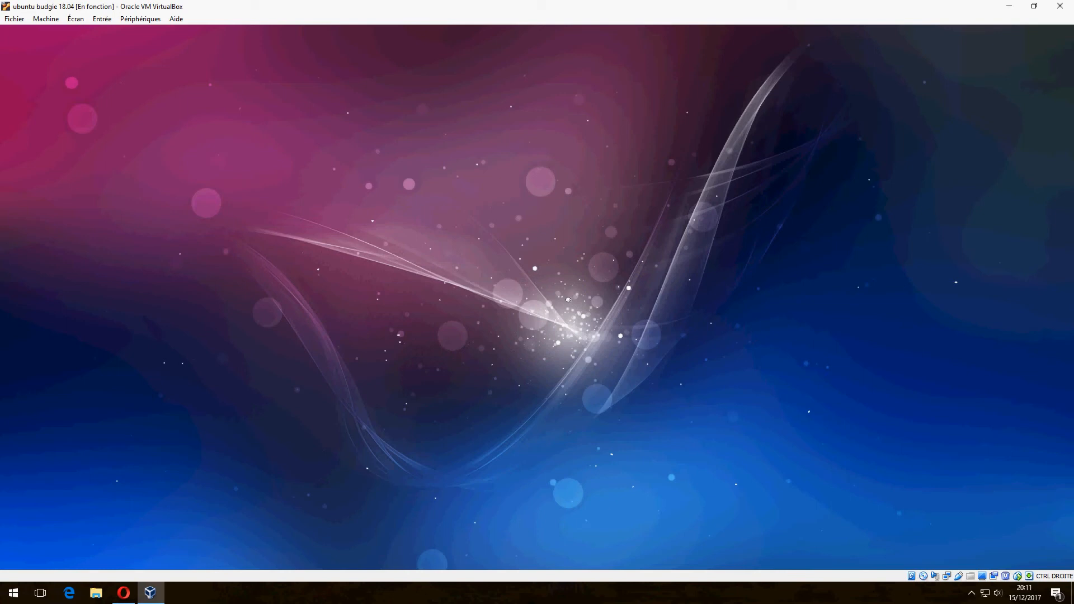
mouse_move(562, 311)
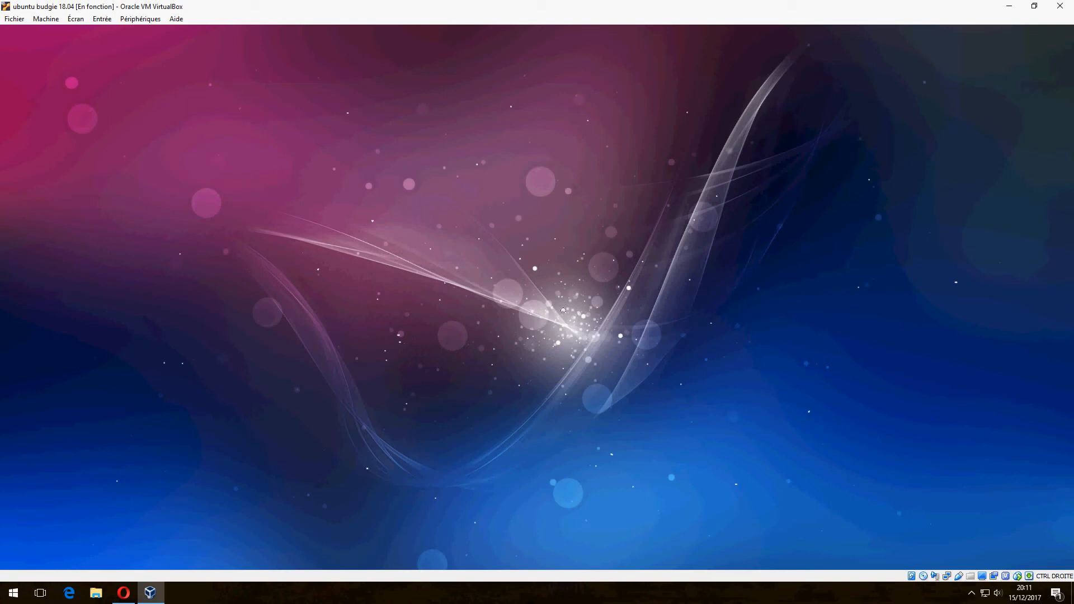
mouse_move(548, 322)
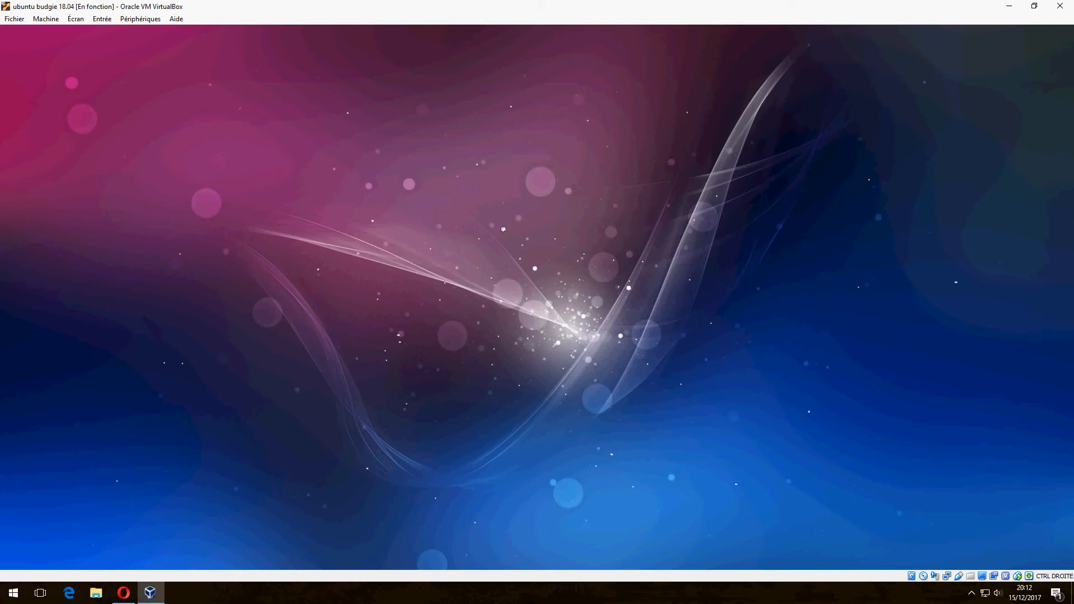
mouse_move(457, 168)
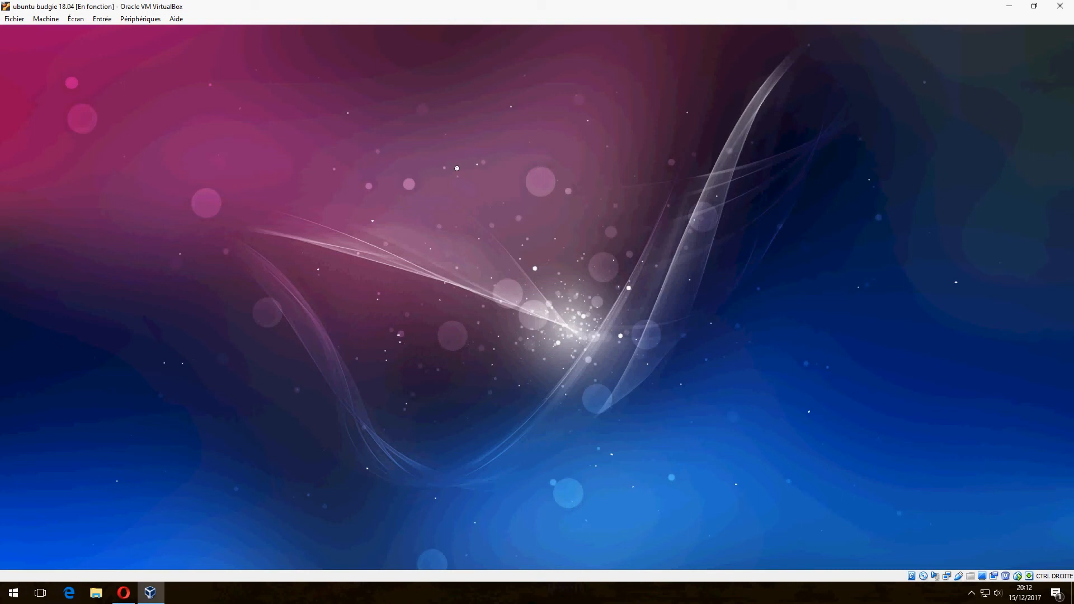
mouse_move(423, 118)
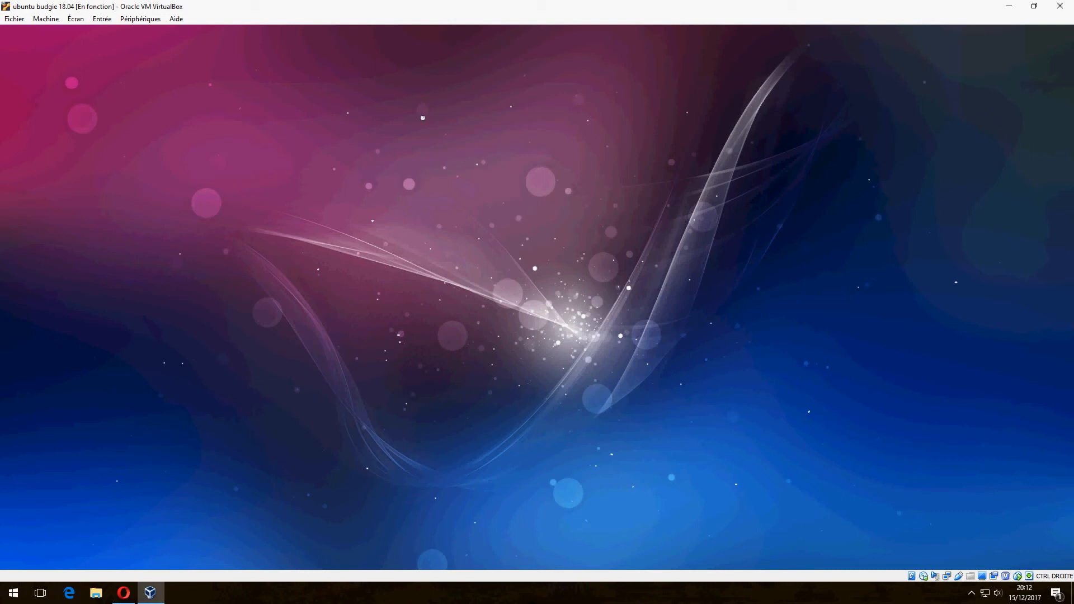
mouse_move(546, 338)
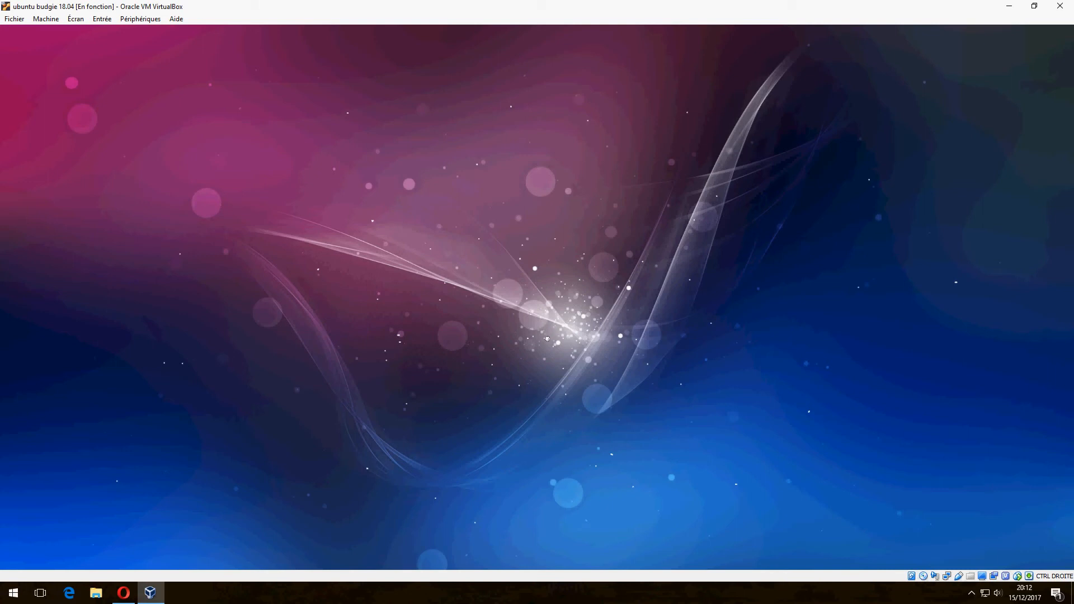
mouse_move(589, 524)
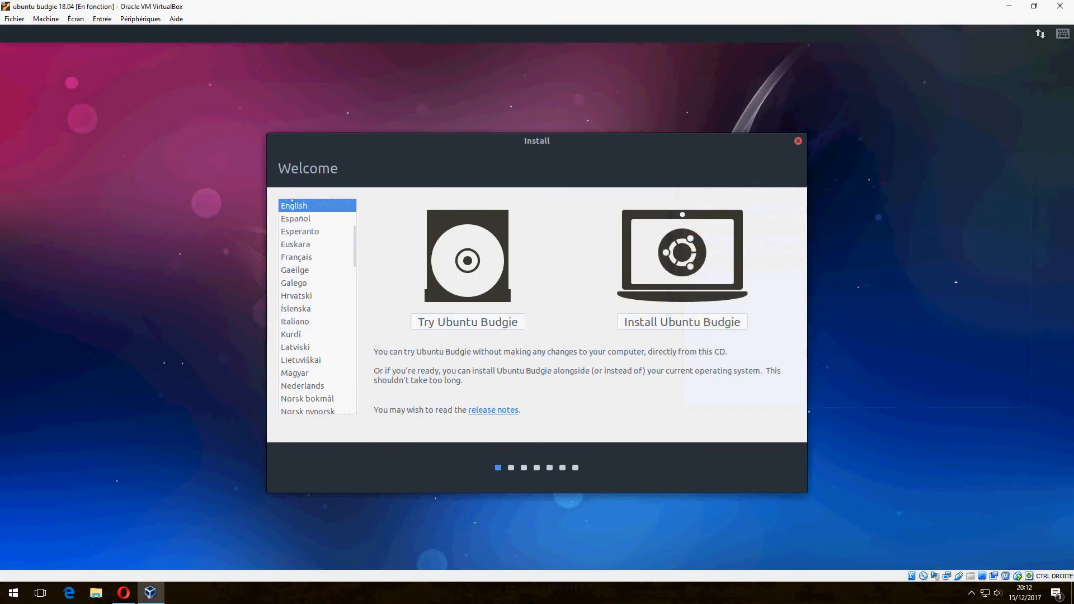
mouse_move(614, 341)
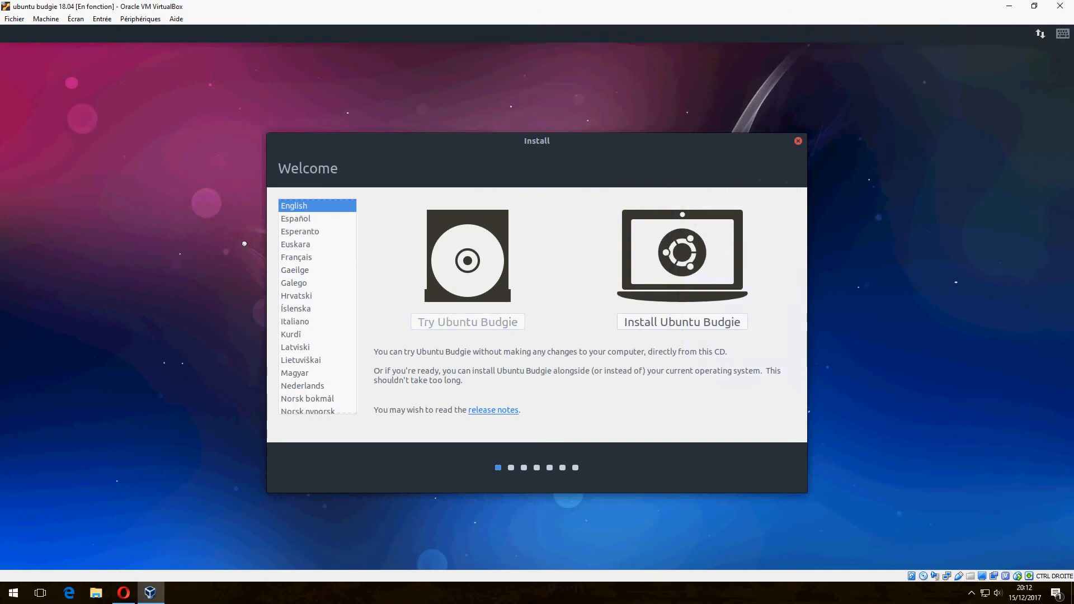
Step: Keep English and choose Install Ubuntu Budgie on the welcome screen
left_click(681, 321)
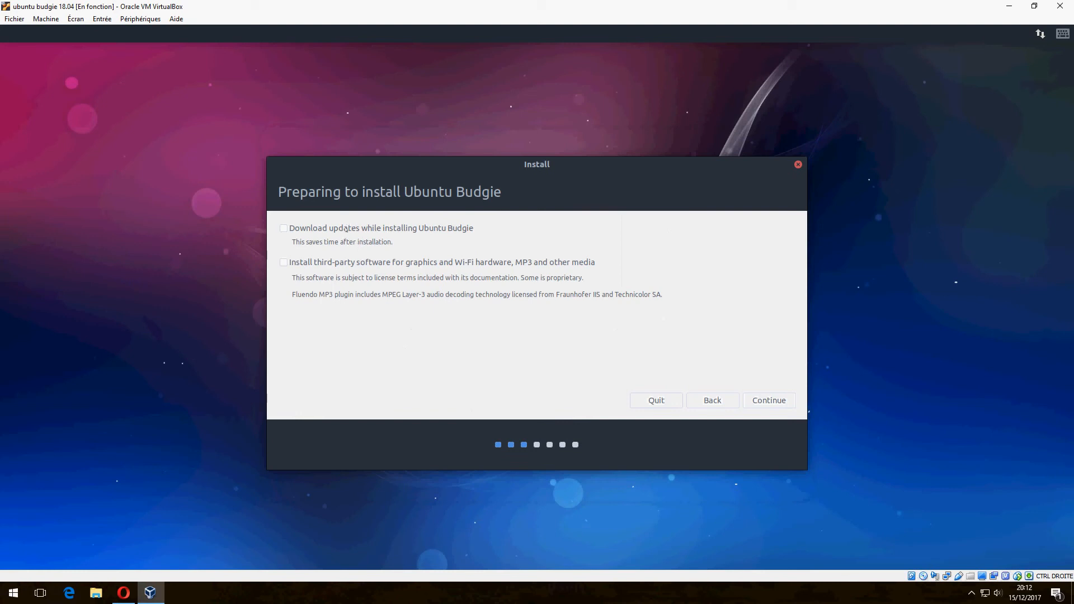
left_click(283, 228)
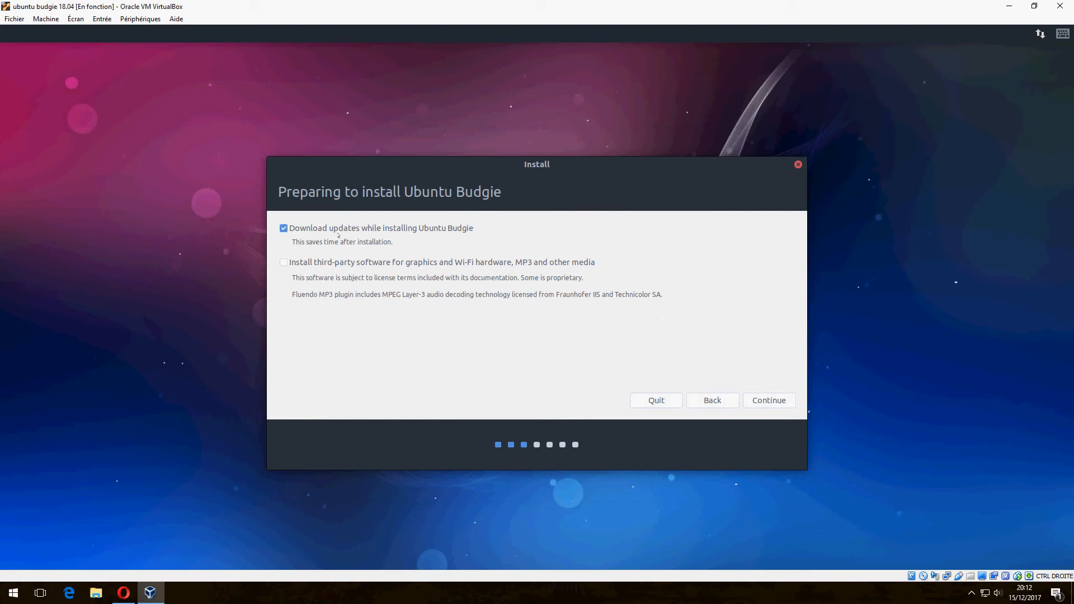
left_click(283, 228)
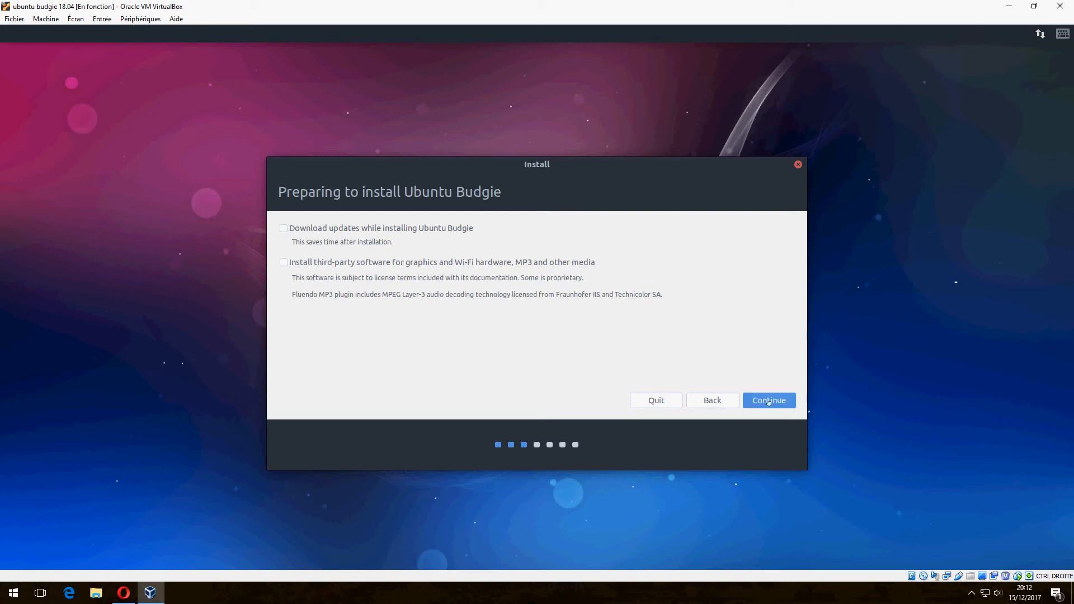
Step: Accept the preparation options and choose 'Something else' as the installation type
left_click(768, 399)
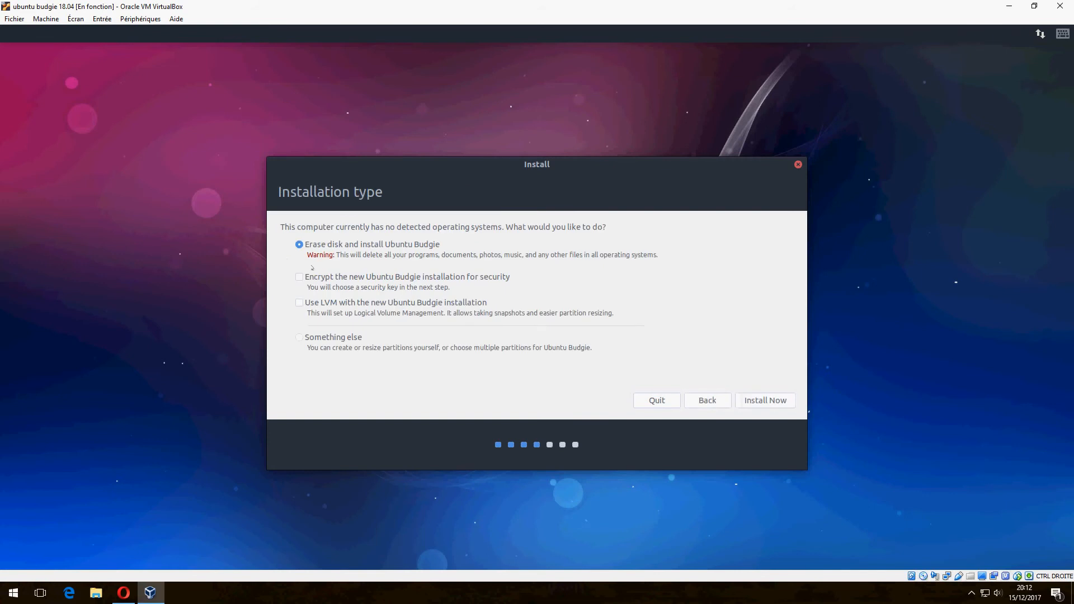
mouse_move(348, 354)
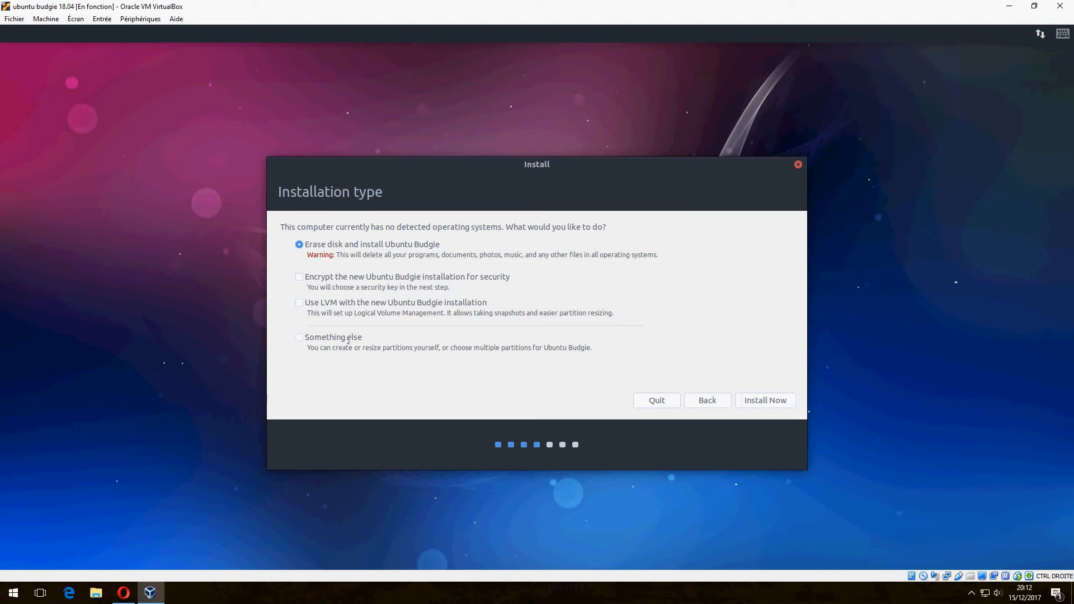
left_click(299, 336)
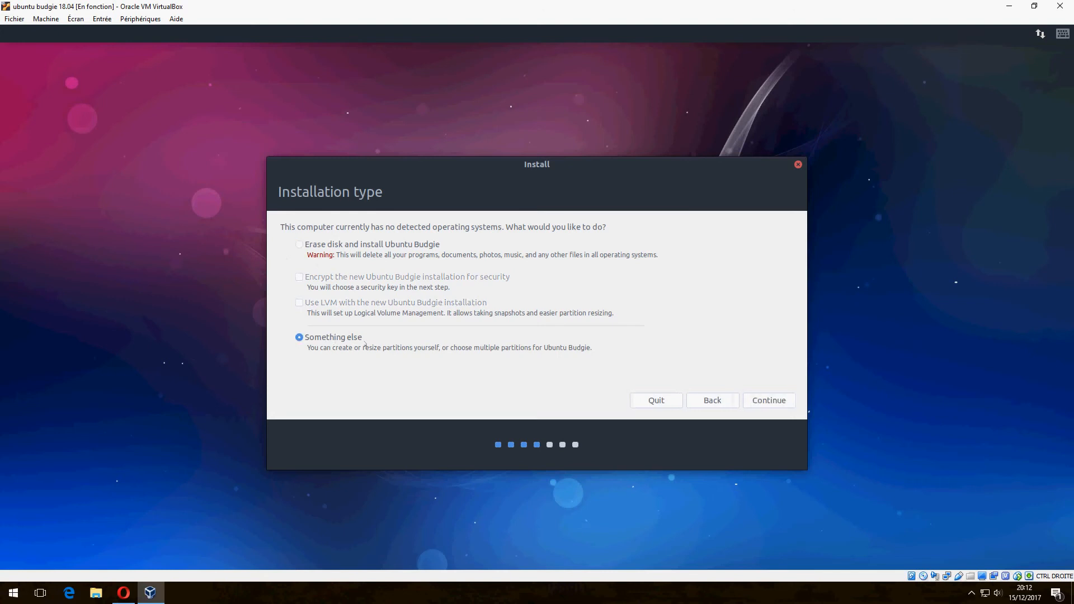
left_click(767, 400)
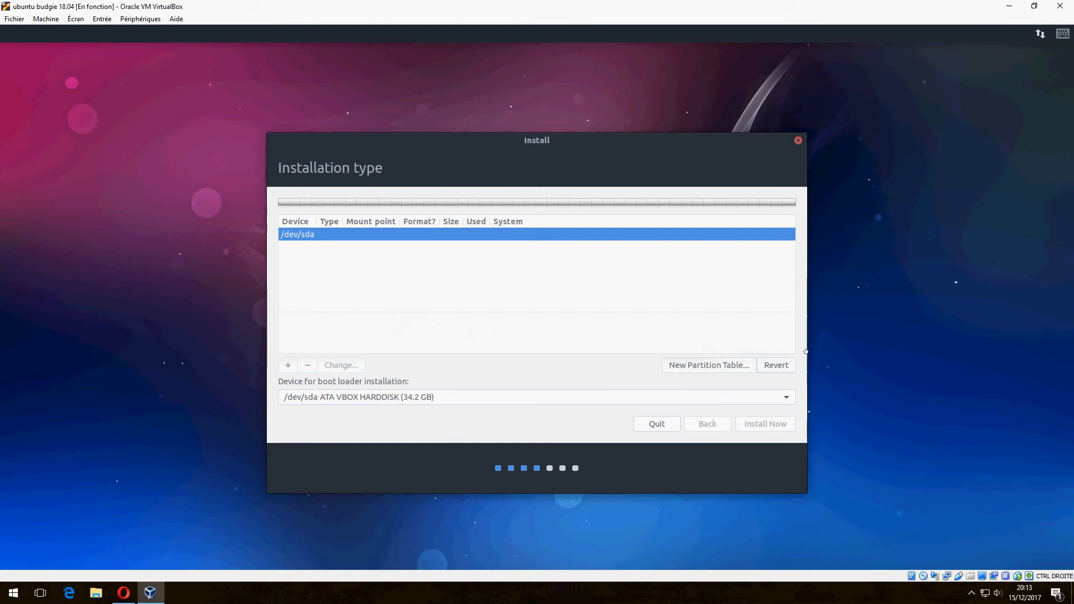
Step: Create a new empty partition table and a 6000 MB swap partition
left_click(707, 365)
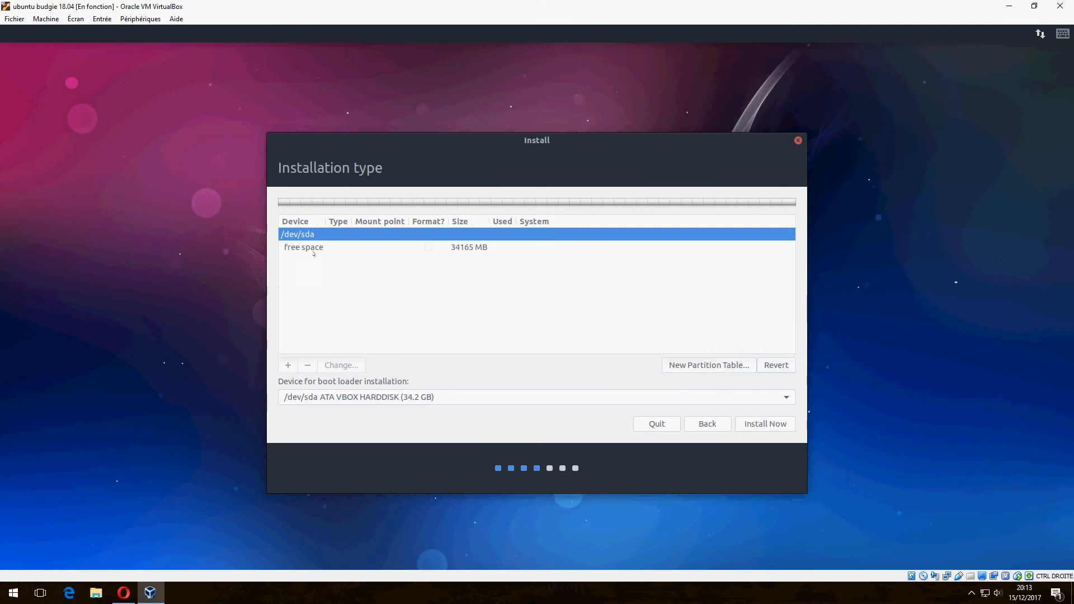
left_click(287, 365)
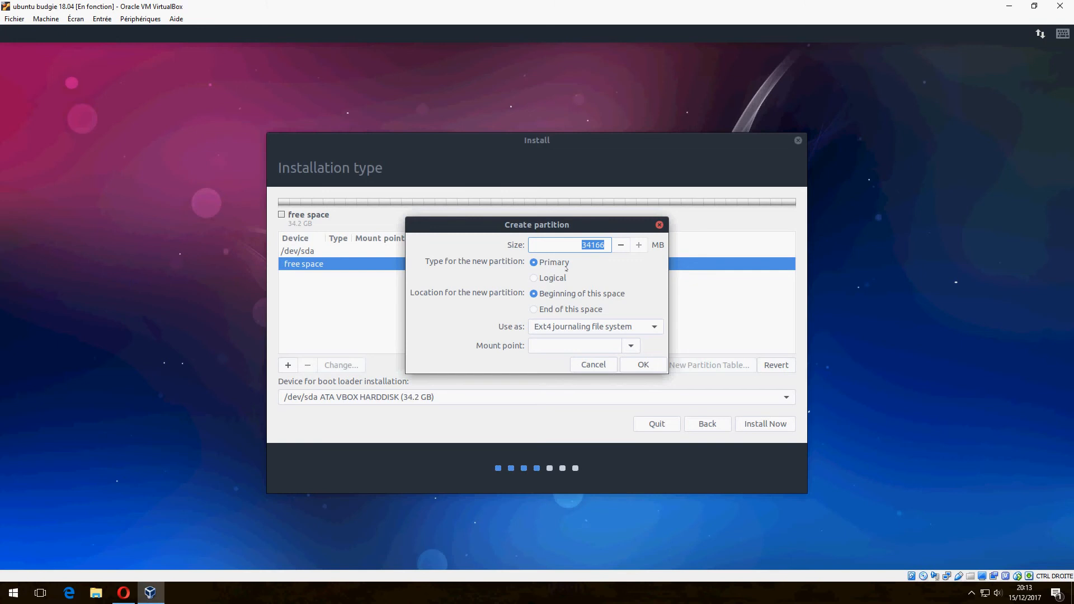
type("6000")
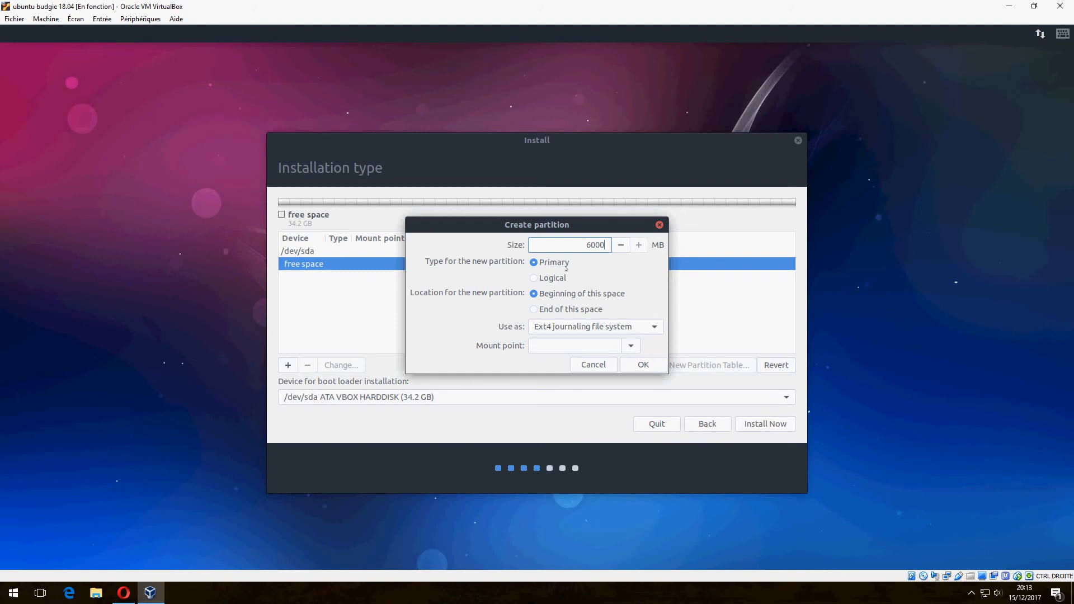
left_click(592, 326)
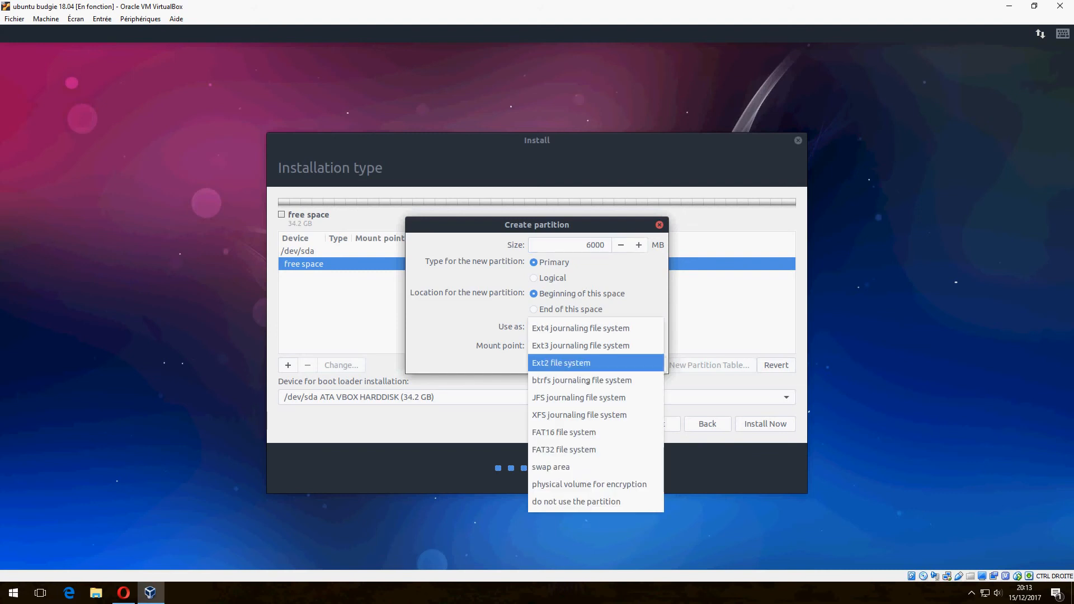
left_click(549, 467)
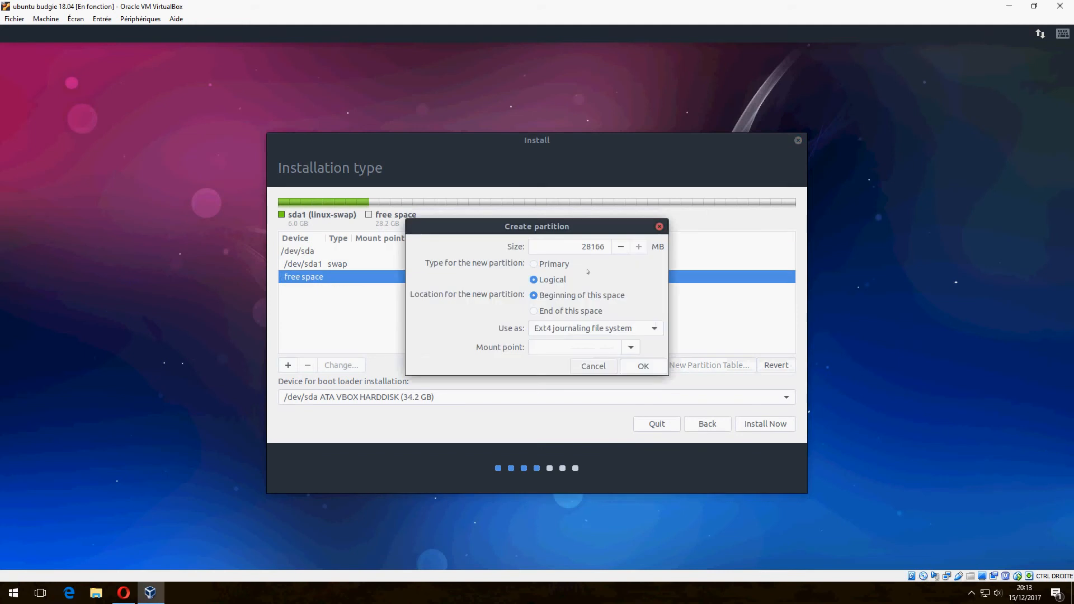
Step: Add a 10000 MB ext4 partition mounted at /
left_click(570, 247)
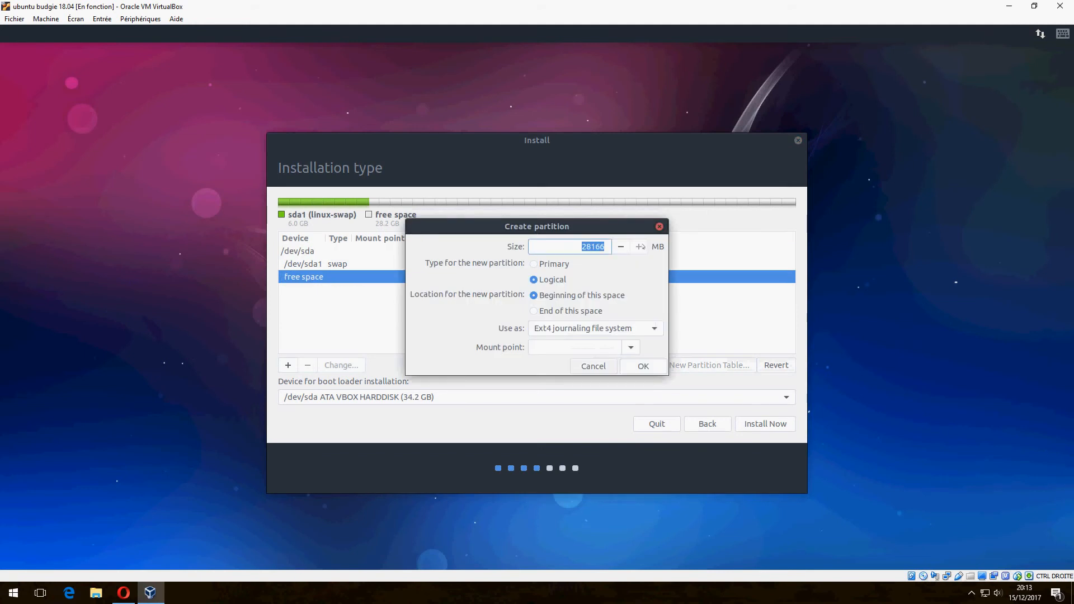
type("10000")
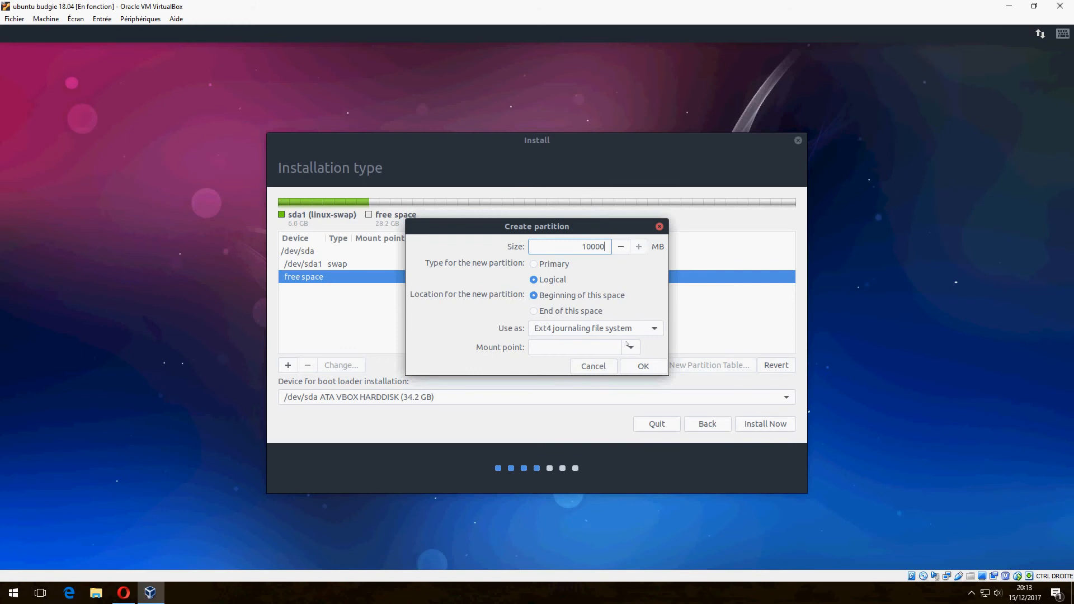
type("/")
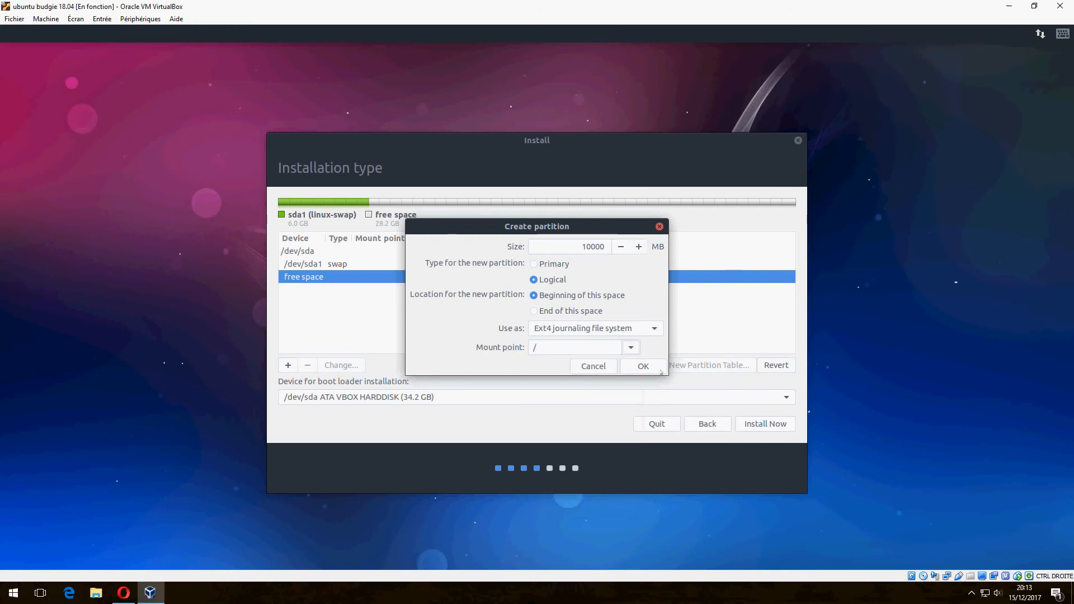
left_click(642, 366)
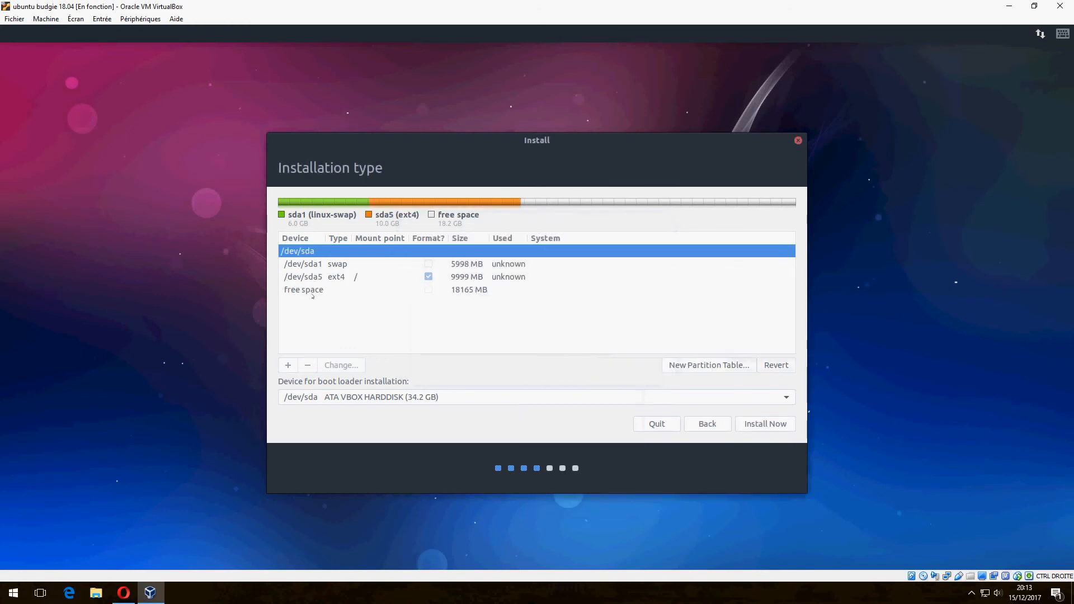
Step: Add an ext4 partition mounted at /home using the remaining free space
left_click(288, 364)
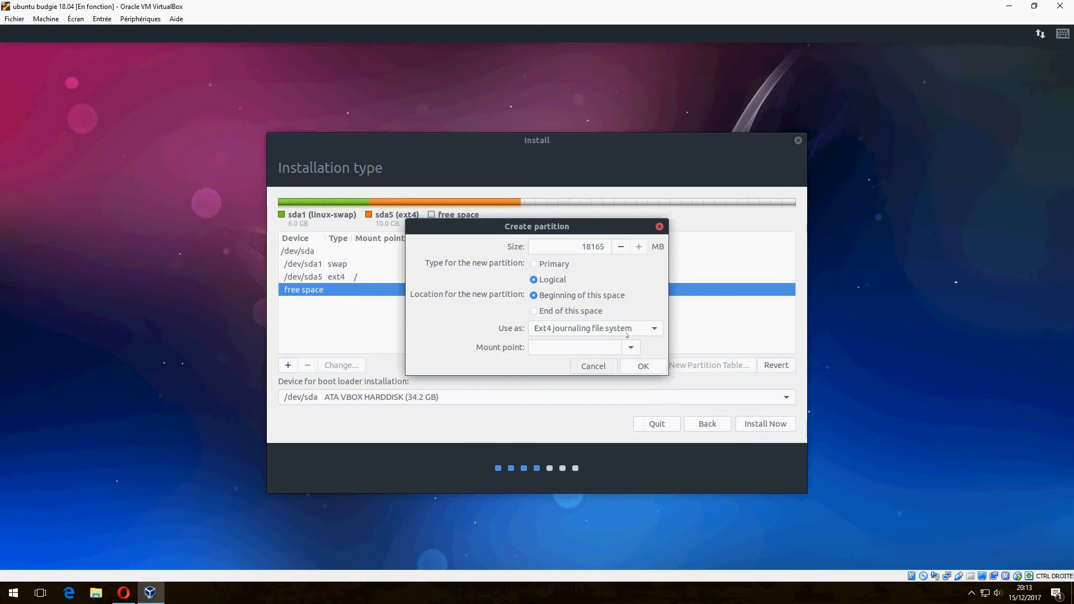
type("/home")
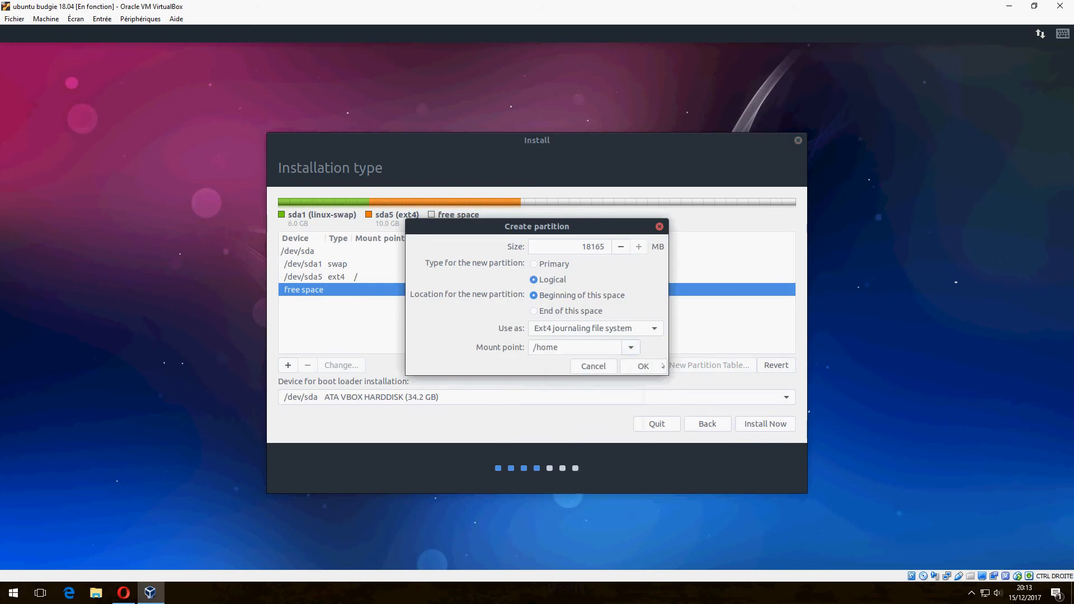
left_click(643, 365)
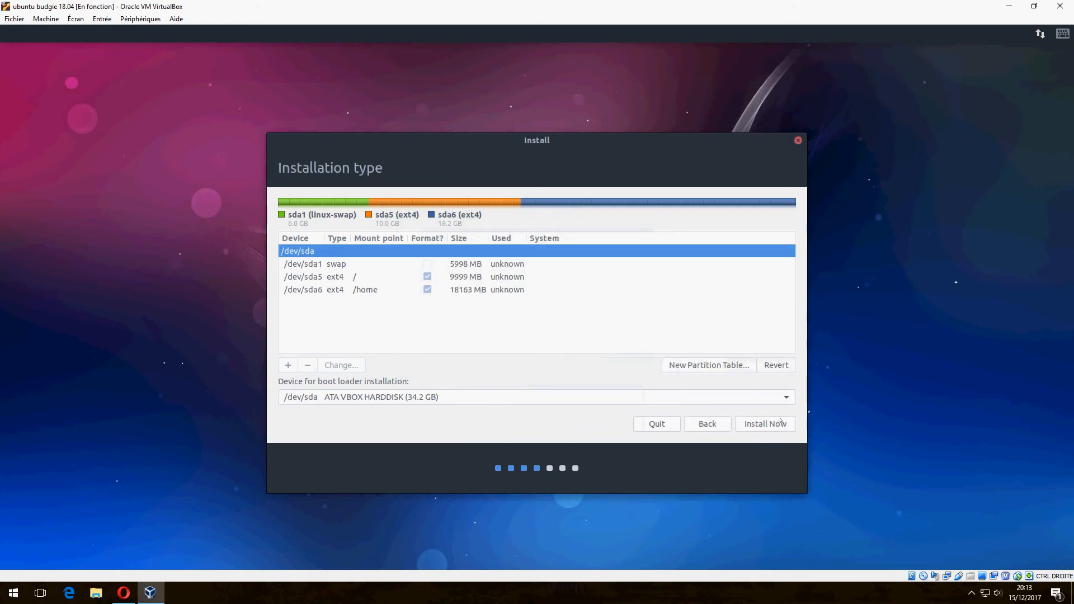
Step: Install Now, confirm writing partition changes, and continue to the Tunis location page
left_click(764, 424)
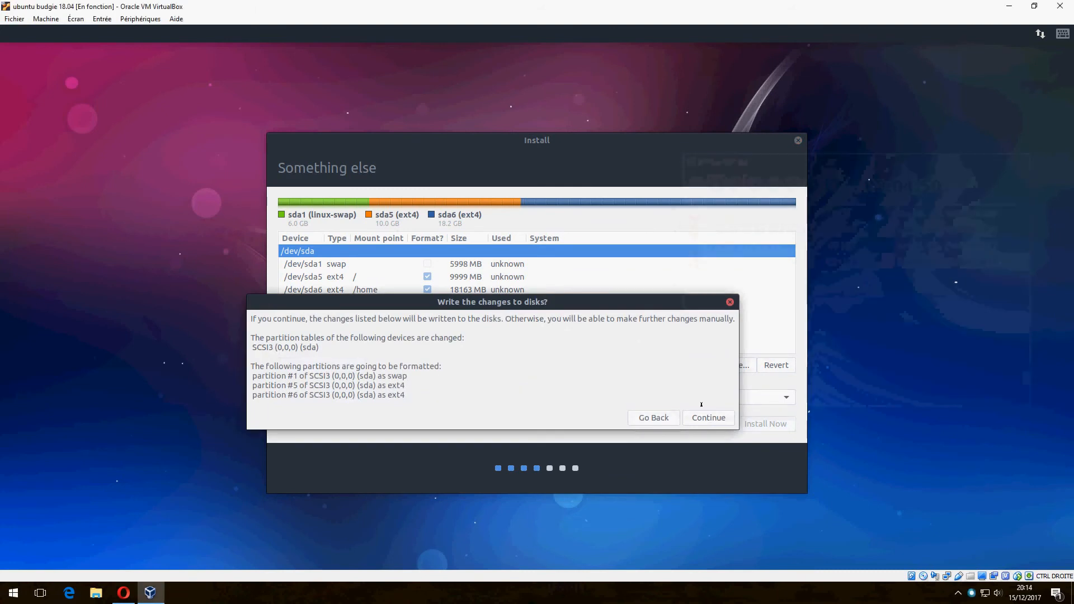
left_click(652, 418)
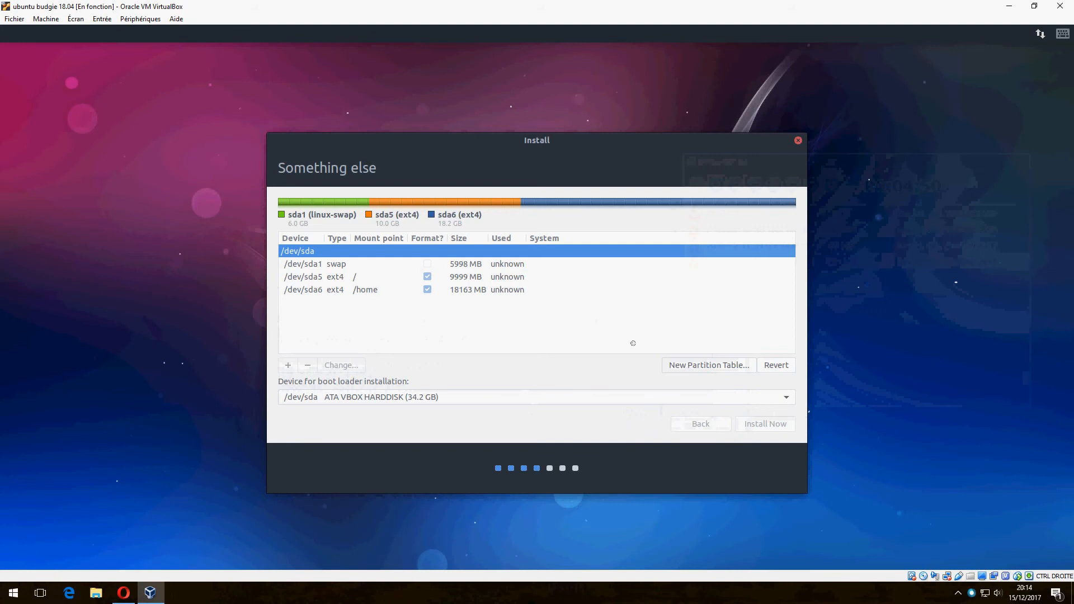
mouse_move(606, 361)
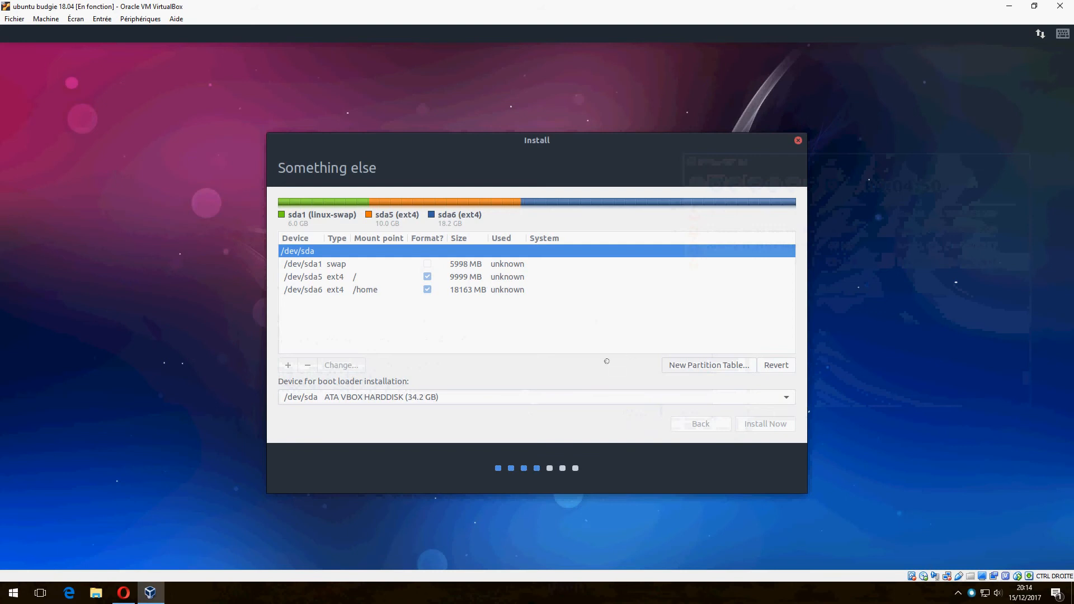
left_click(765, 423)
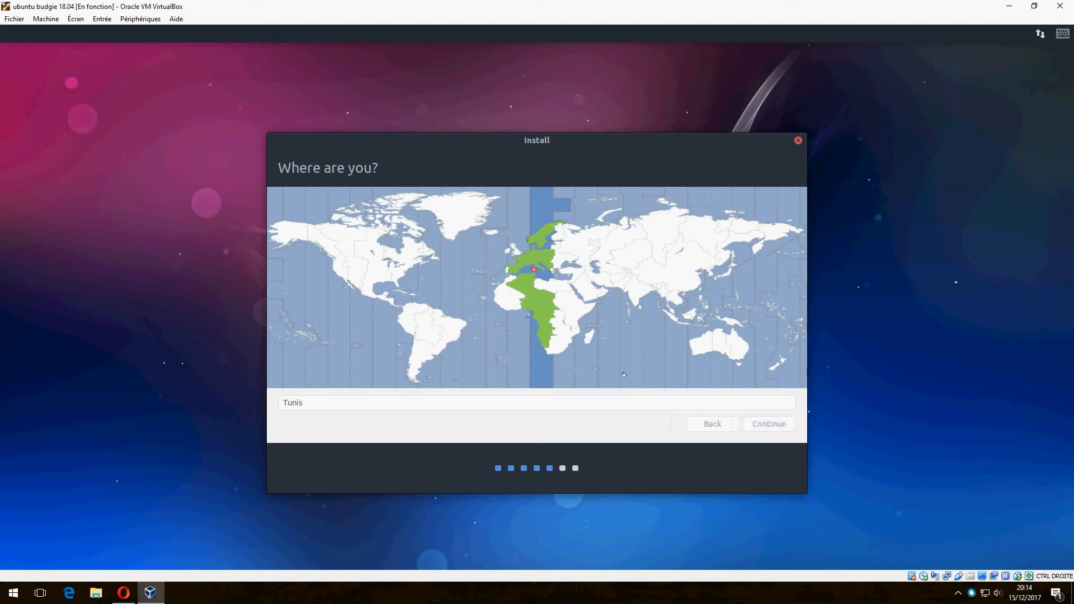
Step: Keep Tunis as the location and set the keyboard layout to French (Azerty)
left_click(768, 424)
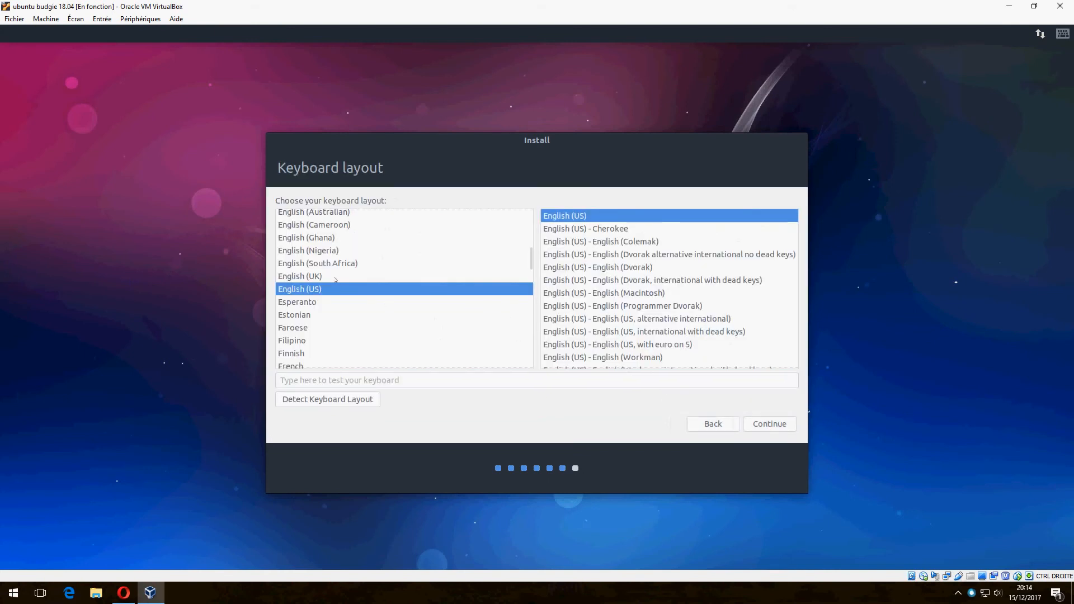
mouse_move(382, 340)
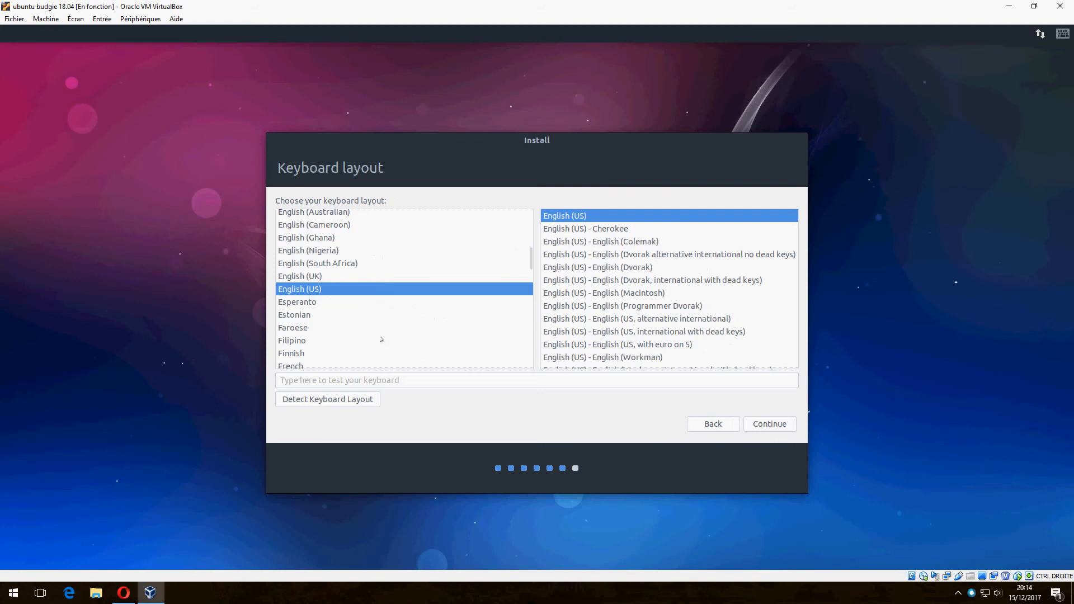
mouse_move(358, 323)
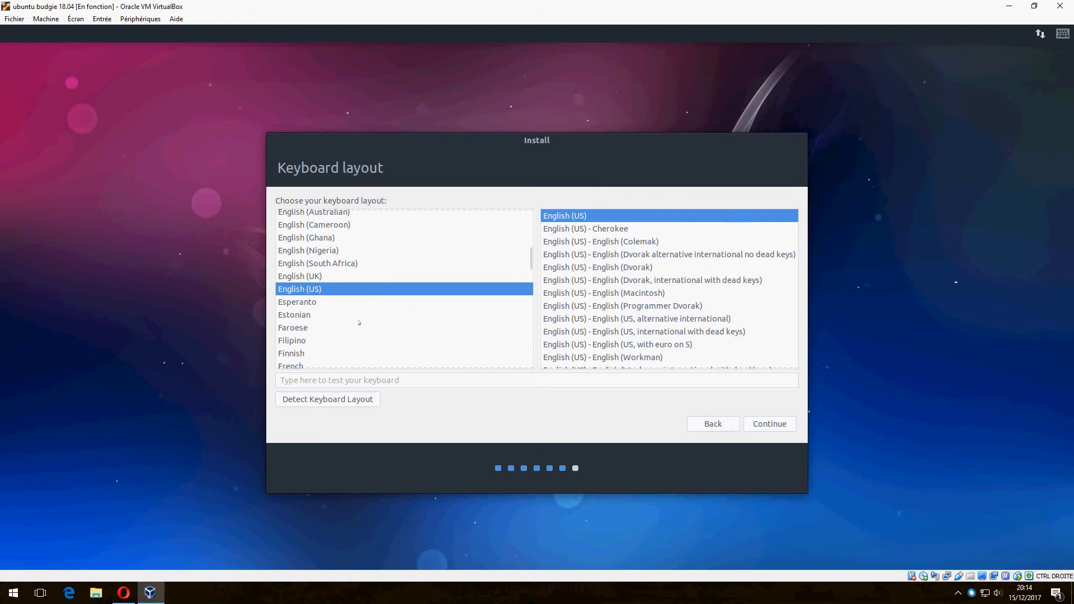
mouse_move(420, 355)
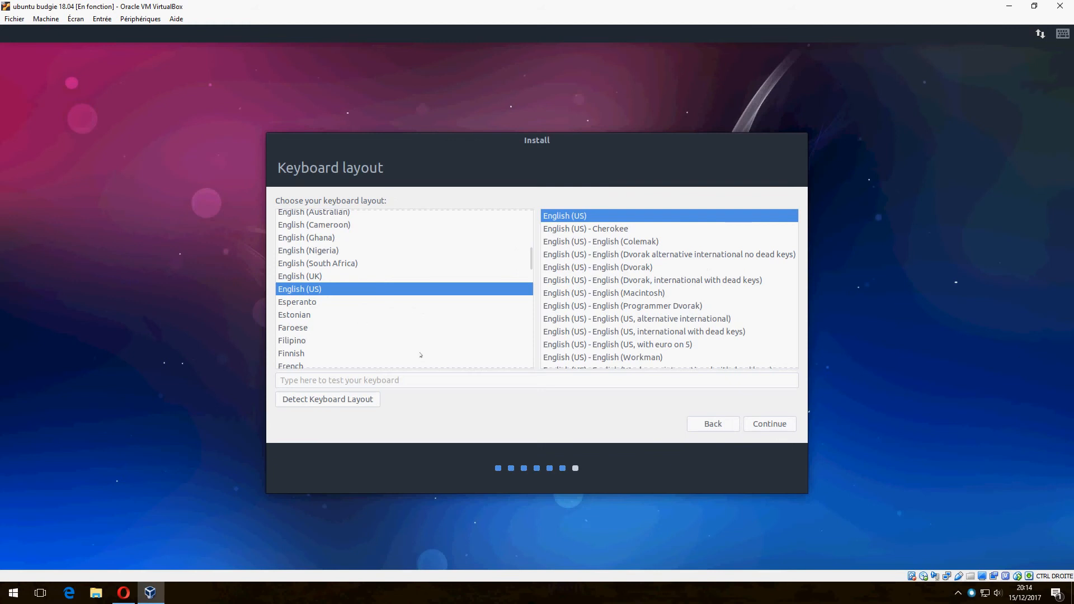
mouse_move(391, 350)
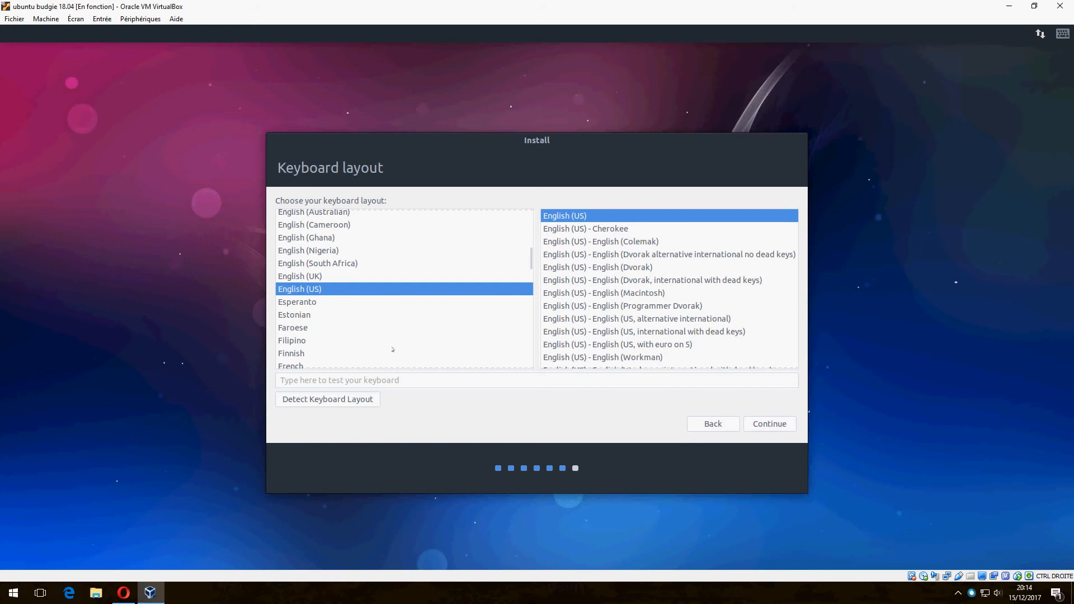
mouse_move(344, 295)
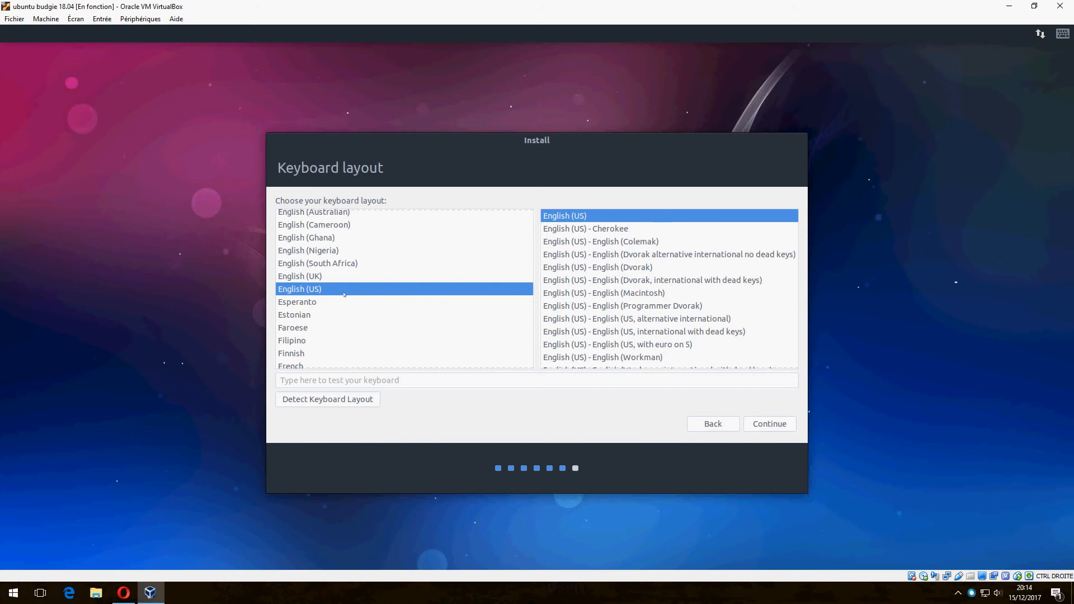
type("f")
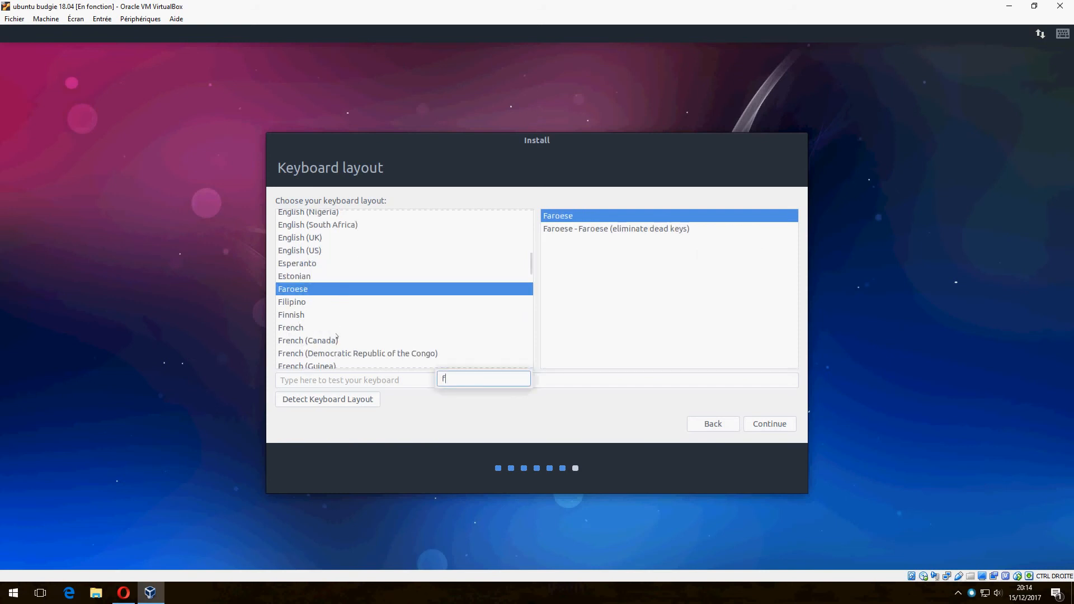
left_click(290, 288)
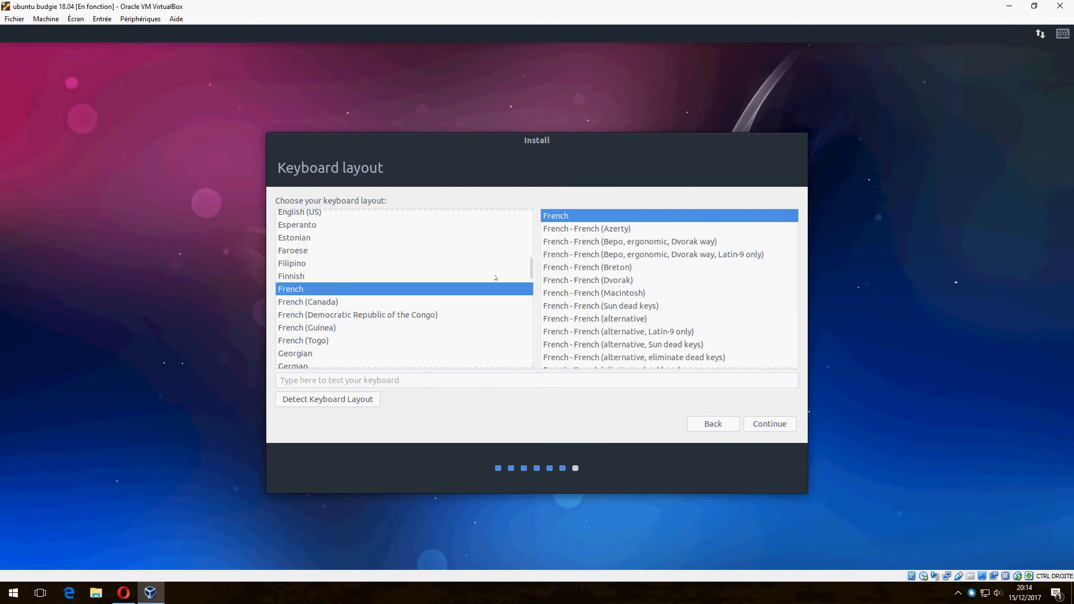
left_click(585, 229)
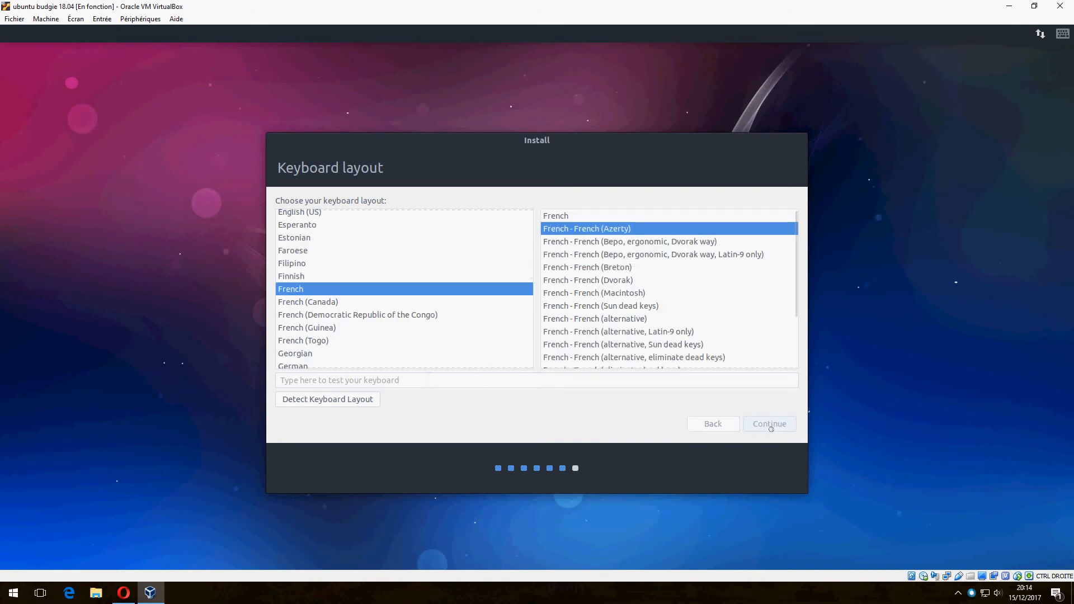
left_click(768, 423)
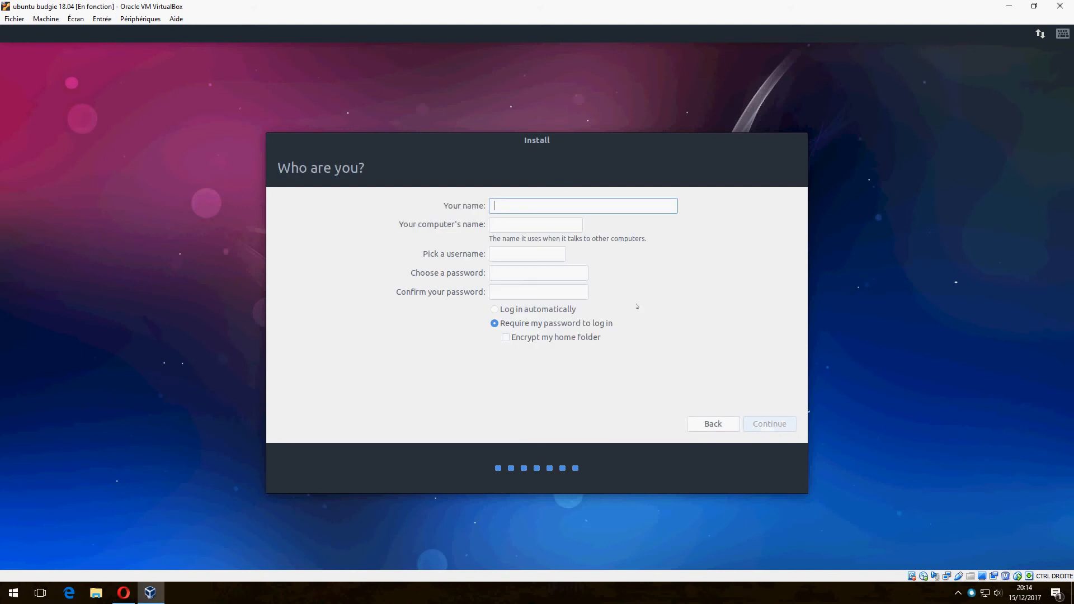
Step: Create user 'mtsoftware' with a password required at login and begin copying files
type("m")
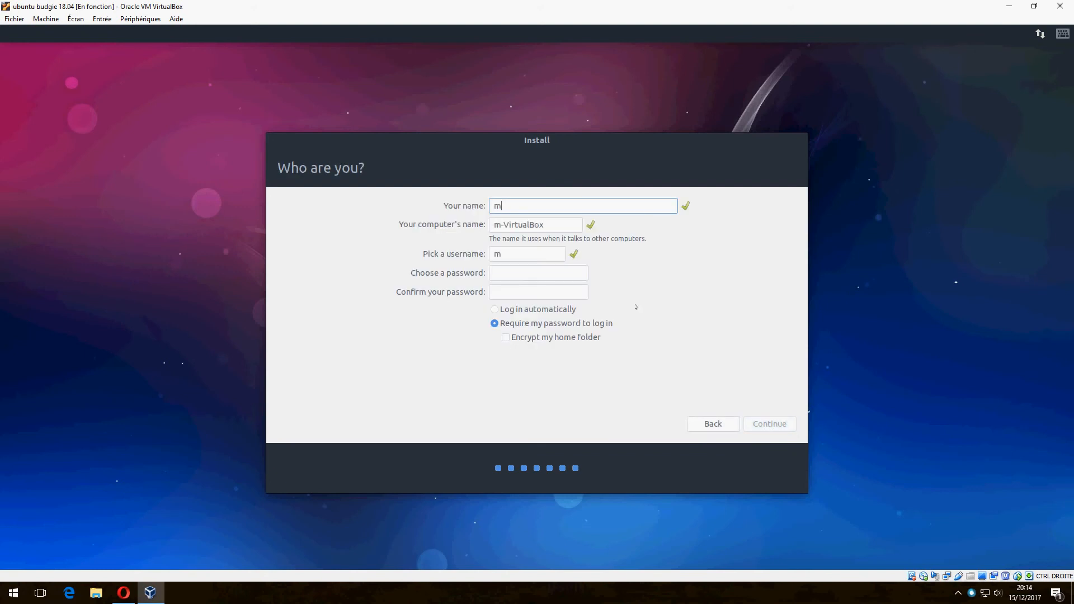
type("tsoft")
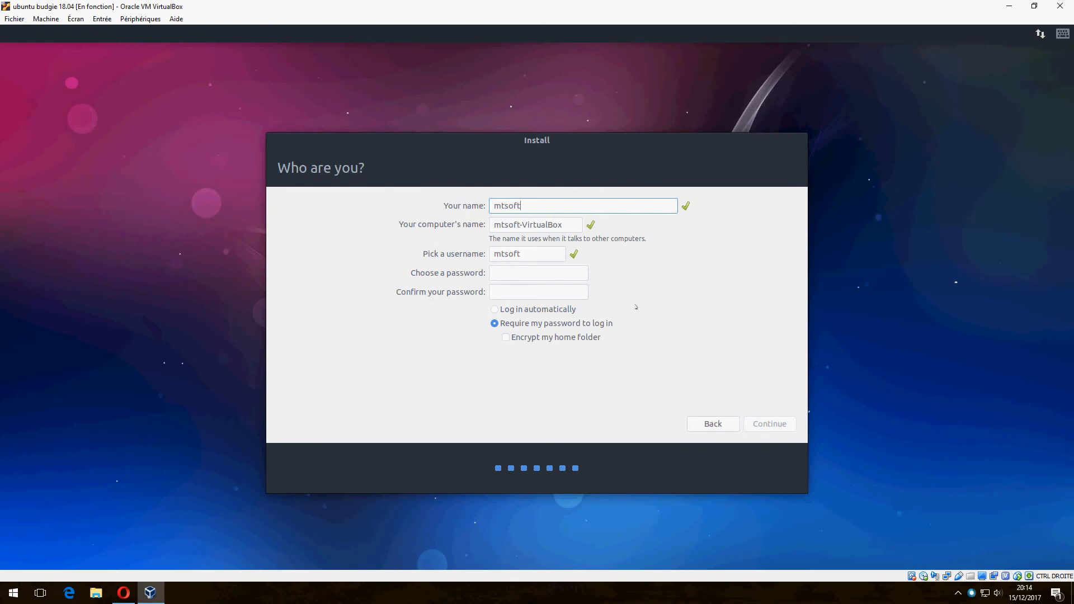
type("ware")
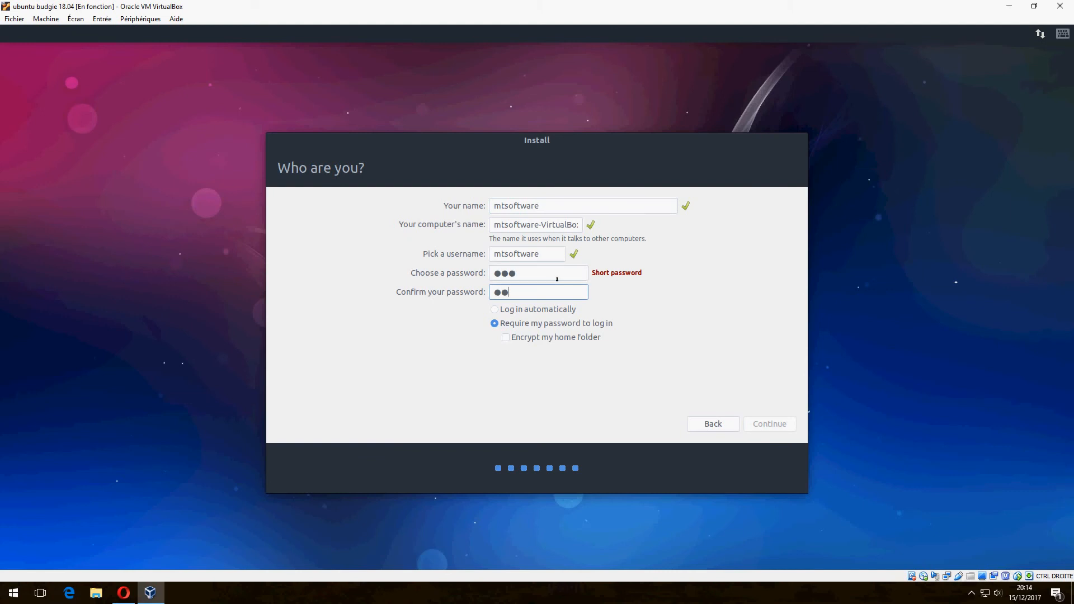
left_click(494, 308)
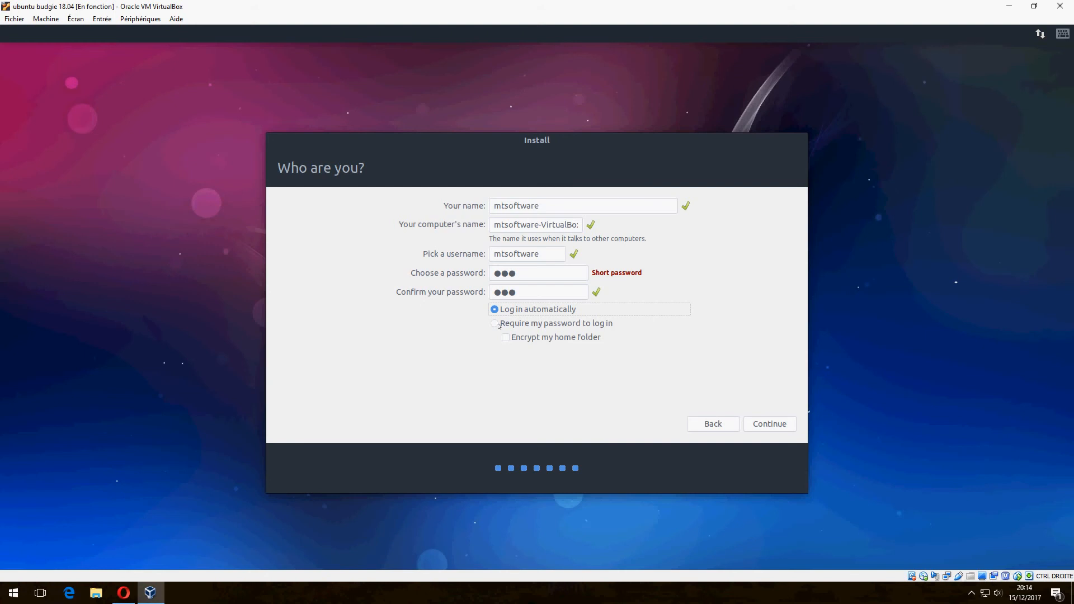
left_click(495, 323)
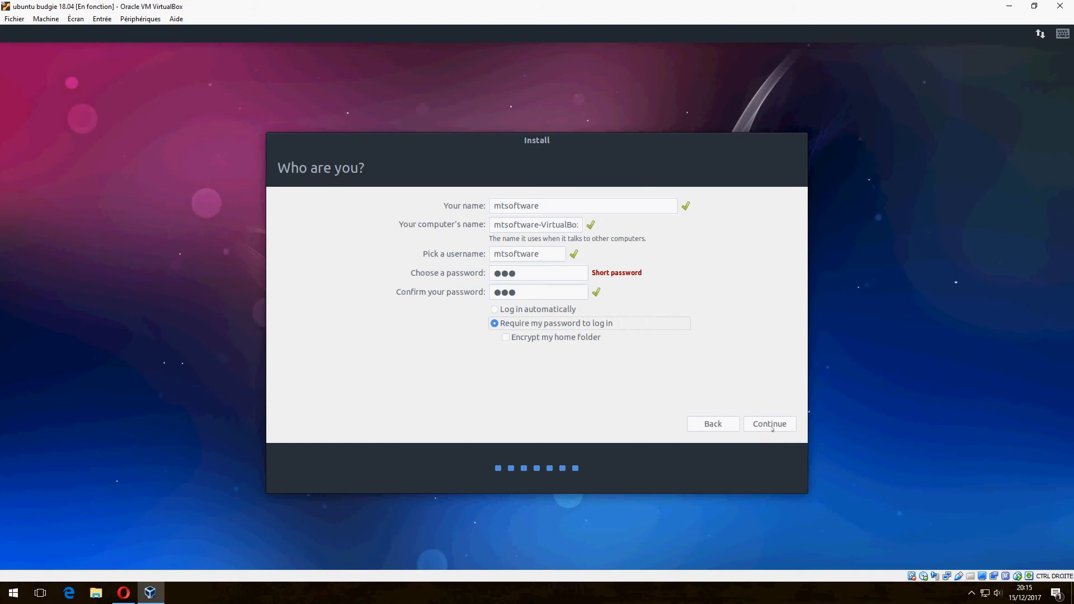
left_click(768, 423)
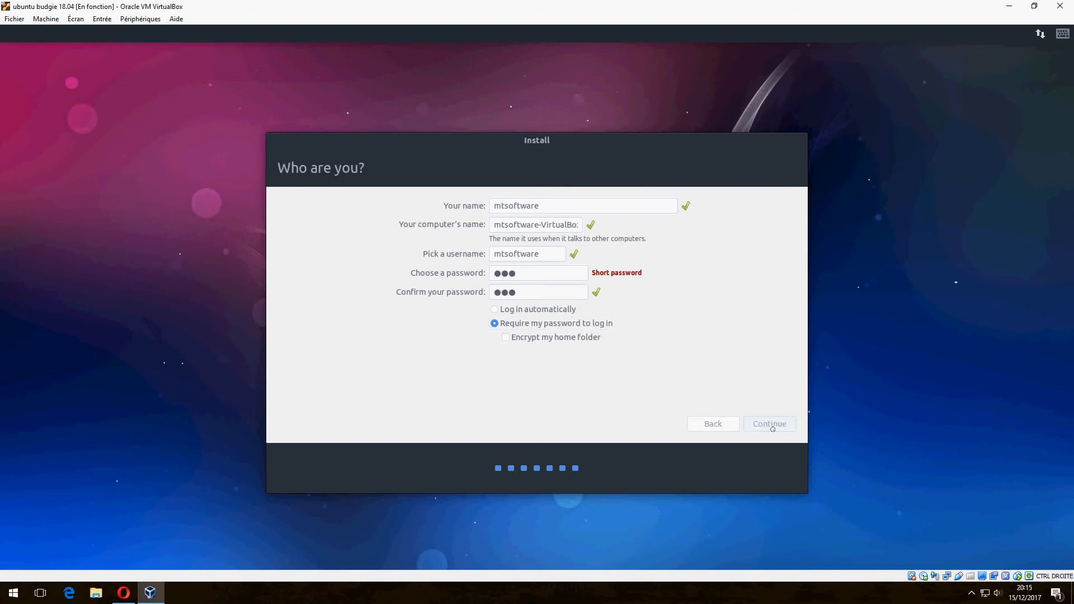
left_click(769, 424)
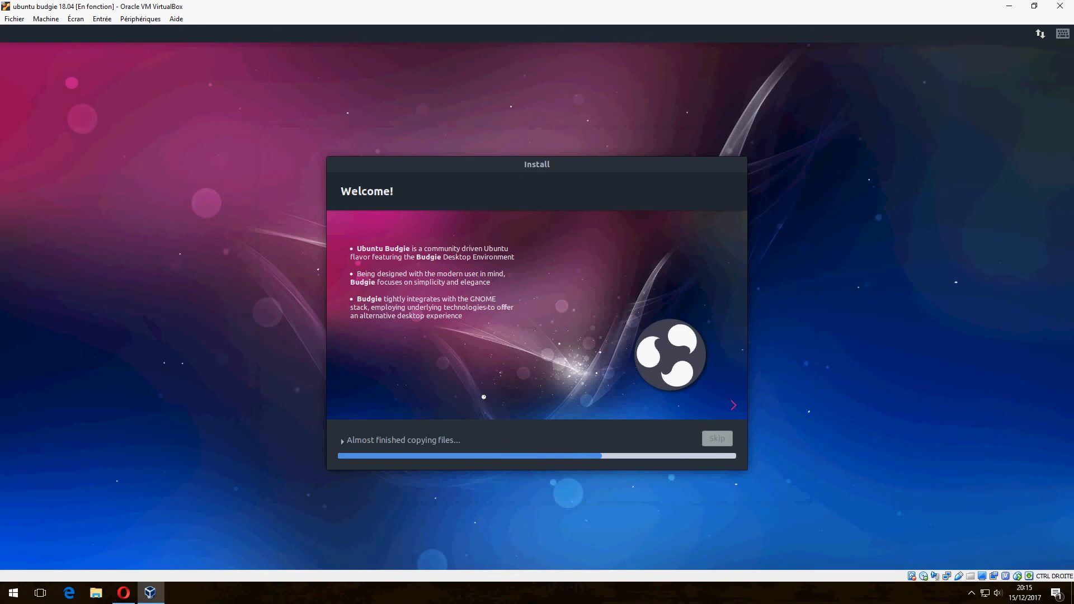
mouse_move(521, 599)
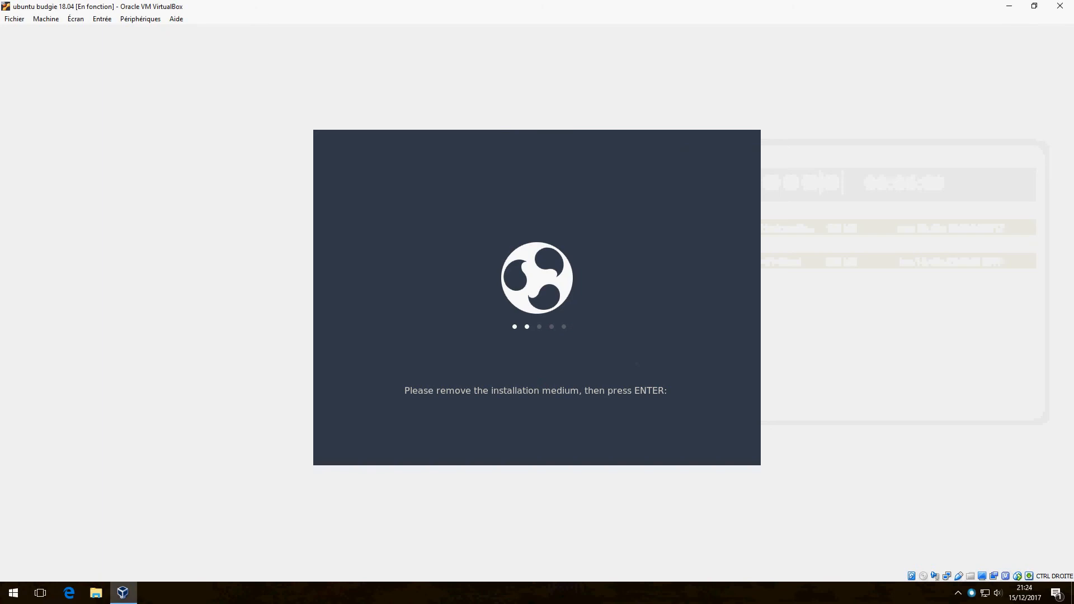
Step: Confirm the installation medium is removed so the machine reboots into Budgie
key("enter")
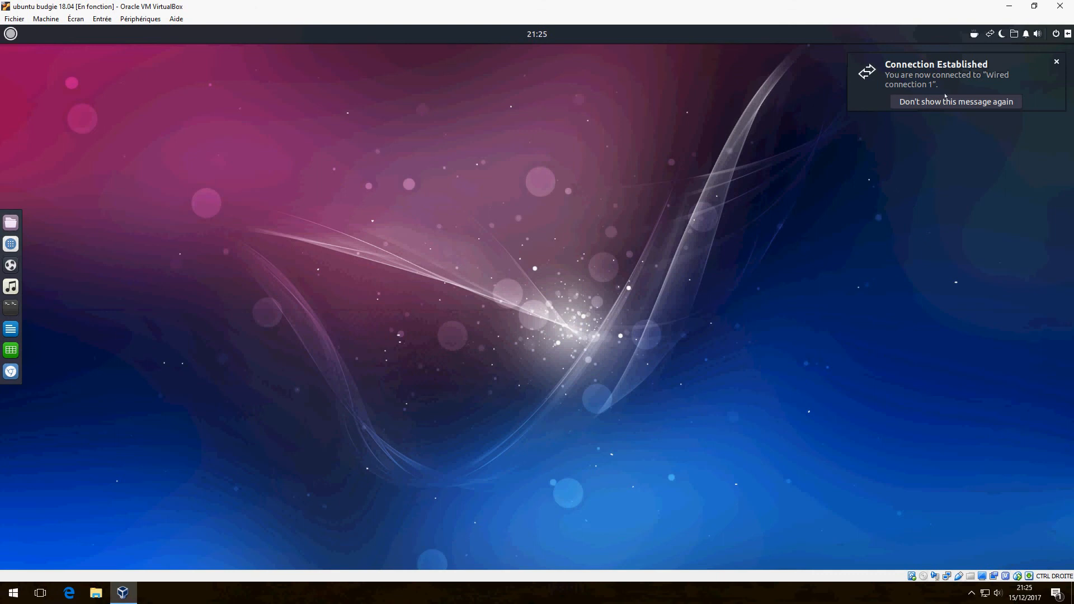
Step: Dismiss the Connection Established notice and launch Budgie Welcome from the tray indicator
left_click(1056, 61)
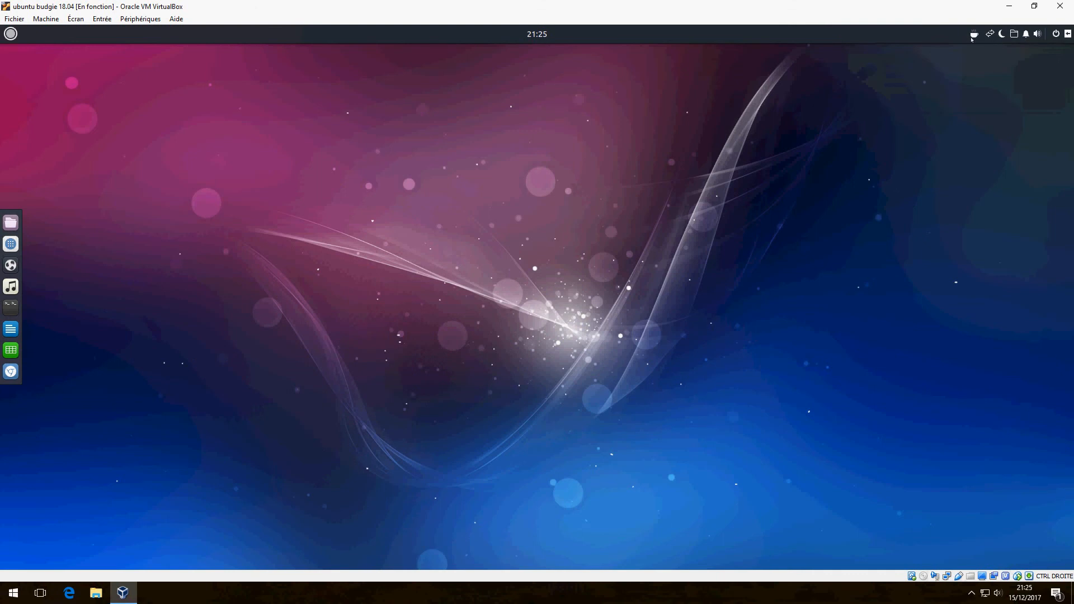
left_click(973, 33)
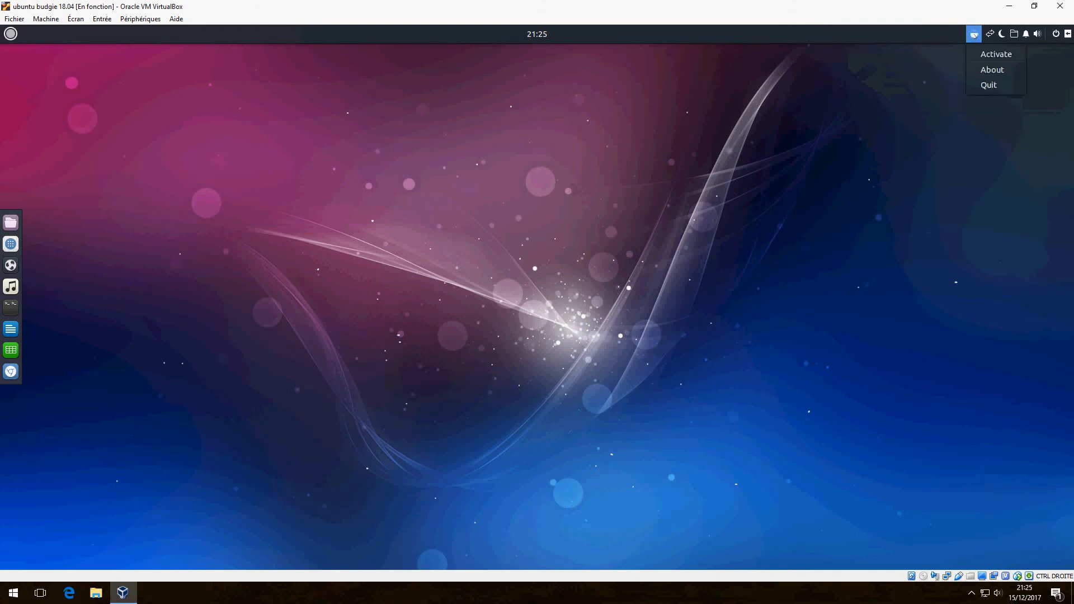
left_click(991, 69)
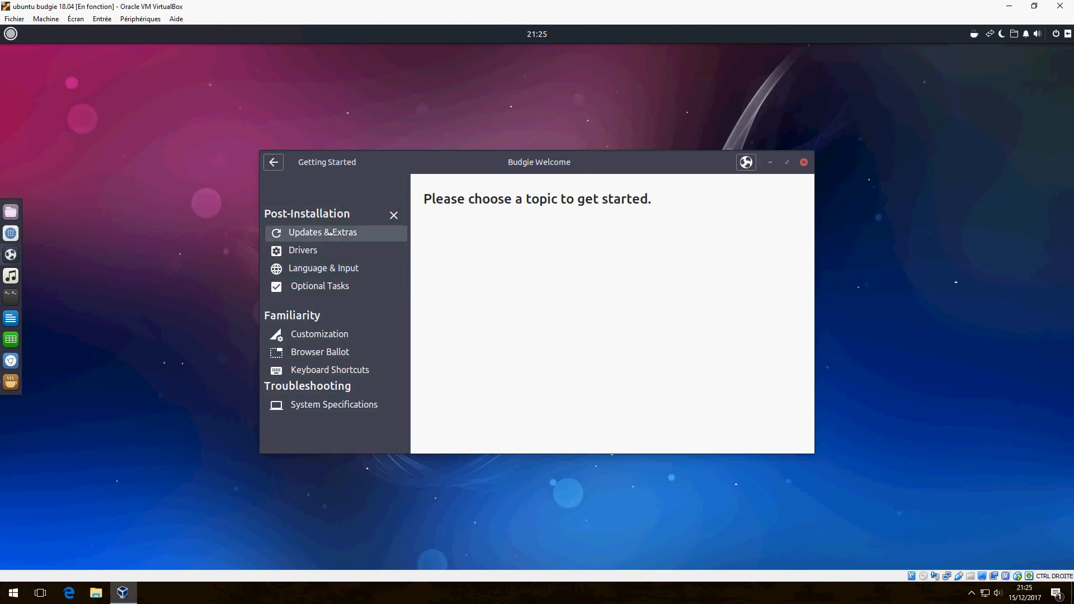
Step: Browse the Updates & Extras topic and have Software Updater check for updates
left_click(322, 232)
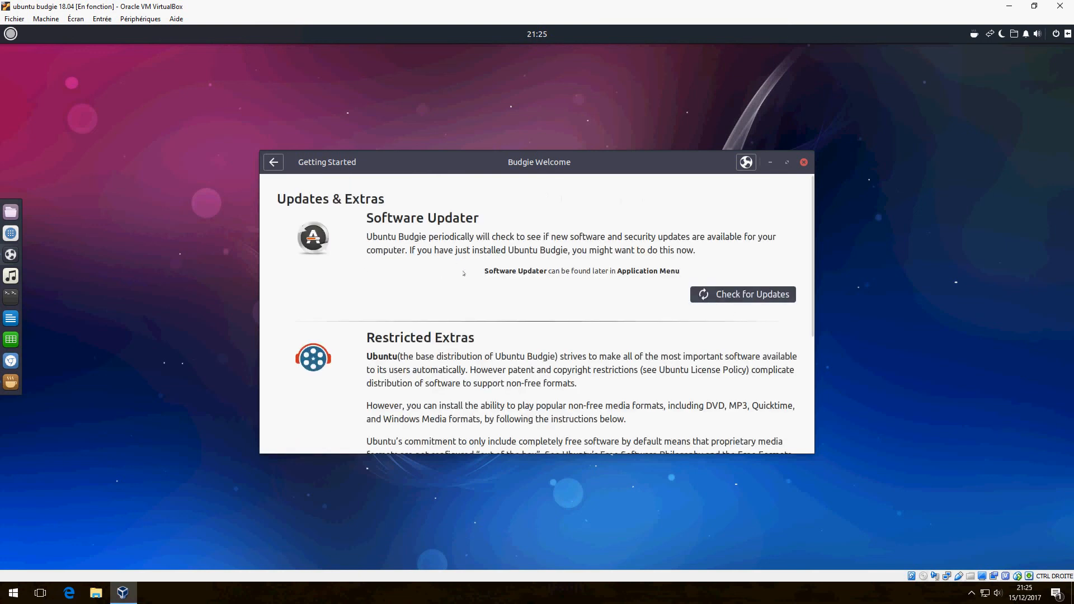
mouse_move(743, 293)
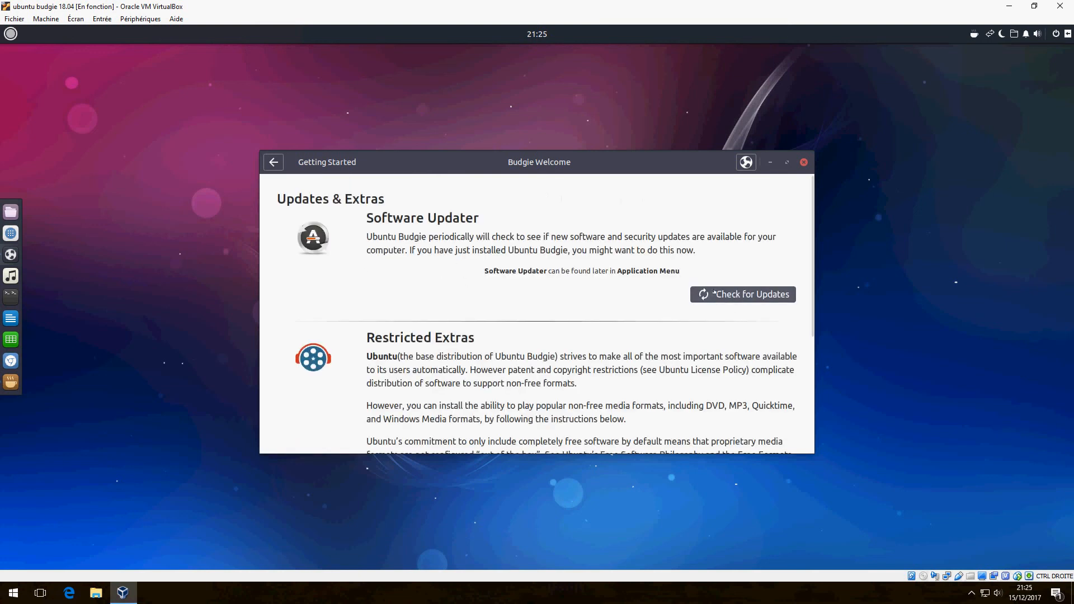
scroll("down", 3)
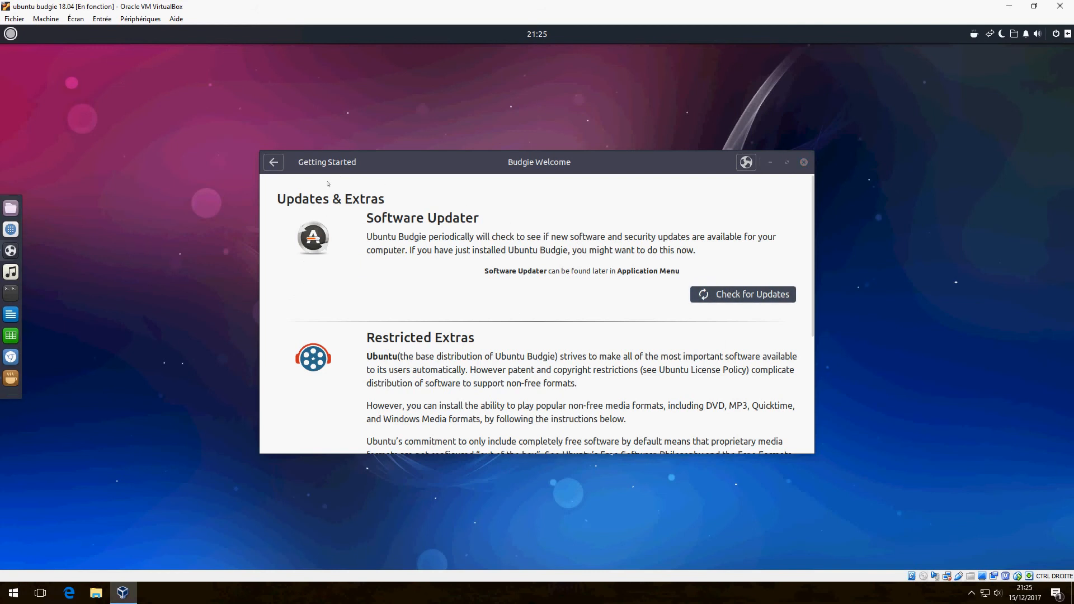
left_click(742, 294)
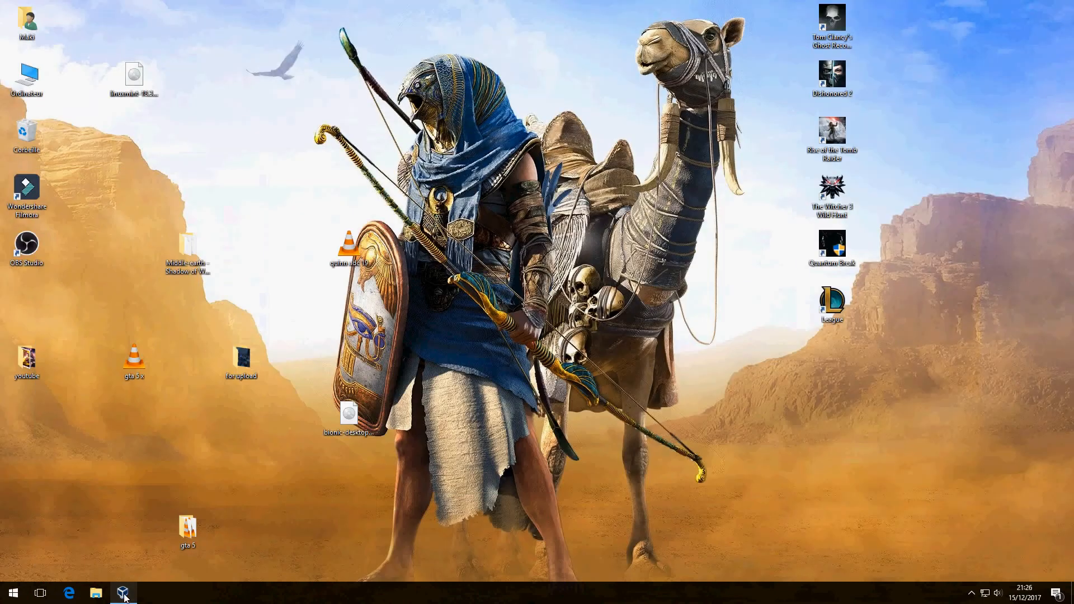
left_click(123, 592)
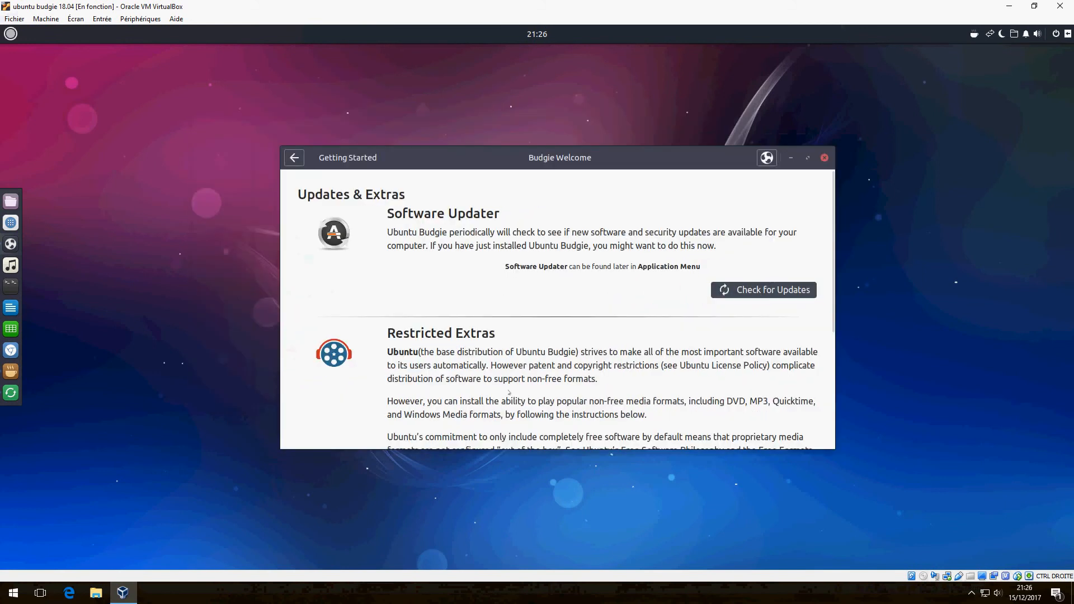
mouse_move(11, 351)
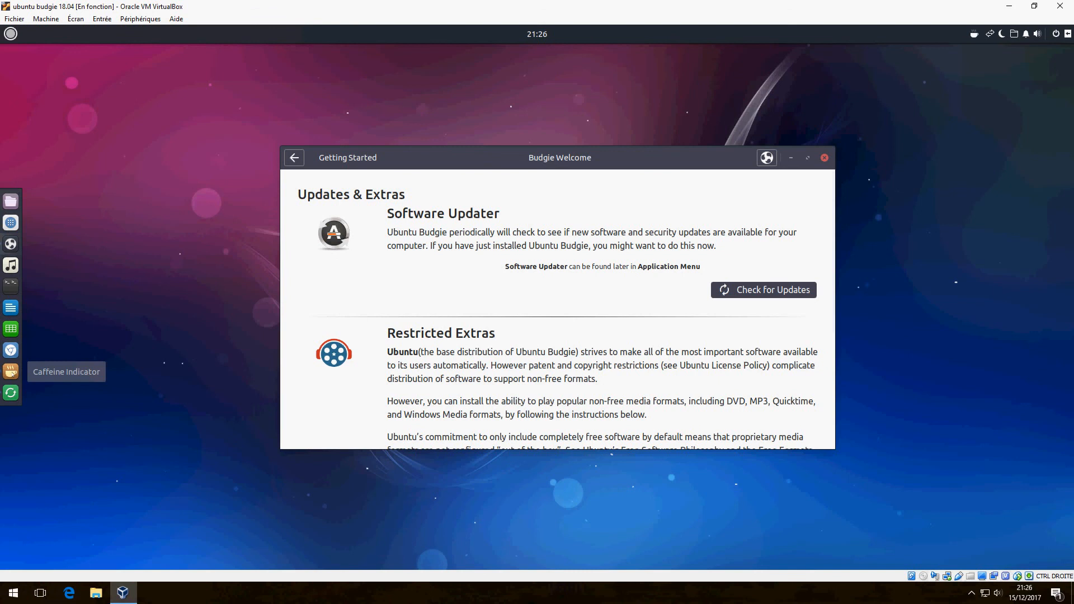
mouse_move(10, 393)
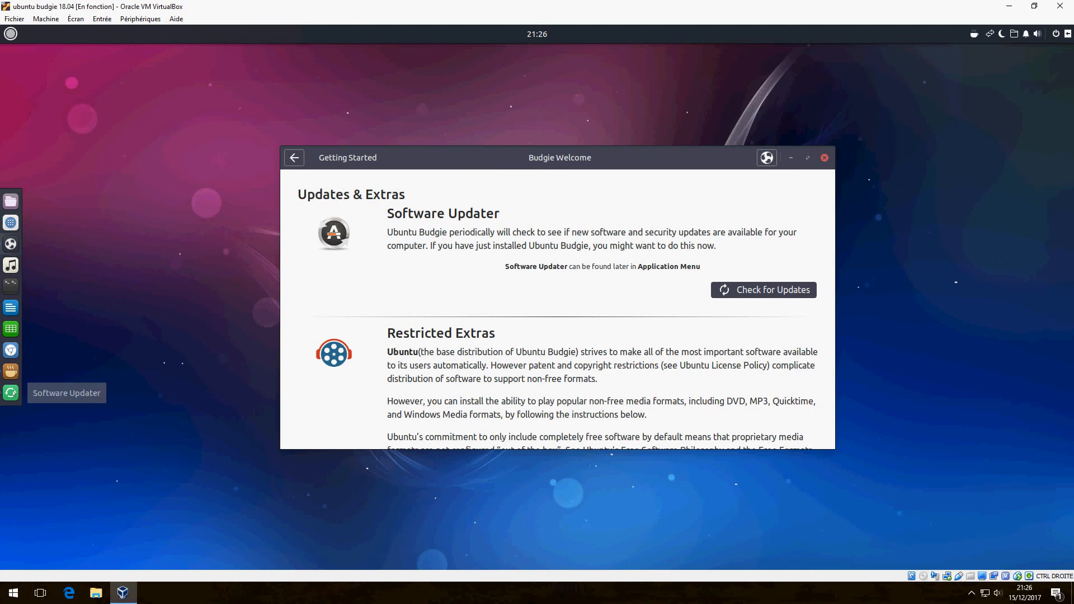
left_click(763, 289)
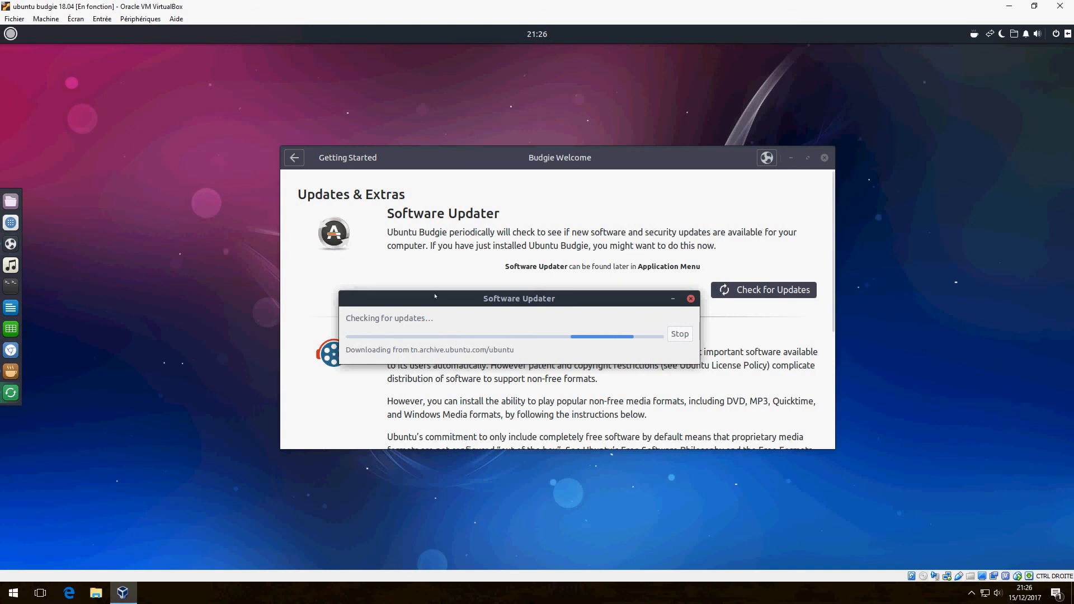
left_click(11, 34)
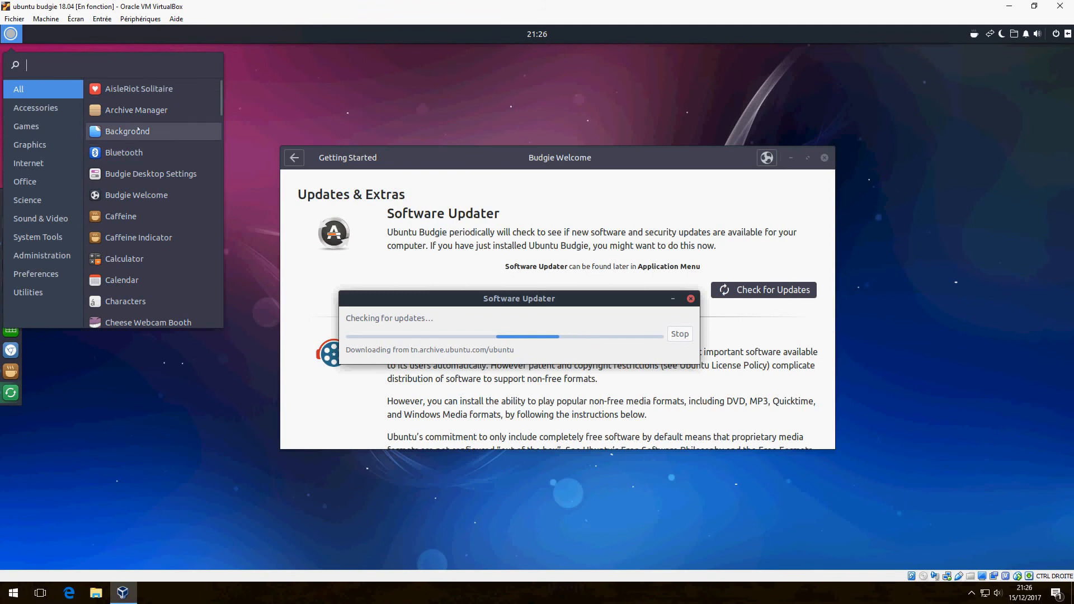
mouse_move(137, 194)
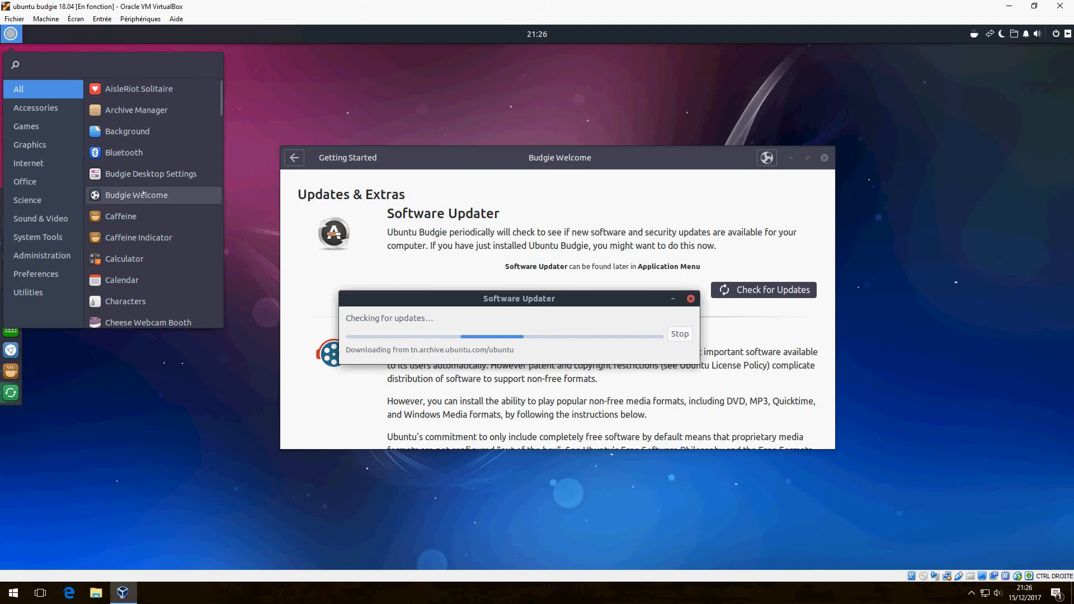
mouse_move(125, 301)
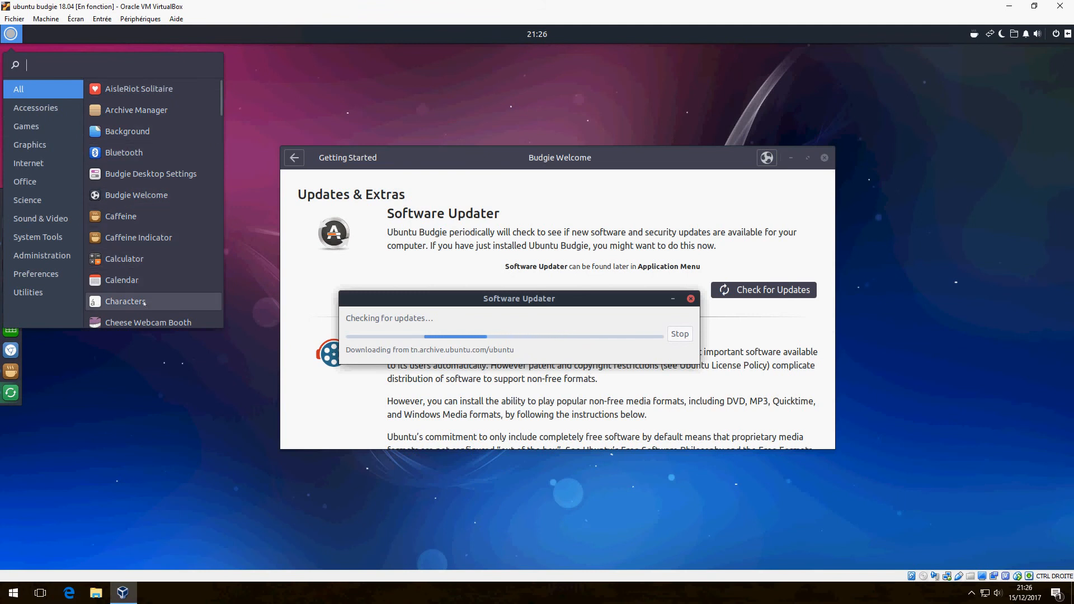
left_click(36, 107)
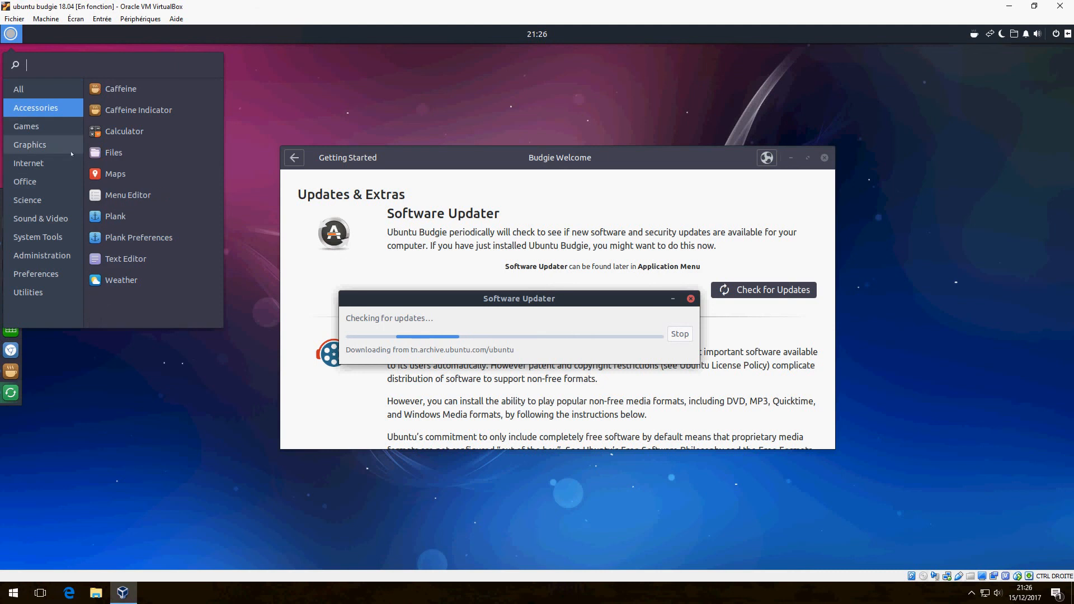
mouse_move(27, 125)
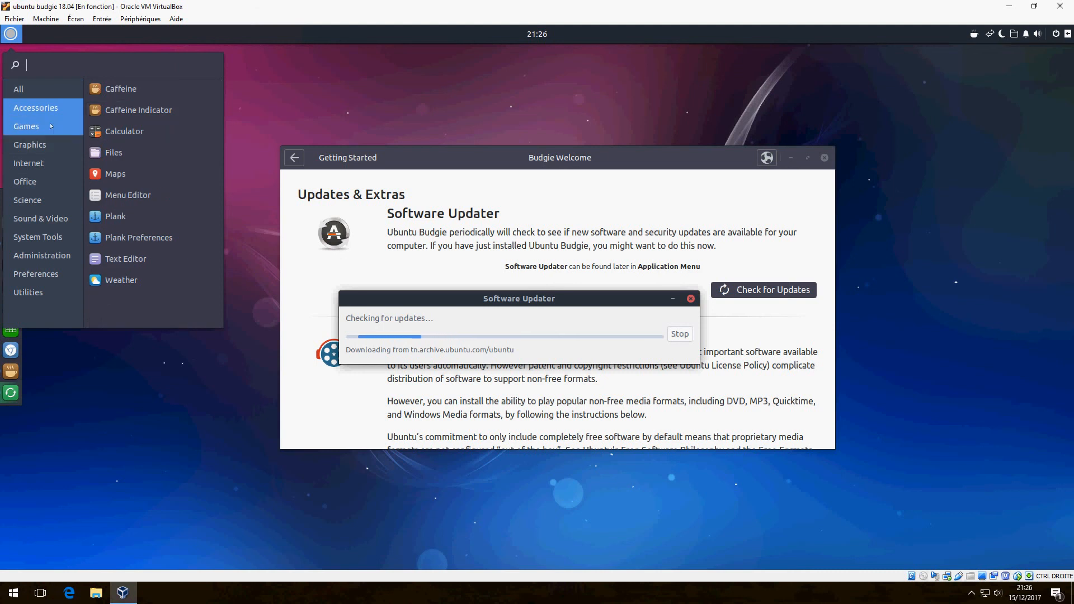
left_click(27, 126)
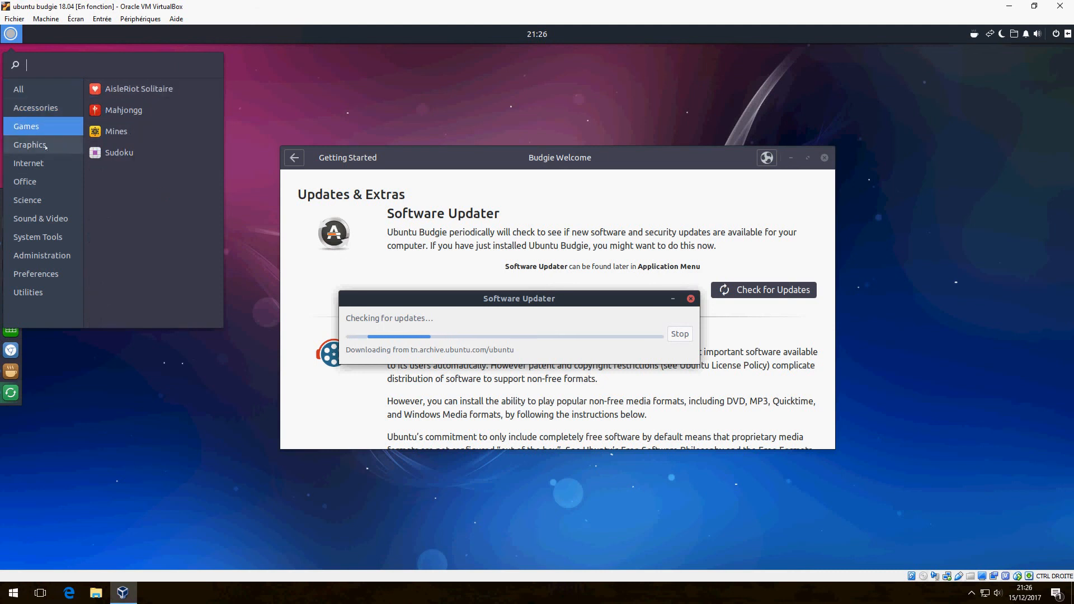
left_click(30, 145)
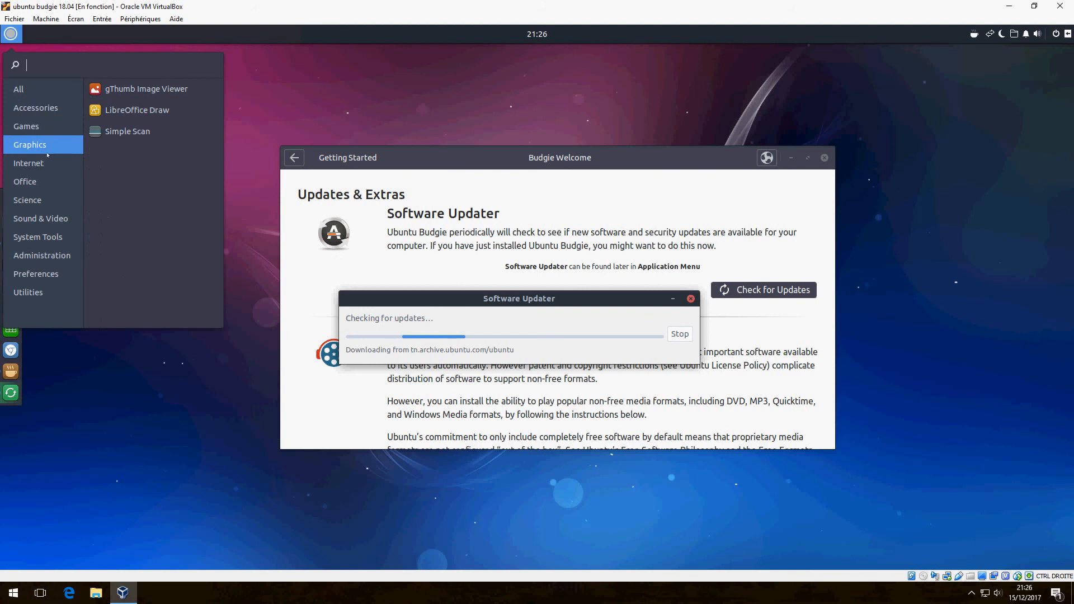
left_click(29, 162)
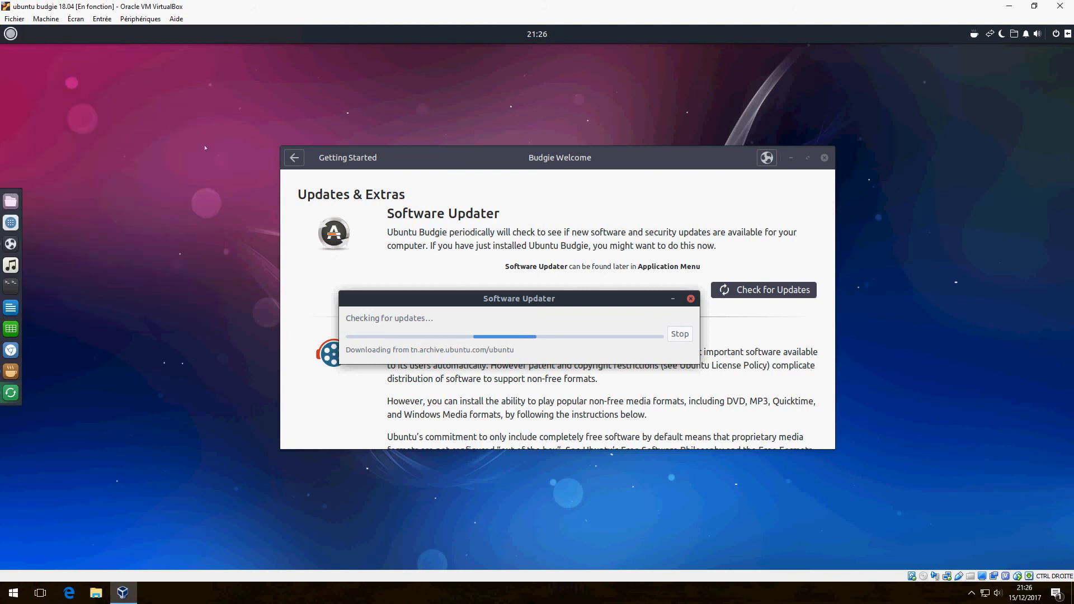
left_click(10, 34)
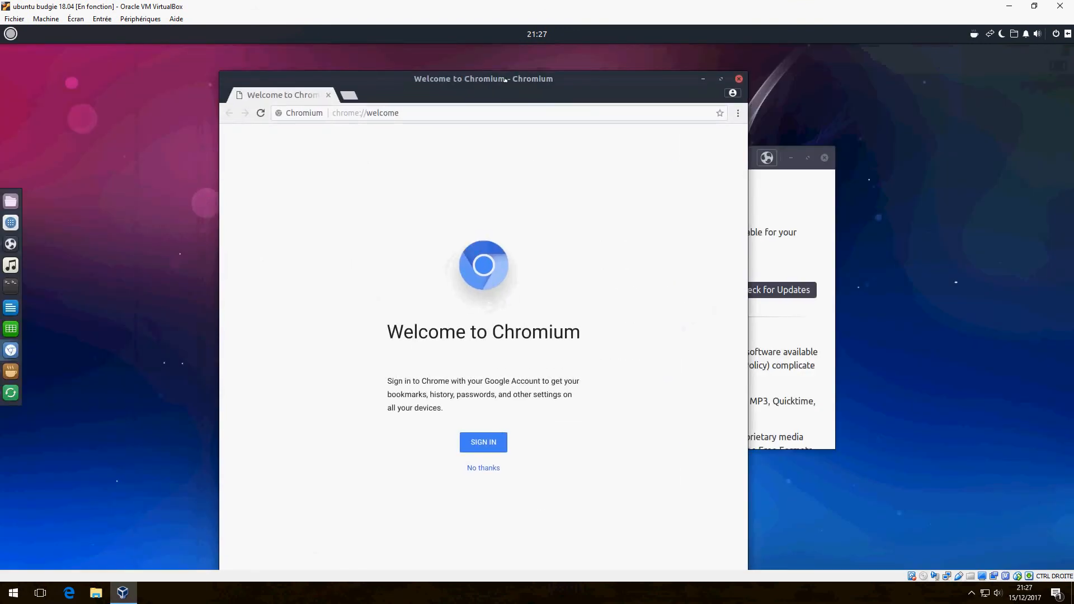
Step: Move the Chromium window aside and close it to reveal Software Updater
left_click_drag(482, 78, 423, 61)
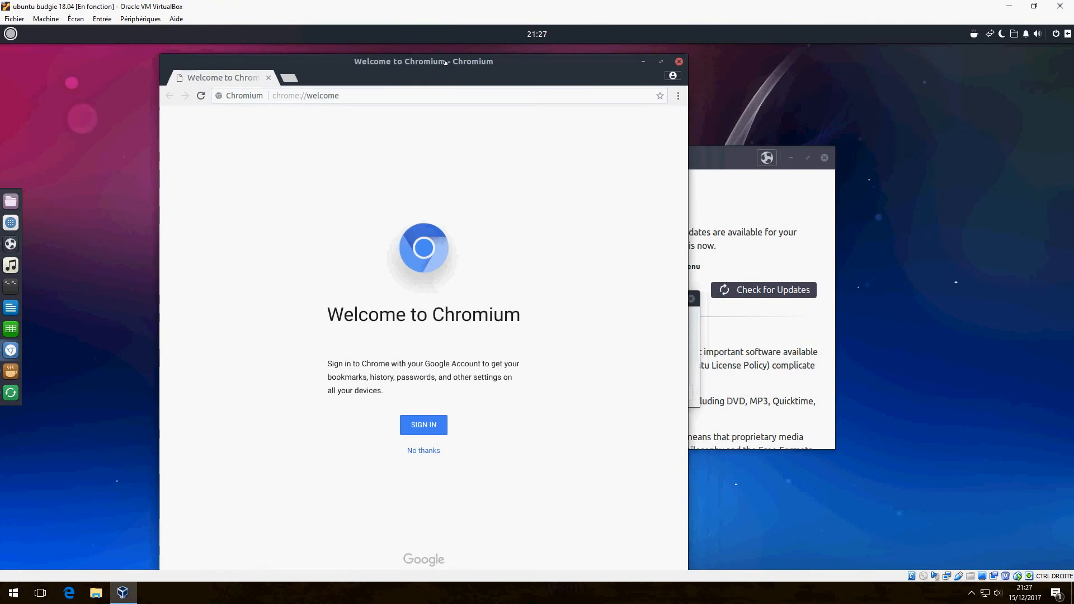
mouse_move(459, 331)
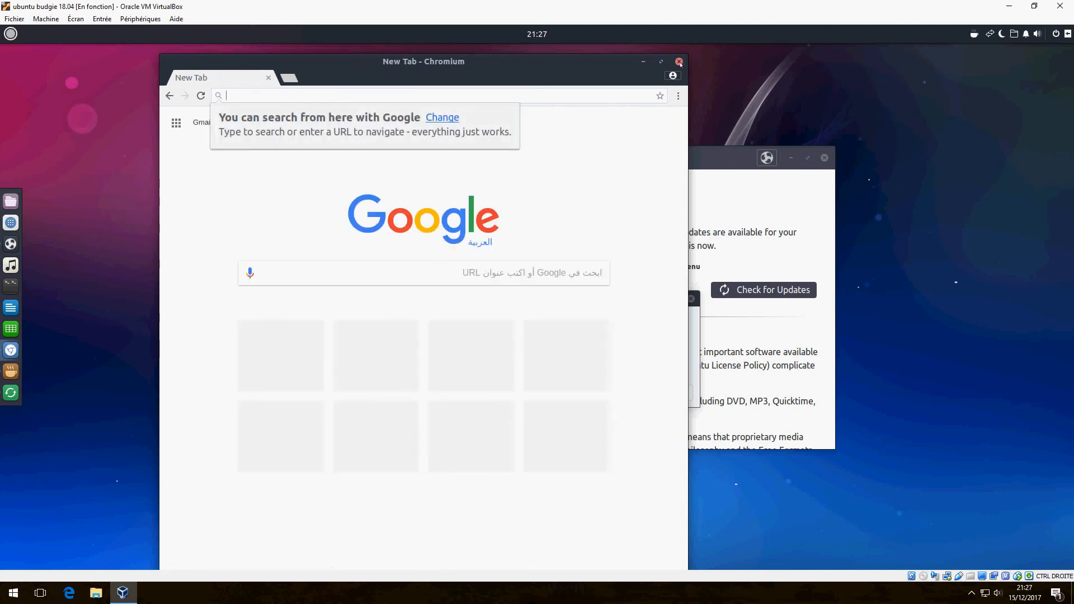
left_click(679, 62)
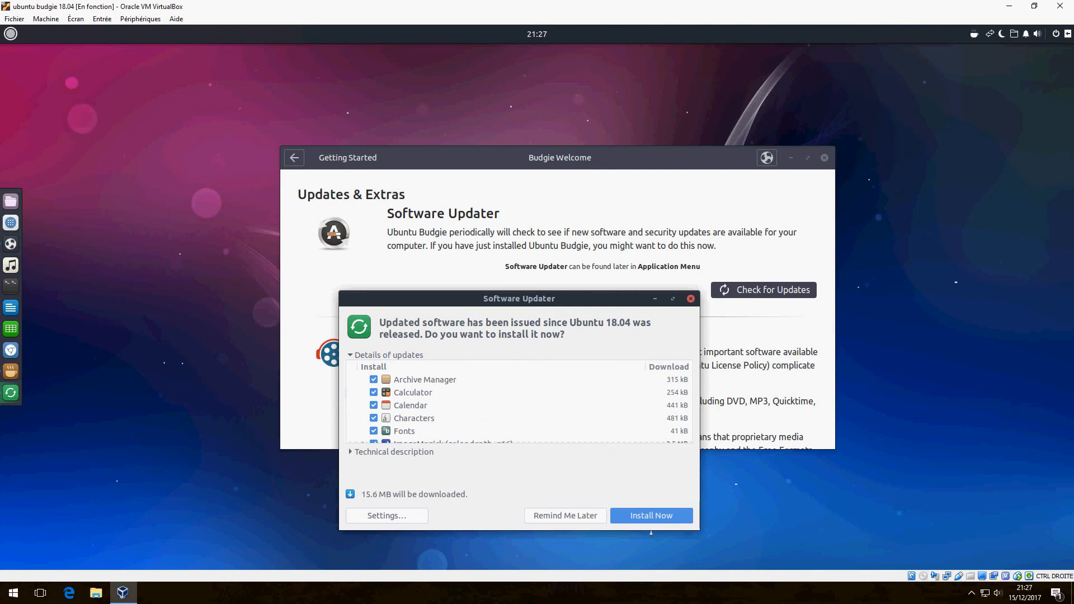
Step: Install the offered updates, authorizing with the account password
left_click(650, 515)
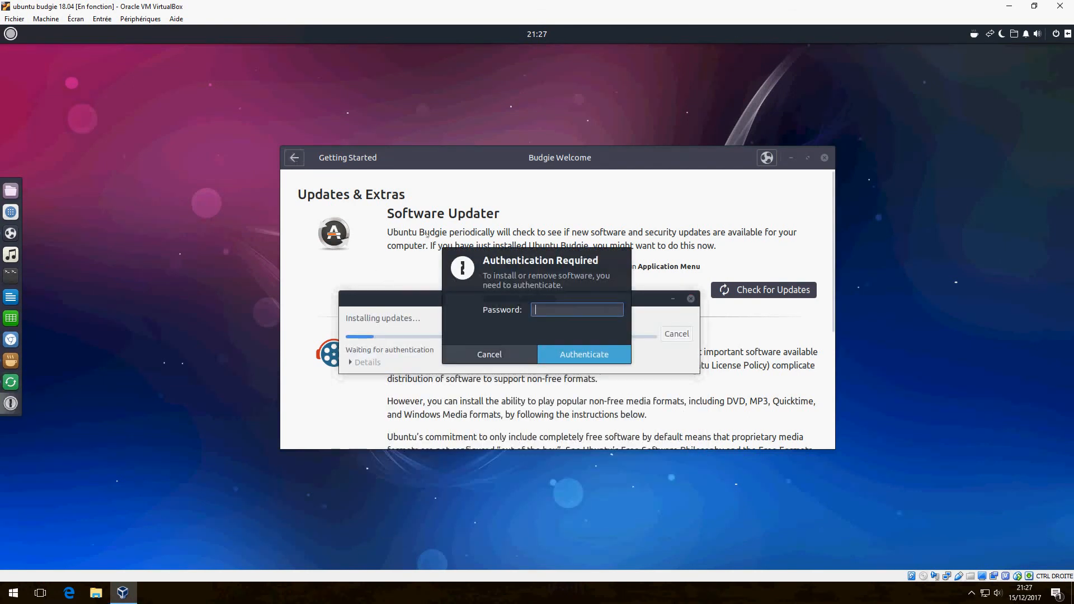
type("••")
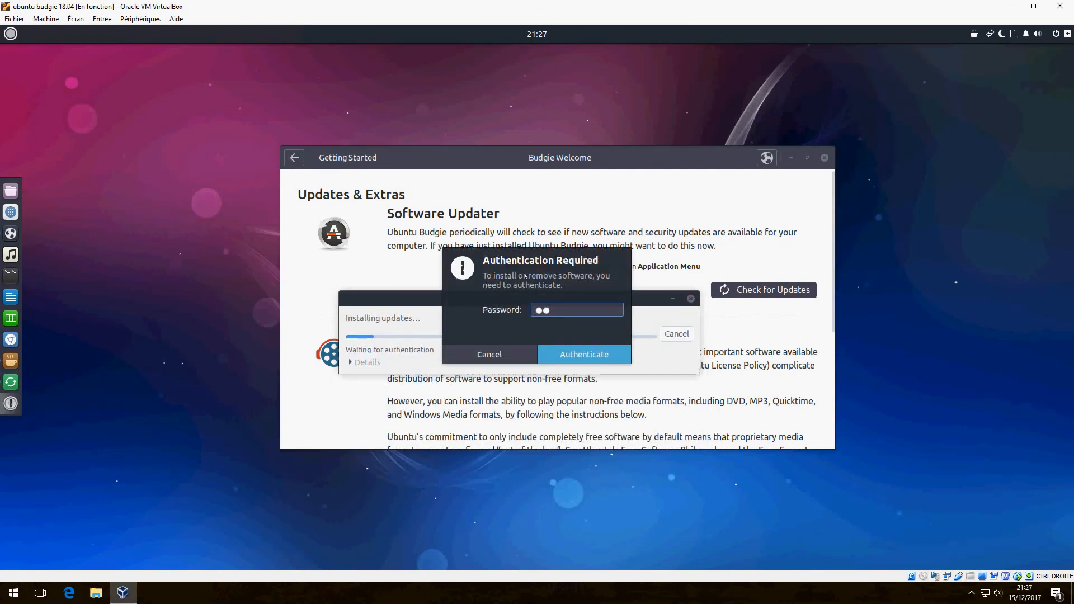
type("•")
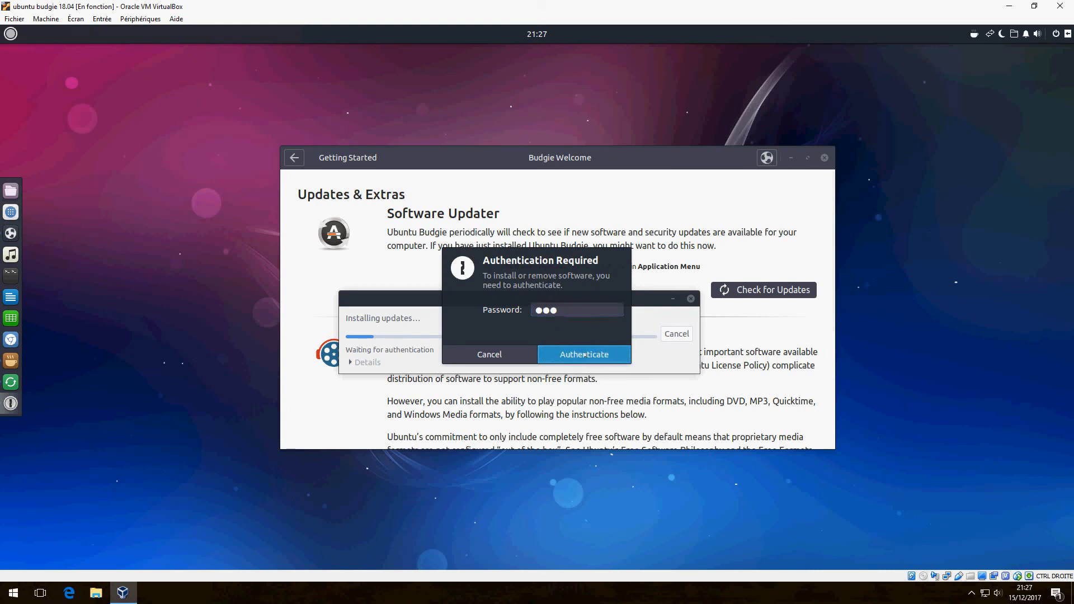
left_click(582, 354)
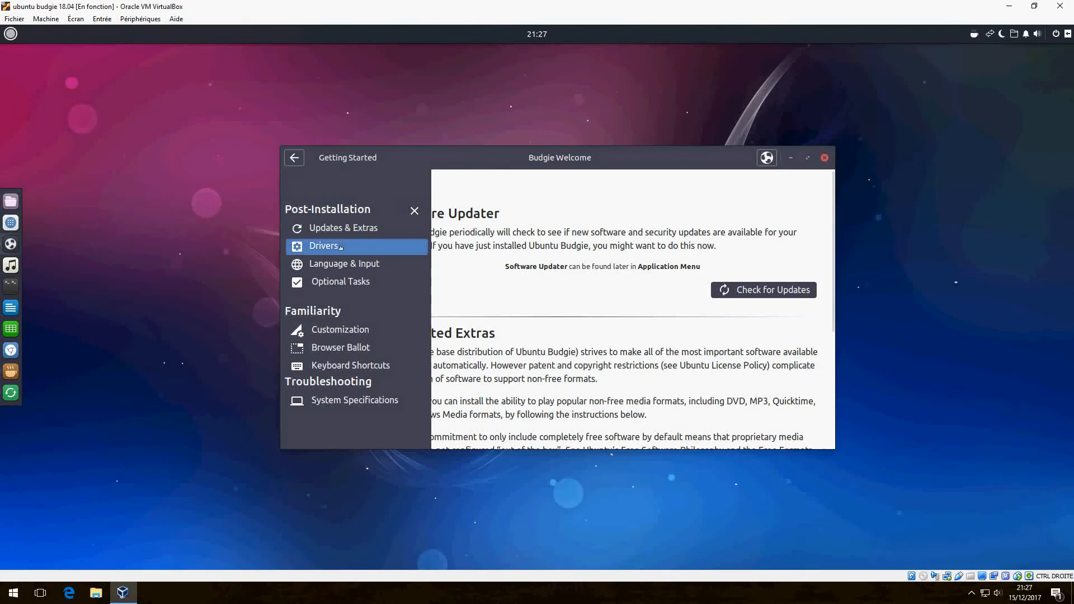
Step: Scroll through the Drivers topic, then switch to Language & Input
left_click(325, 245)
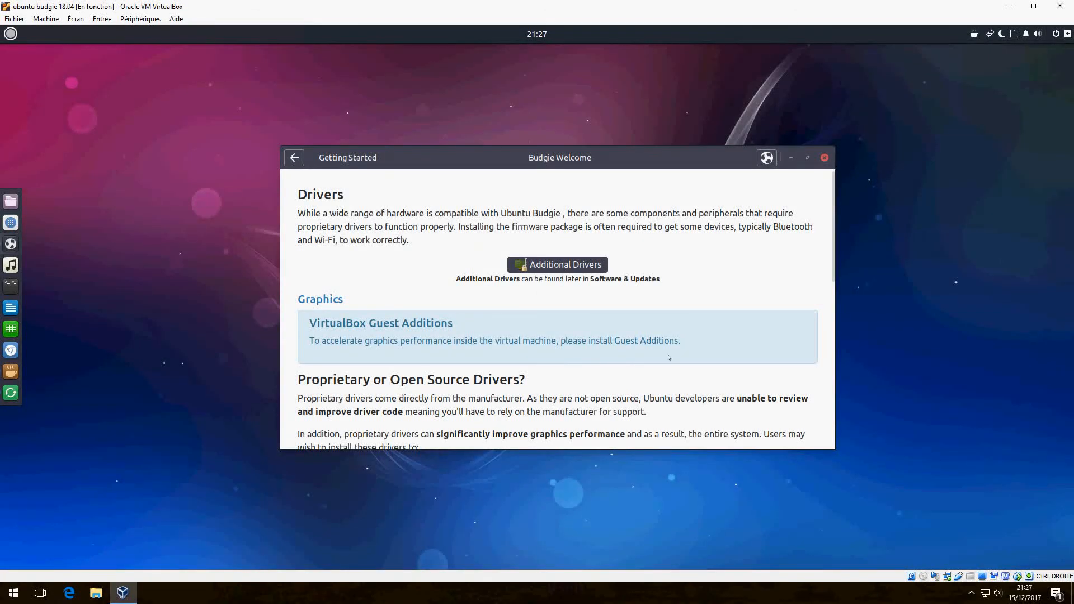
scroll("down", 3)
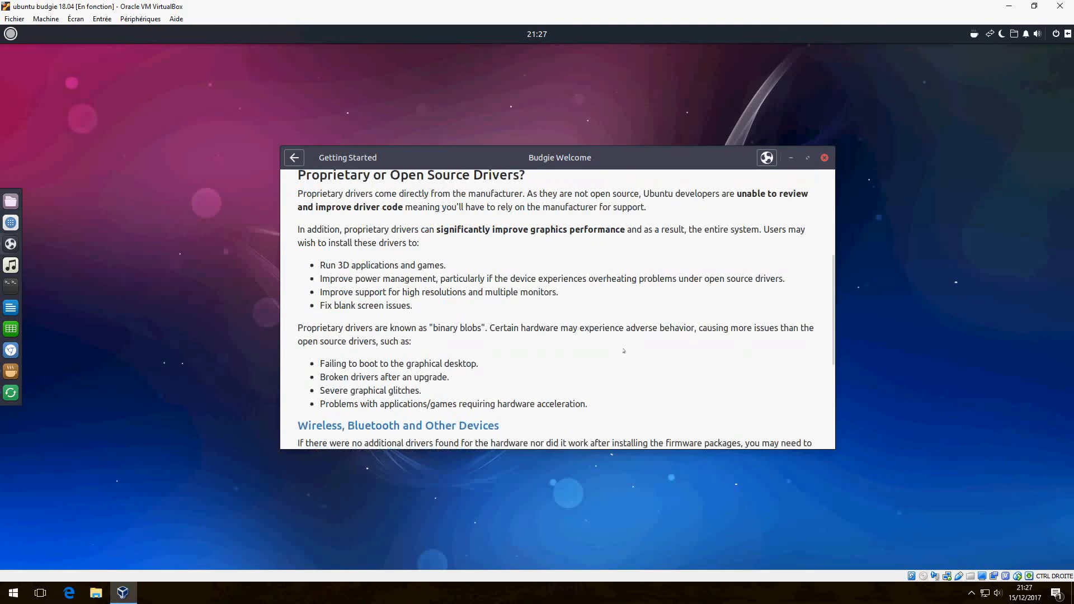
scroll("down", 3)
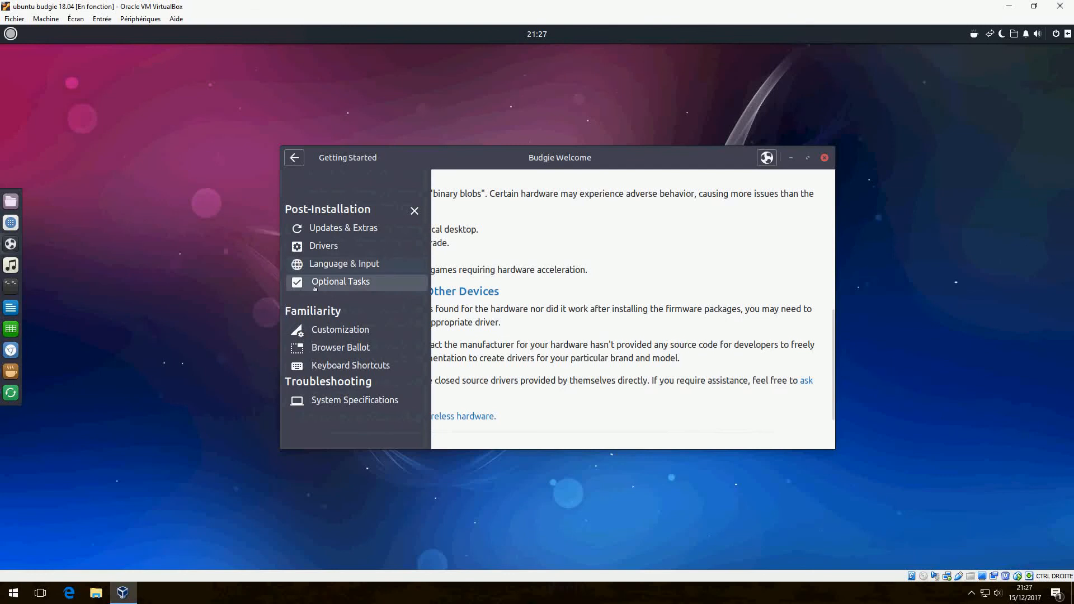
left_click(344, 263)
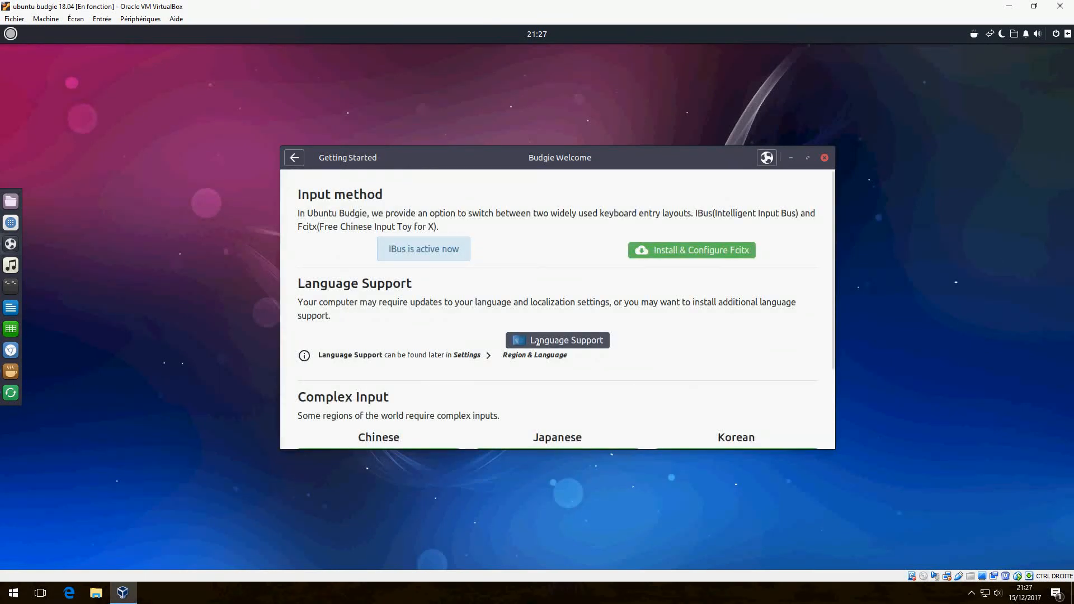
mouse_move(471, 433)
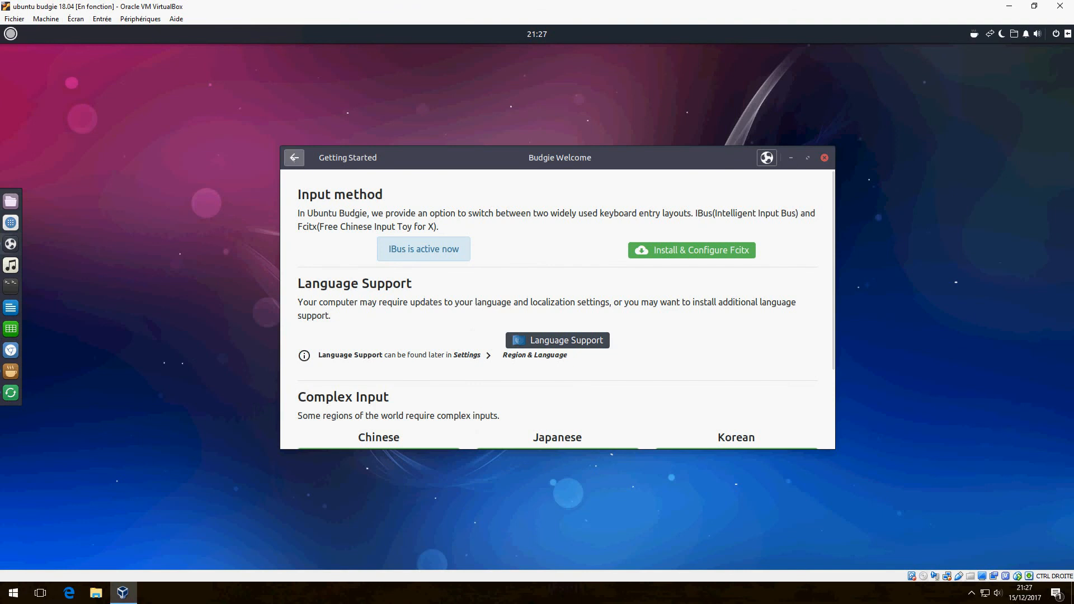
Step: View the Customization topic, then scroll through the Browser Ballot browser list
left_click(294, 158)
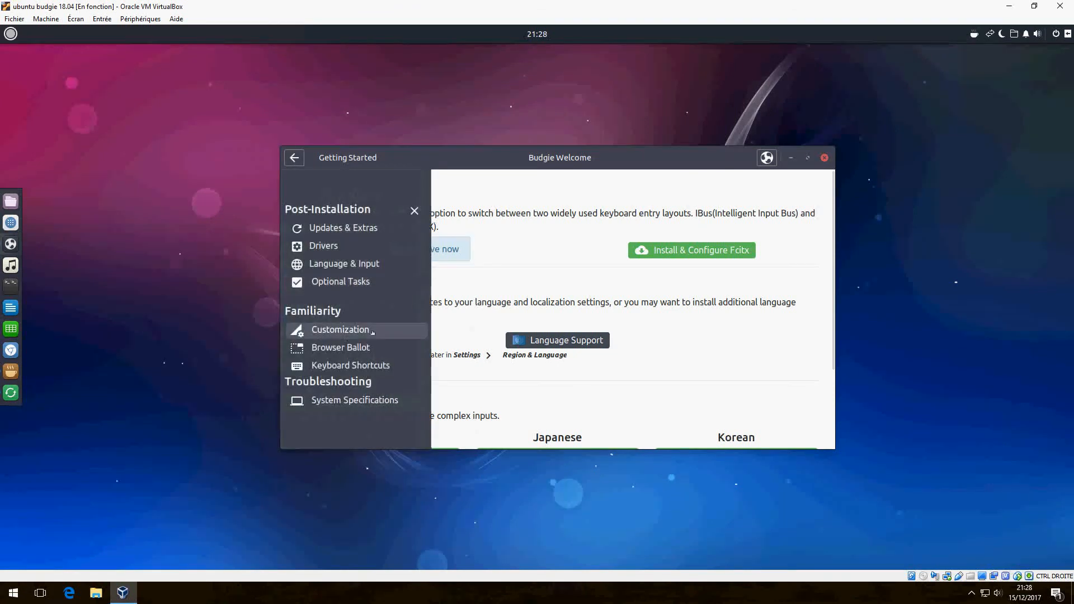
left_click(341, 329)
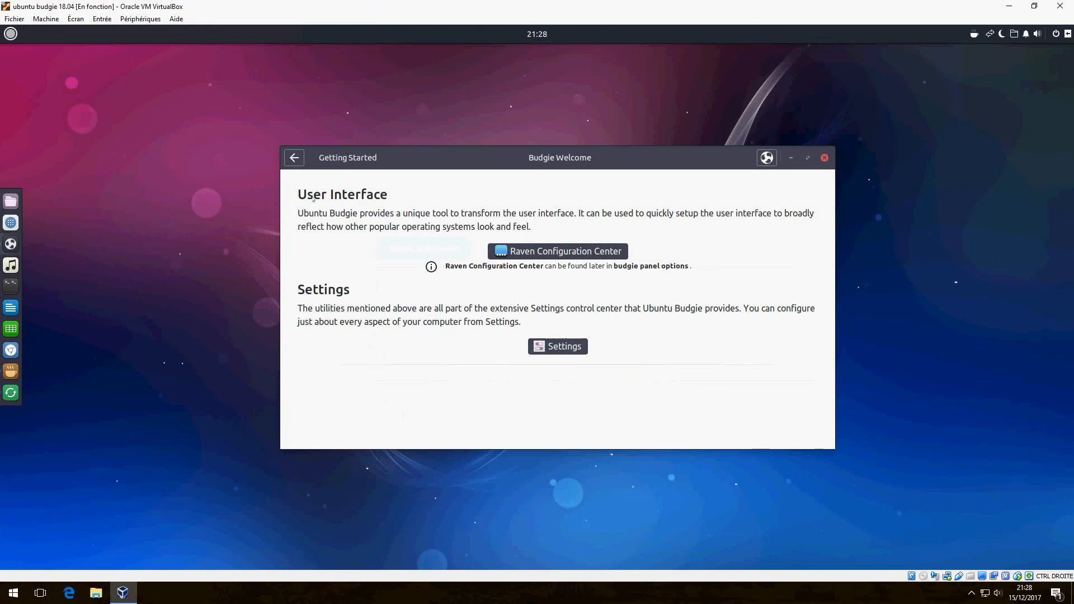
left_click(294, 158)
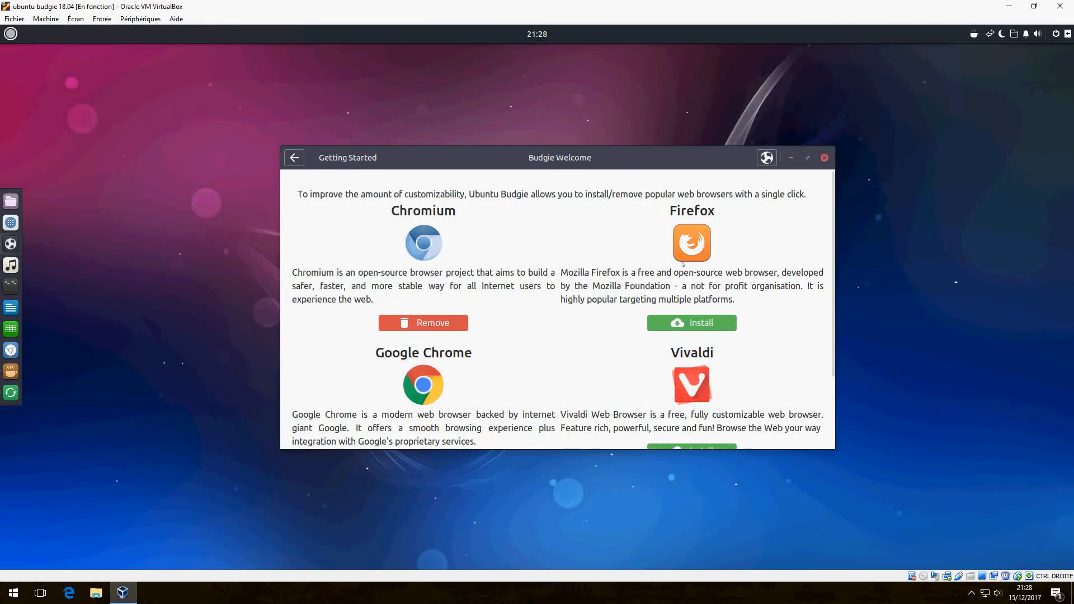
mouse_move(691, 323)
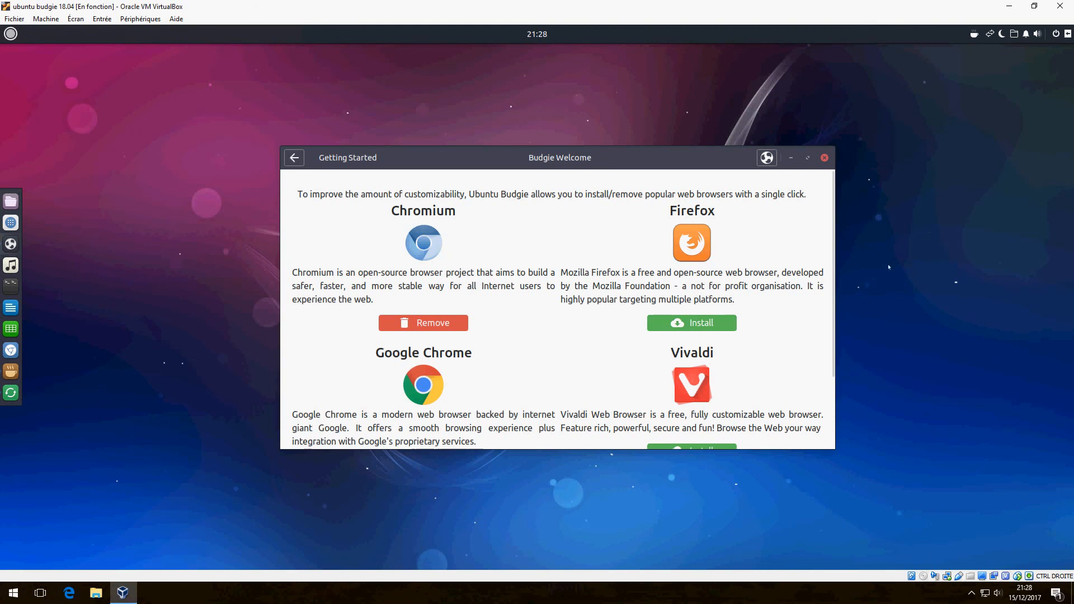
mouse_move(821, 262)
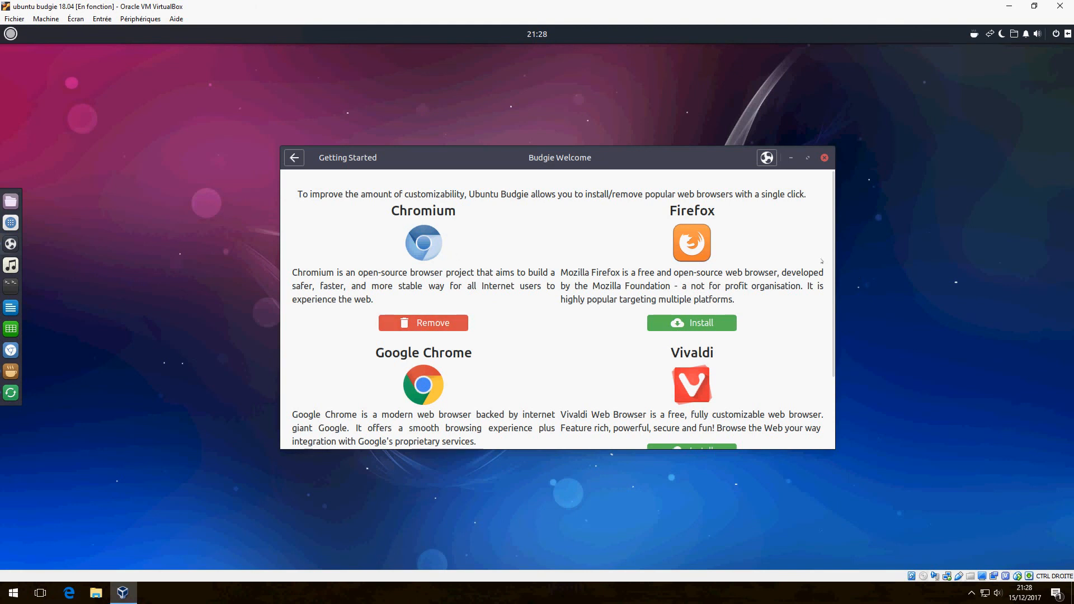
scroll("down", 3)
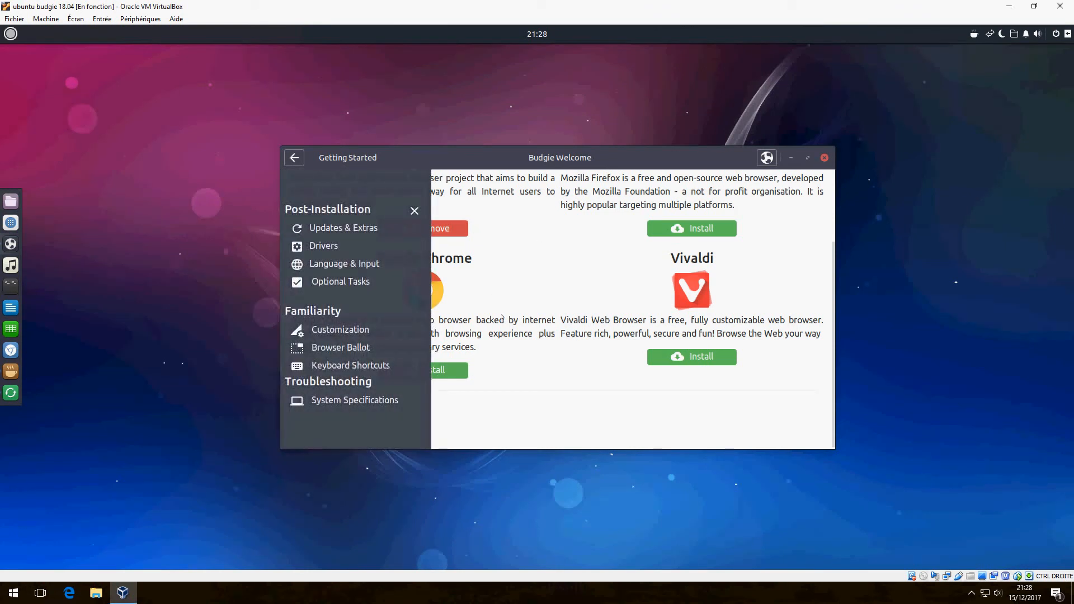
mouse_move(351, 366)
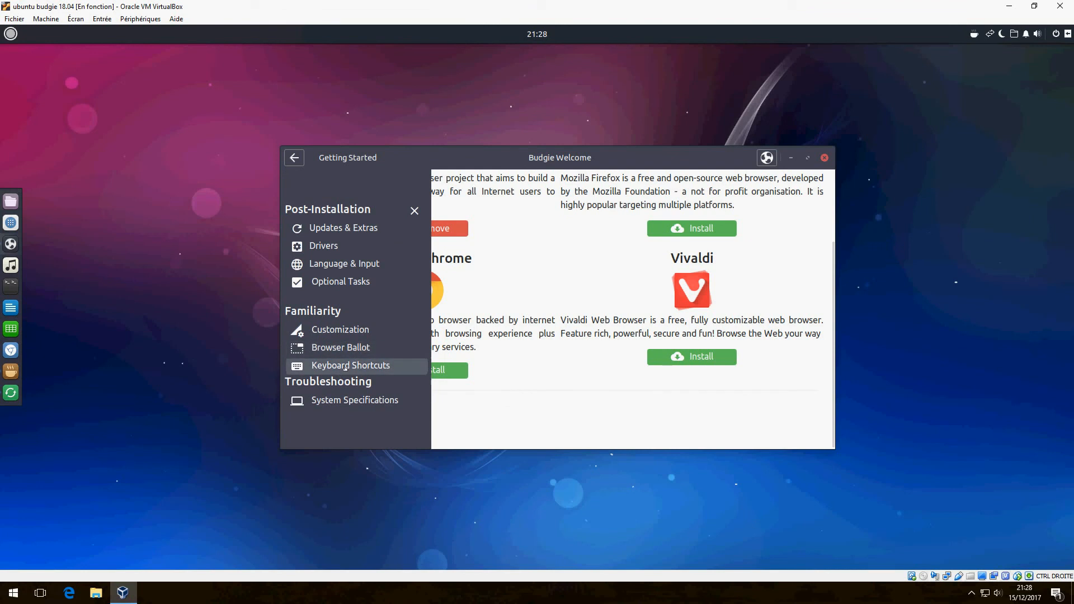
Step: Pass Keyboard Shortcuts and scroll through System Specifications' distribution, kernel, processor and storage details
left_click(350, 365)
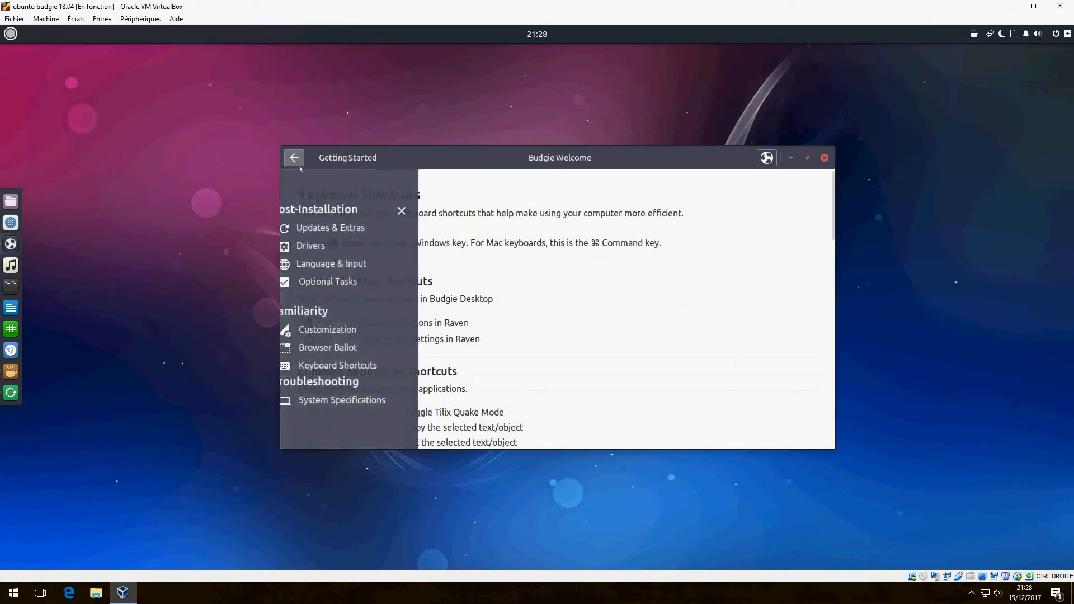
left_click(341, 400)
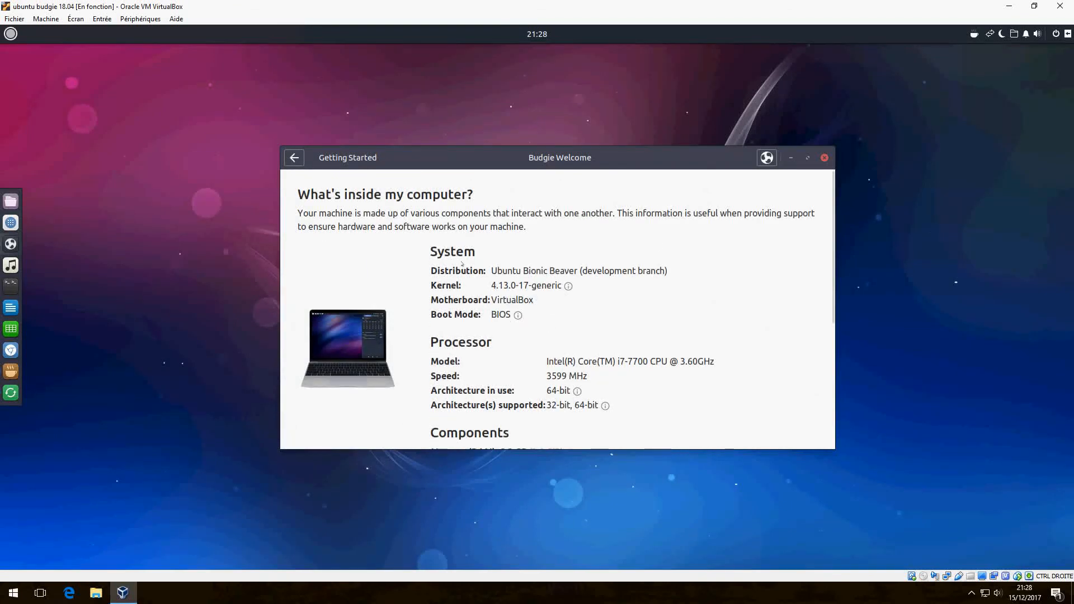
mouse_move(568, 286)
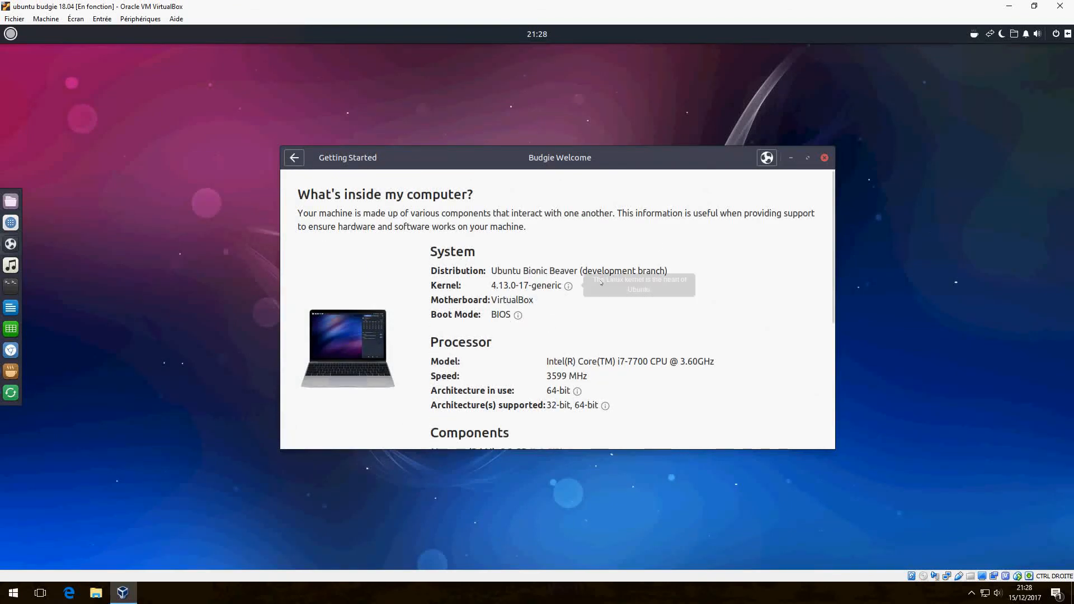
mouse_move(616, 304)
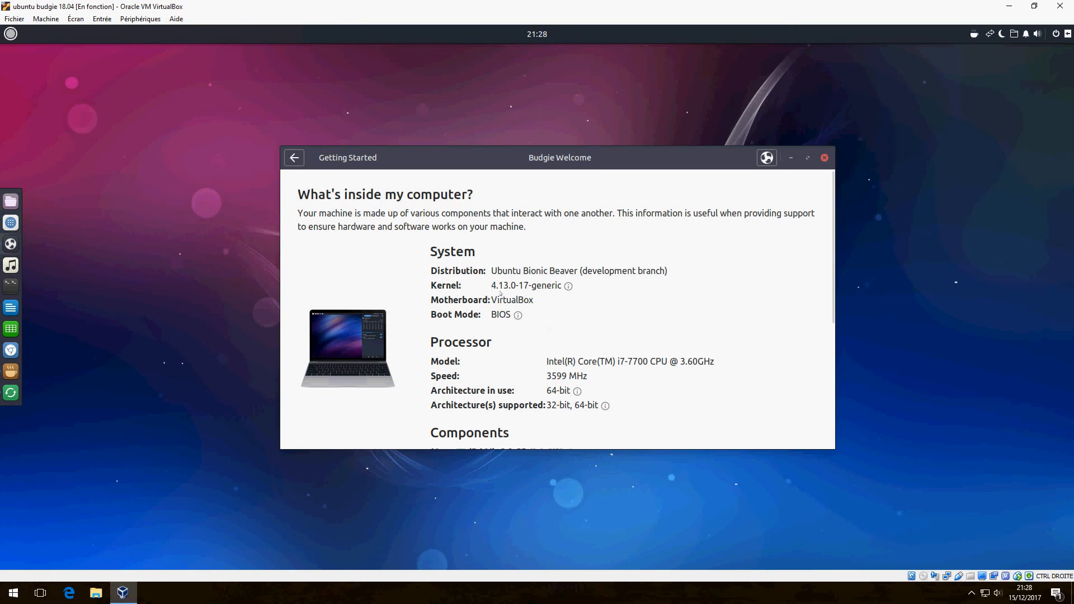
mouse_move(540, 324)
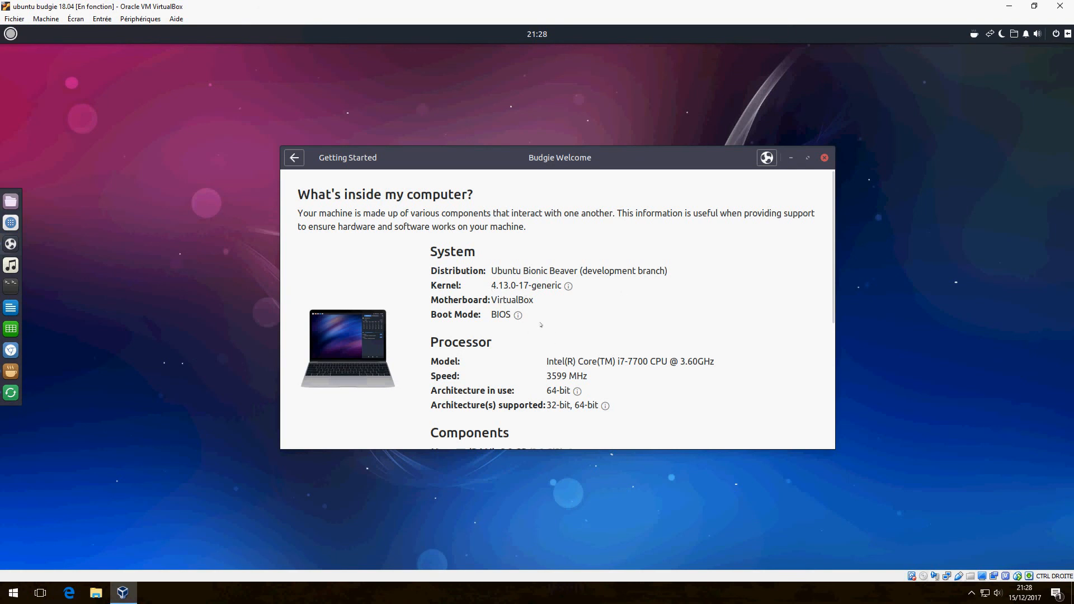
mouse_move(550, 329)
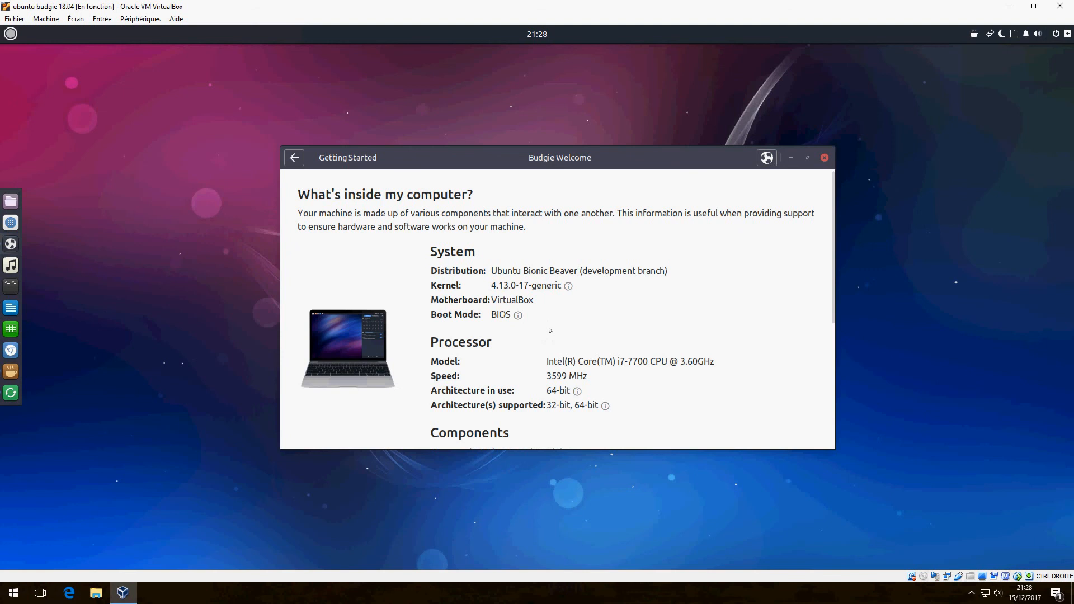
scroll("down", 3)
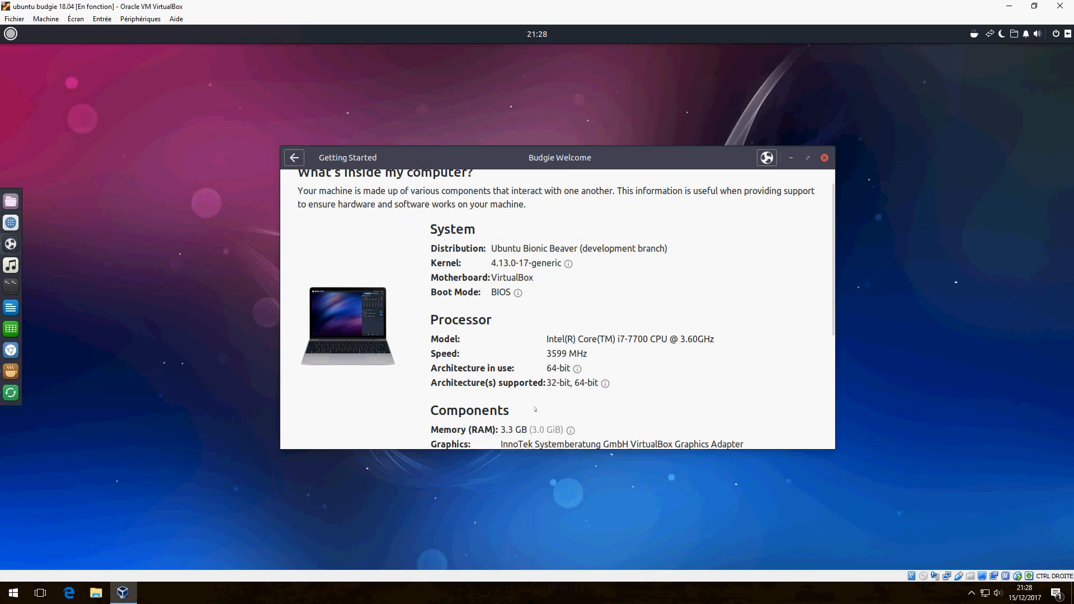
scroll("down", 3)
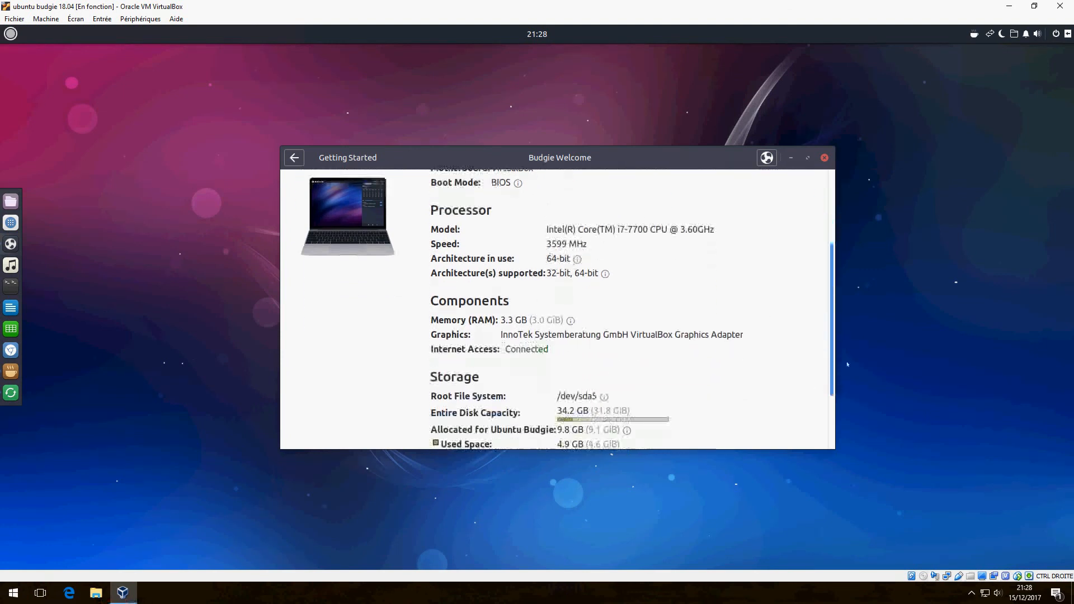
scroll("down", 3)
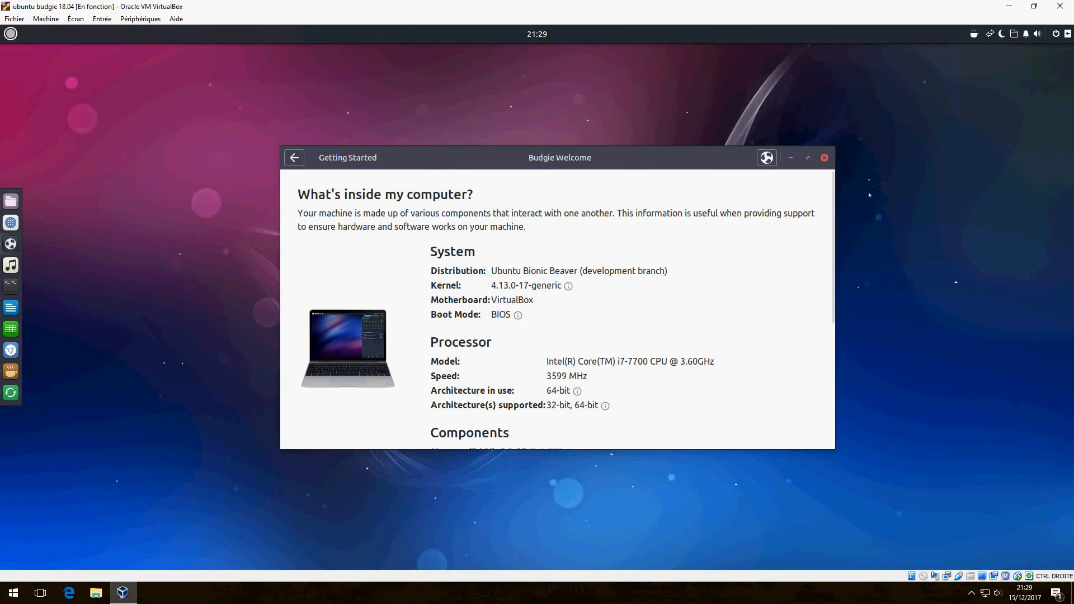
mouse_move(603, 315)
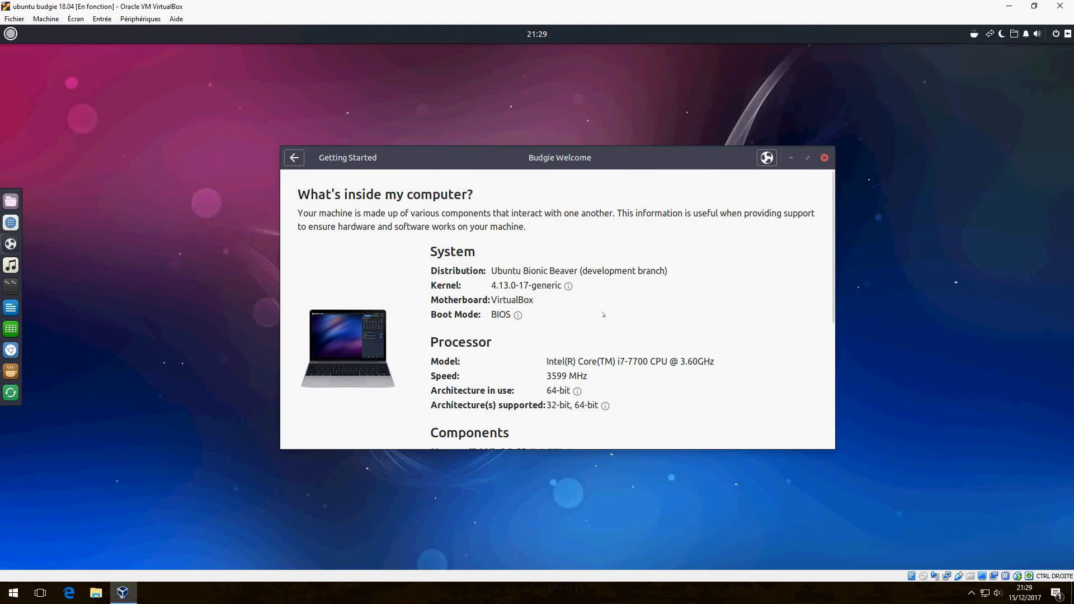
mouse_move(603, 314)
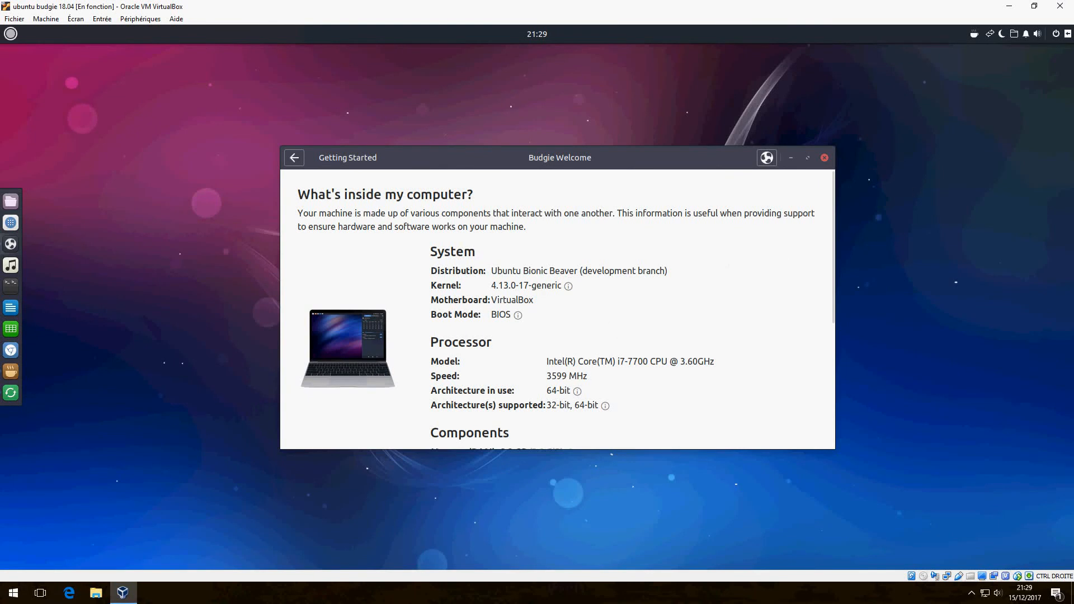